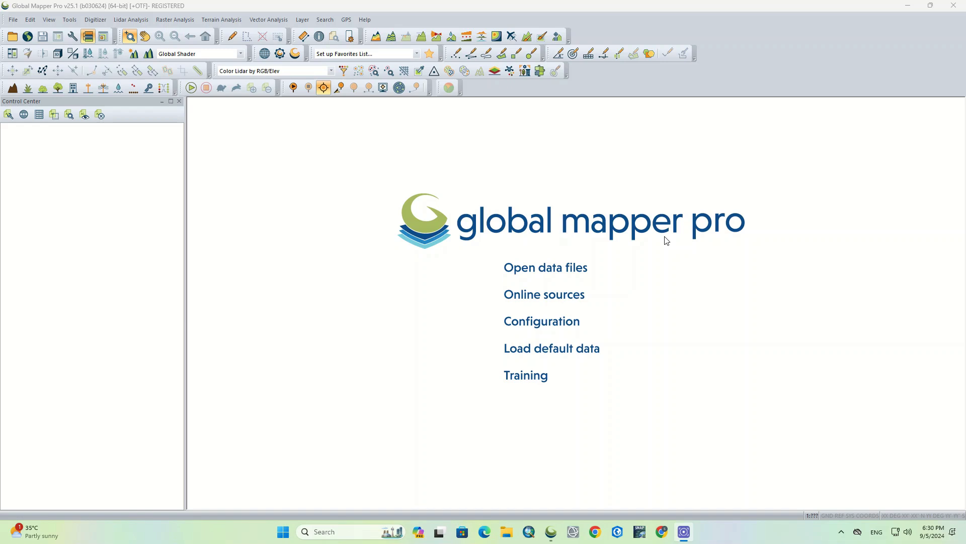
mouse_move(647, 235)
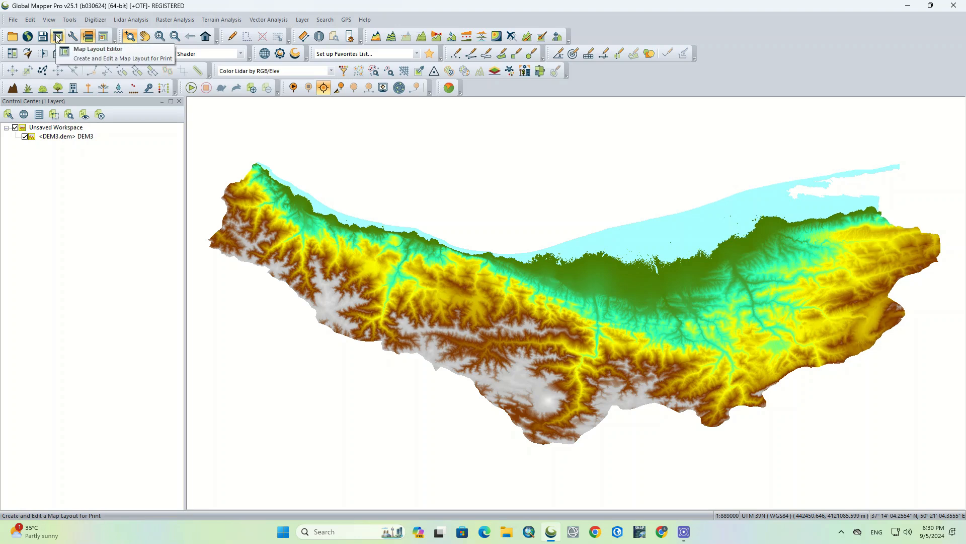
Define the new map layout by A4 paper size in landscape orientation and confirm.
left_click(57, 37)
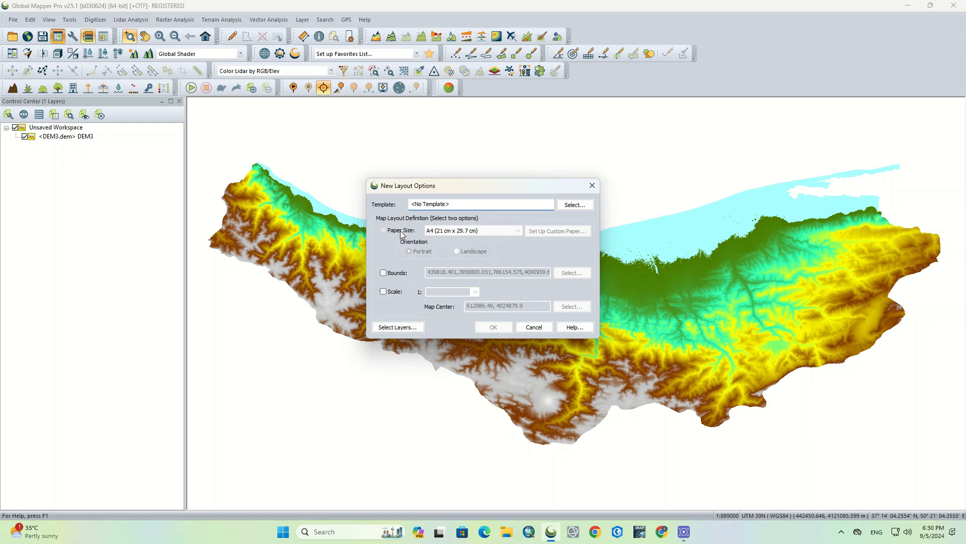
left_click(382, 230)
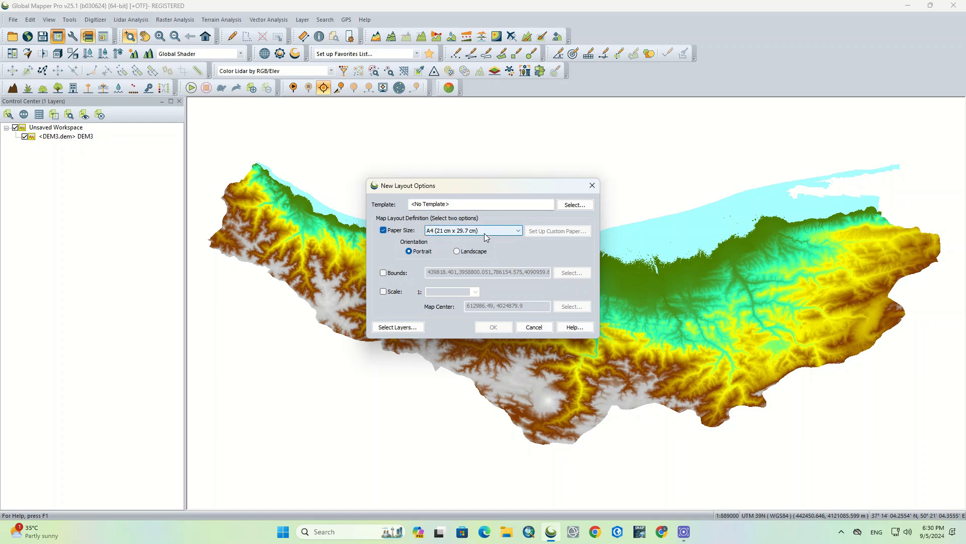
mouse_move(514, 222)
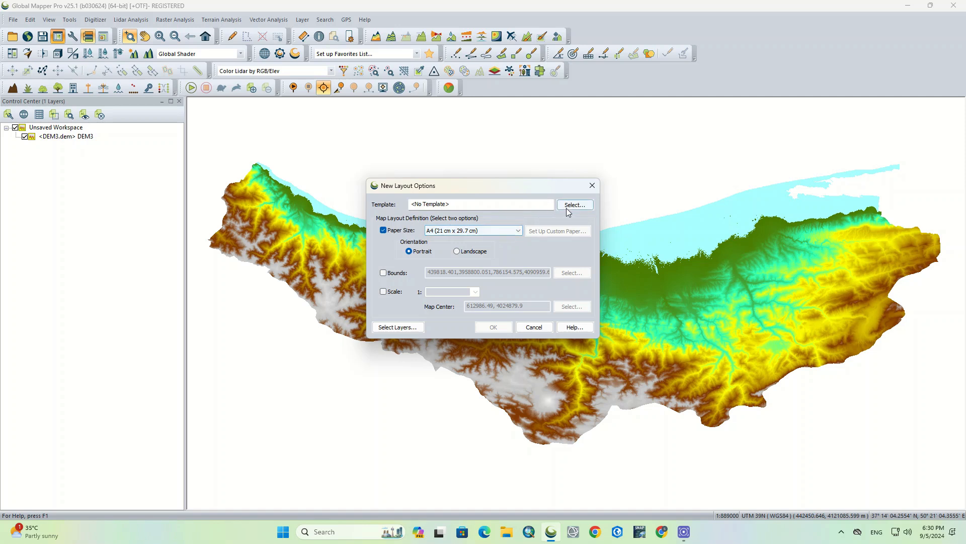
left_click(574, 204)
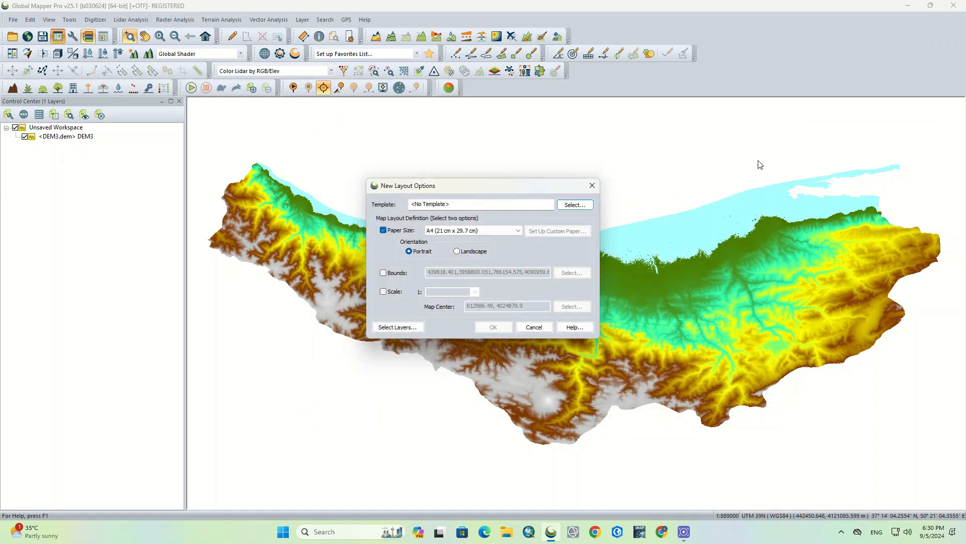
left_click(471, 229)
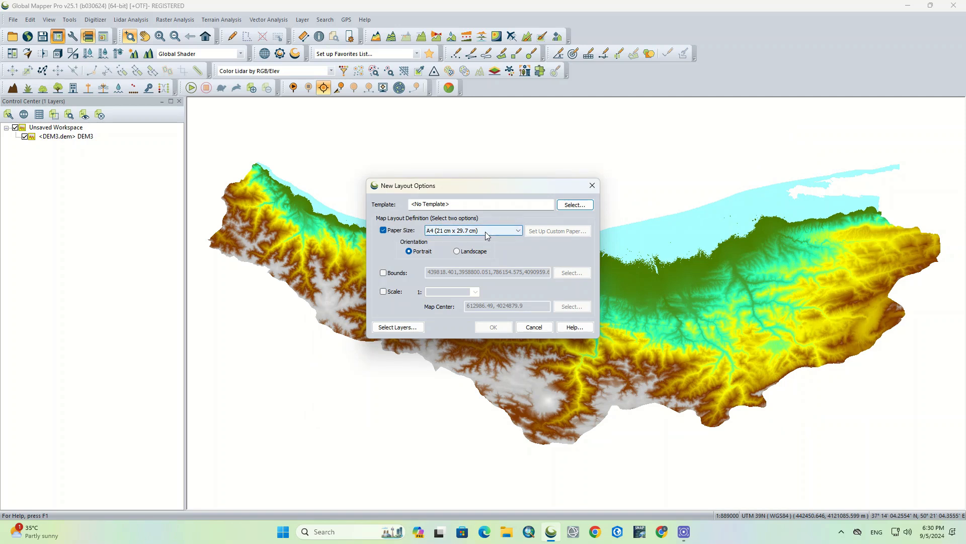
left_click(517, 229)
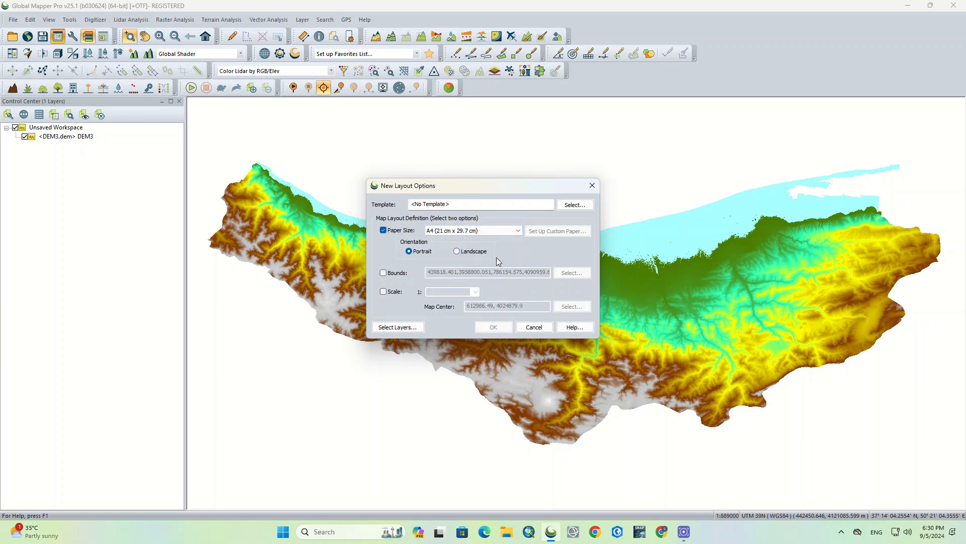
left_click(456, 251)
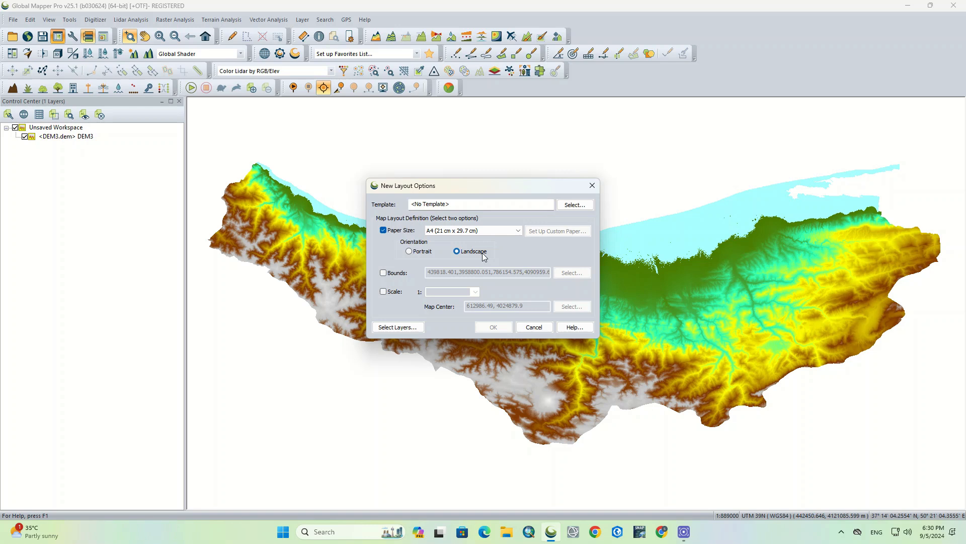
left_click(382, 273)
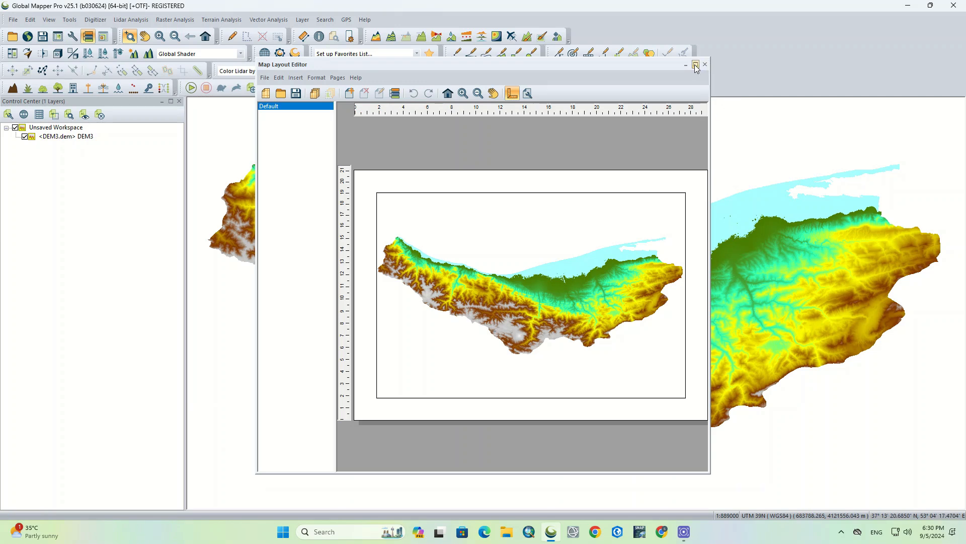
Maximize the layout editor, fit the page in view and select the map element for resizing.
left_click(695, 65)
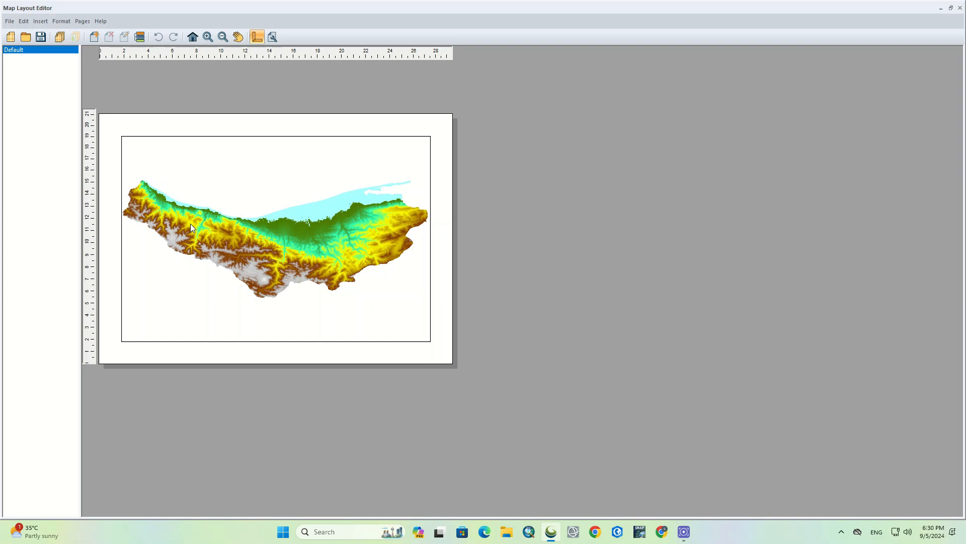
mouse_move(154, 221)
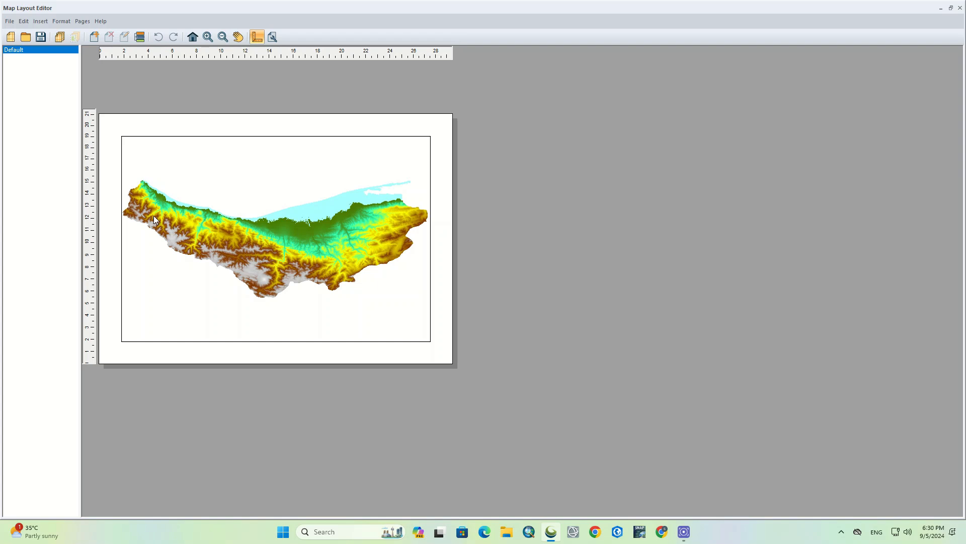
left_click(207, 37)
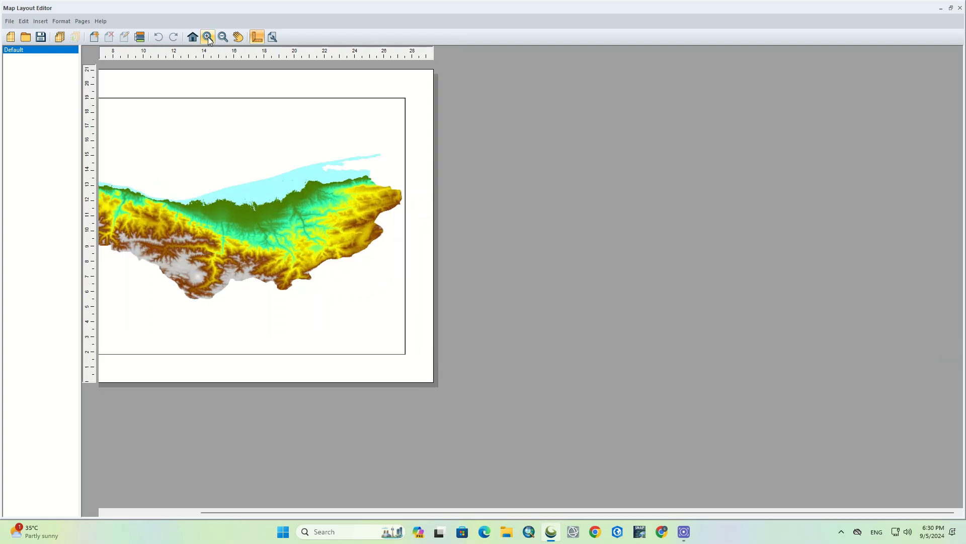
left_click(222, 37)
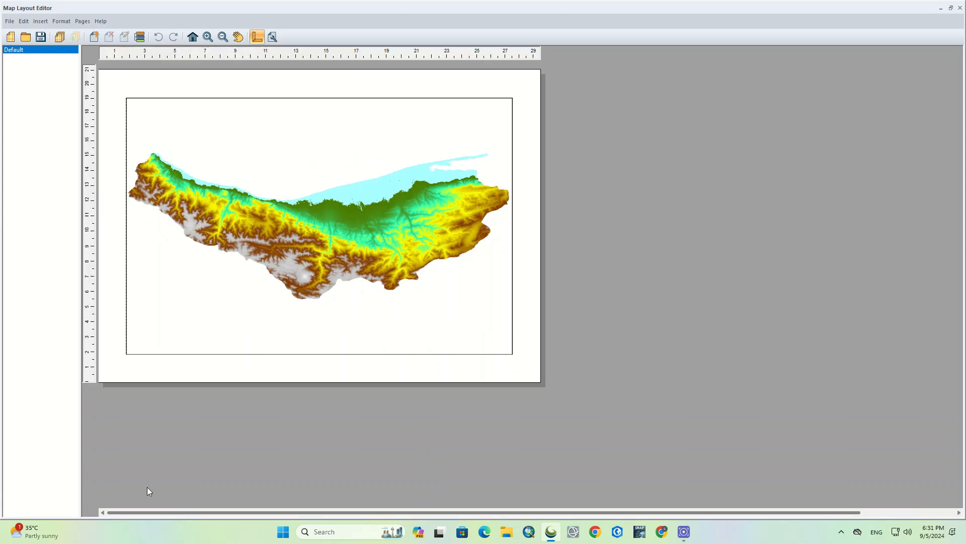
left_click(192, 38)
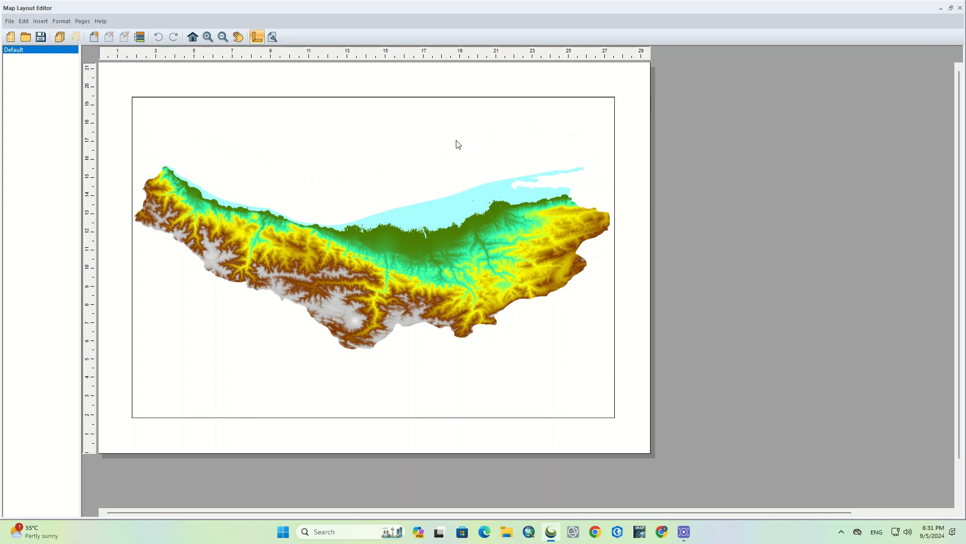
mouse_move(383, 102)
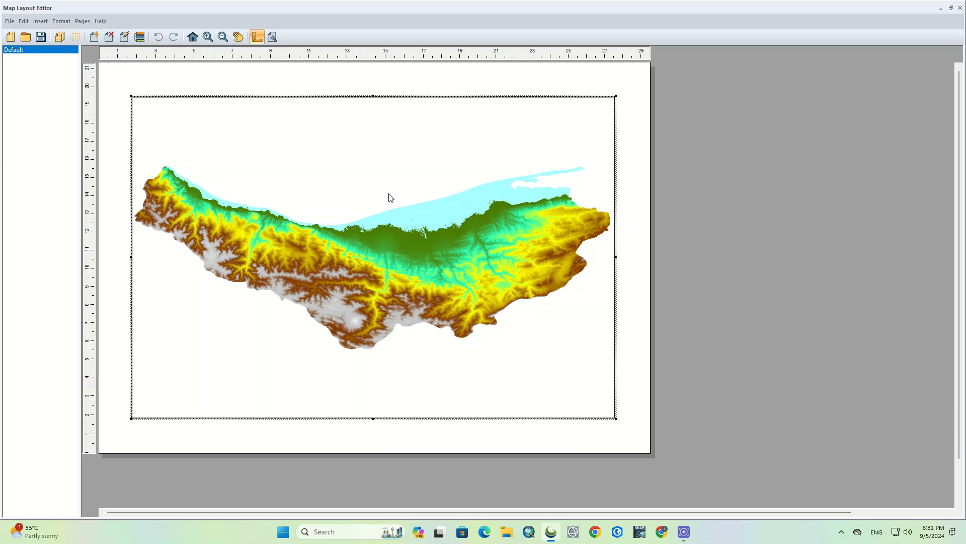
right_click(389, 196)
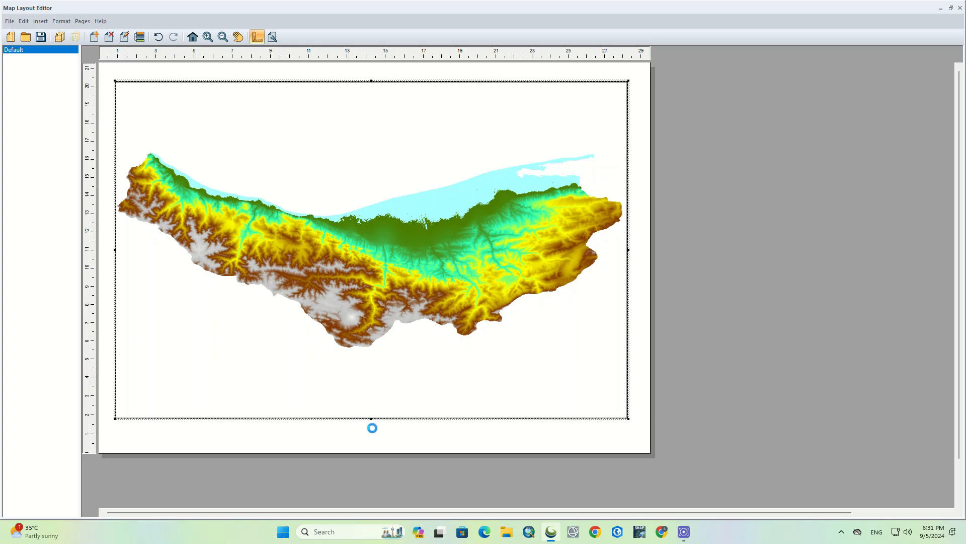
In the map element's Grid Frame properties, choose Latitude/Longitude Grid with tick labels parallel to the frame.
right_click(373, 427)
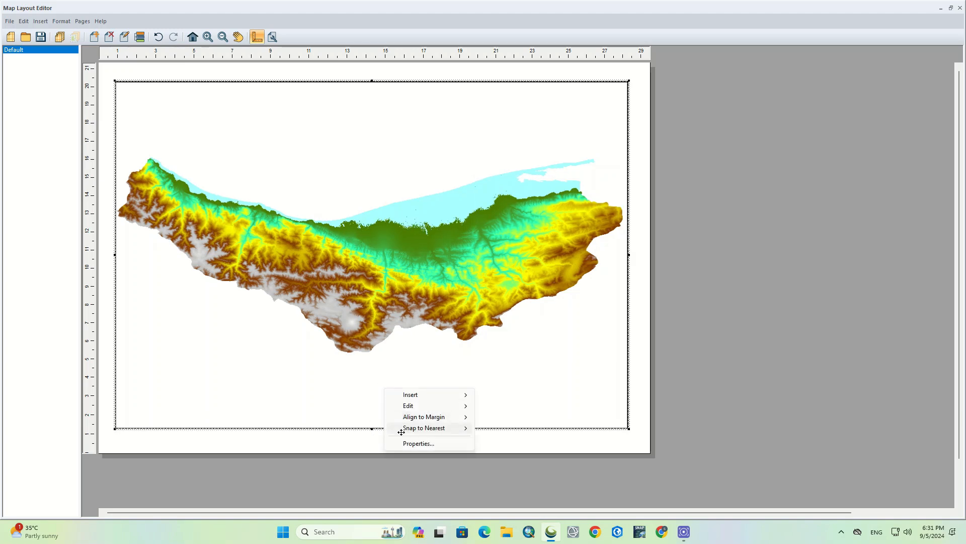
mouse_move(417, 443)
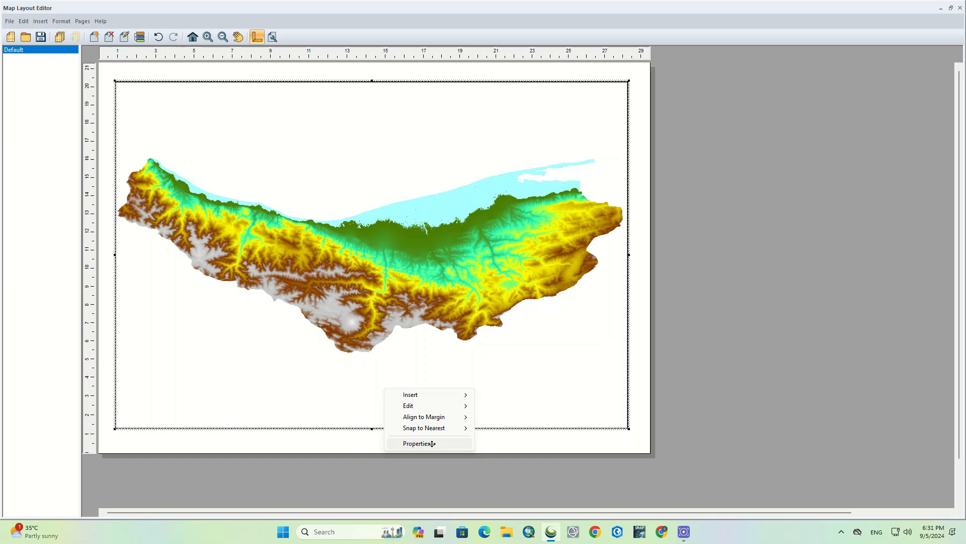
left_click(418, 443)
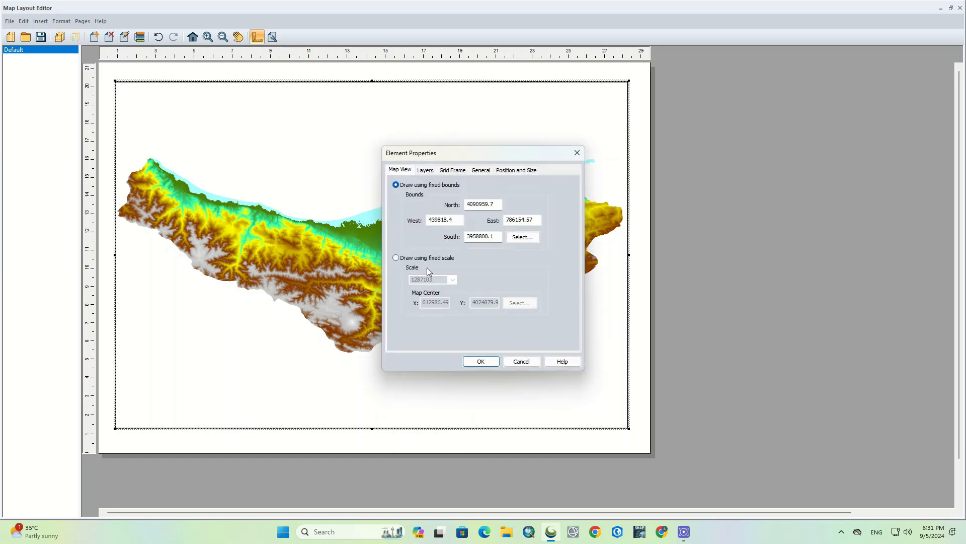
mouse_move(453, 180)
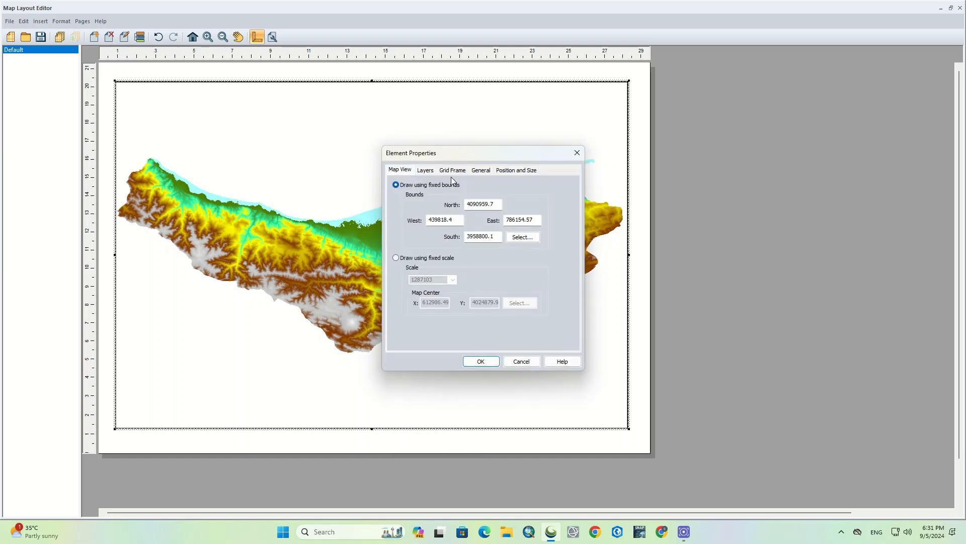
left_click(452, 170)
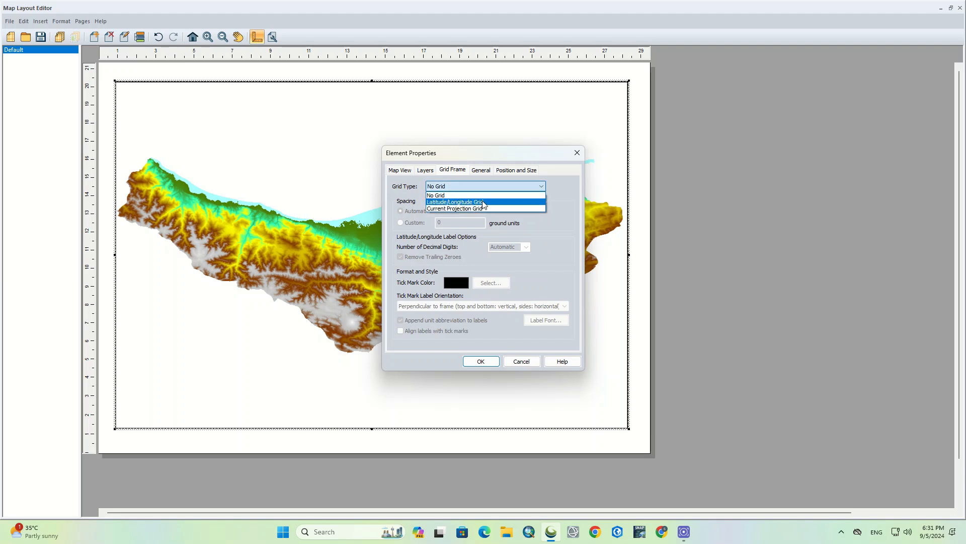
left_click(455, 201)
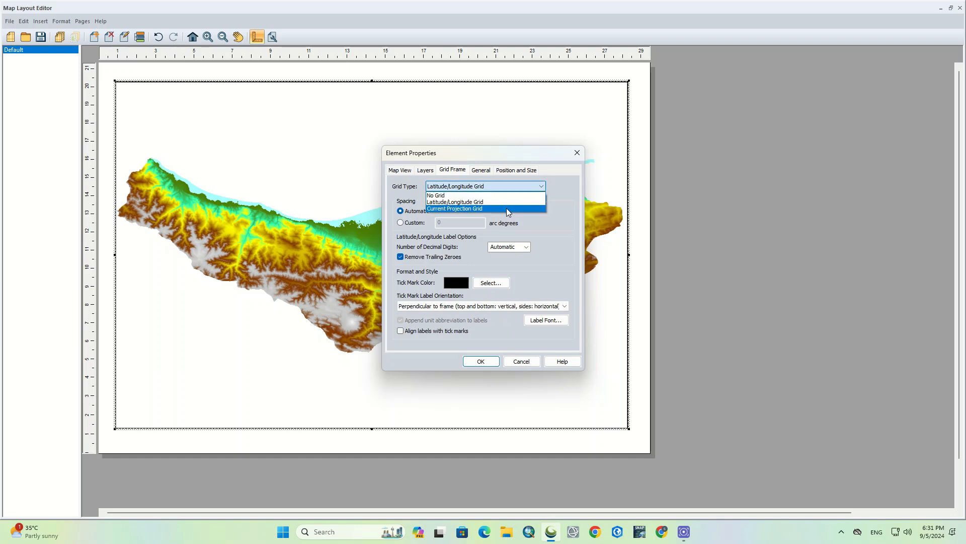
left_click(454, 201)
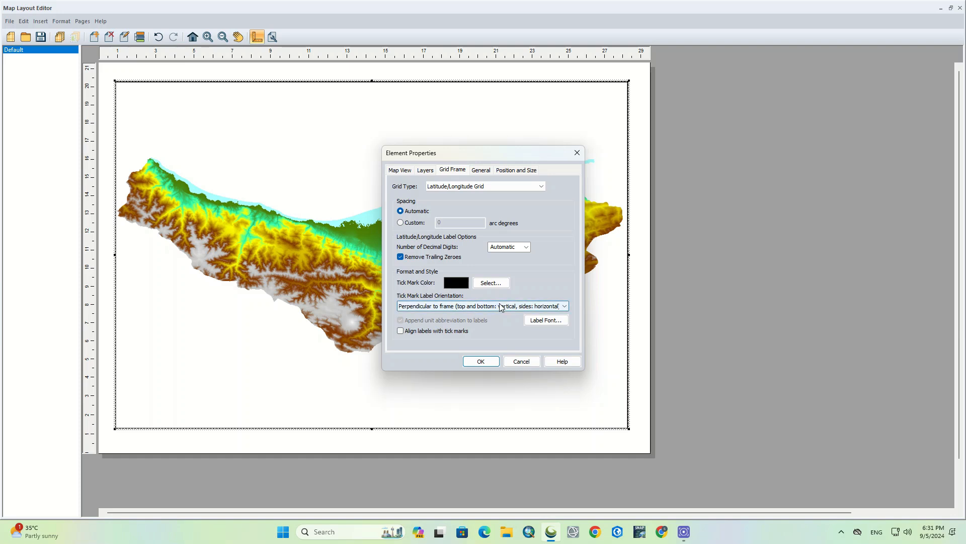
left_click(562, 306)
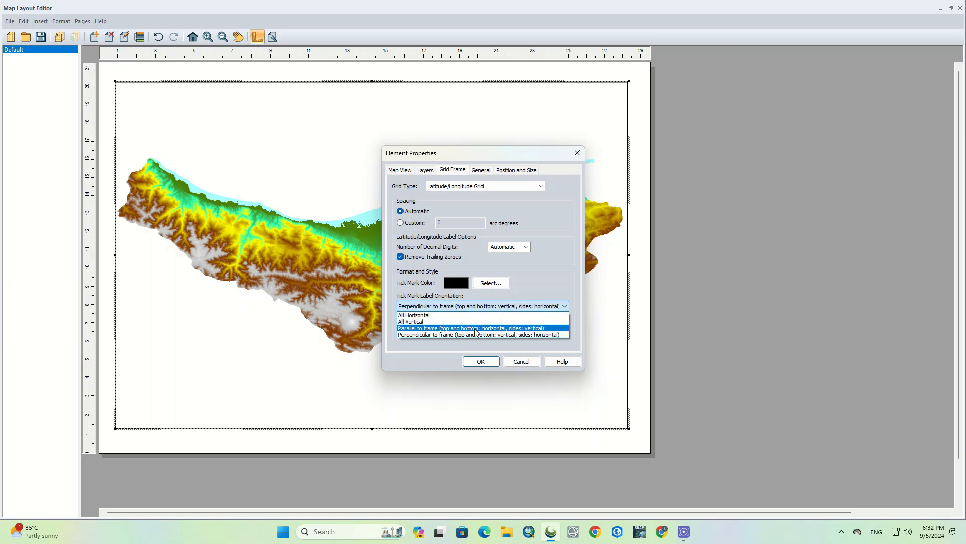
mouse_move(482, 335)
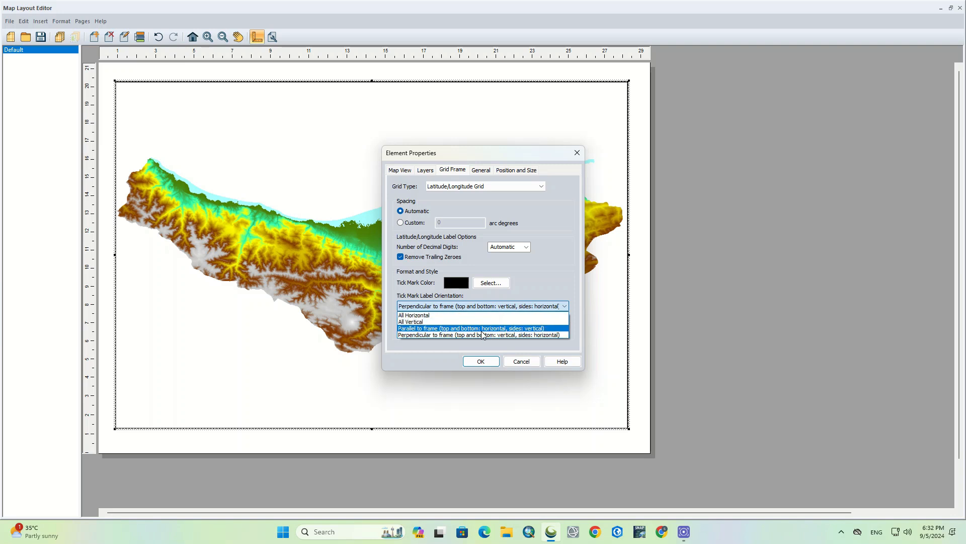
left_click(471, 328)
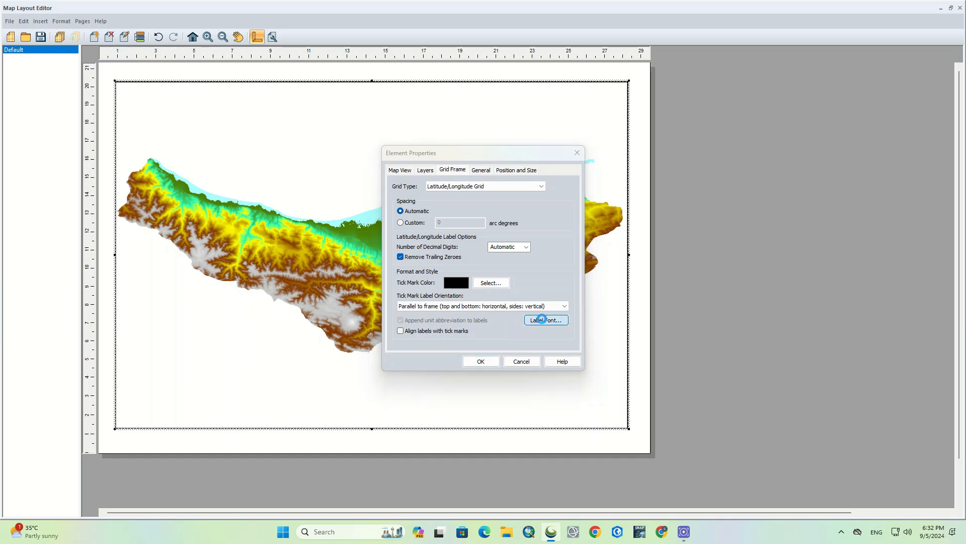
Set the grid label font to Times New Roman, bold, size 8 and confirm.
left_click(545, 319)
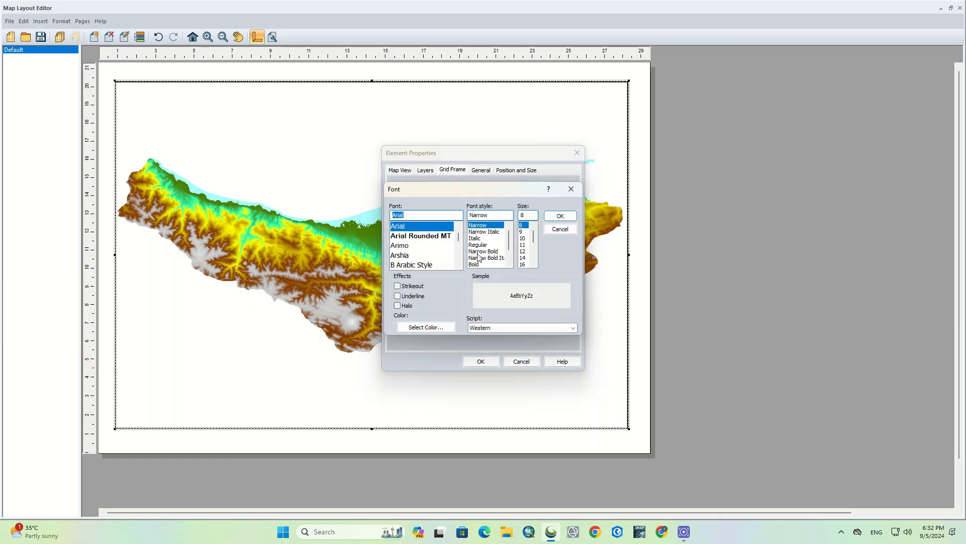
left_click(476, 238)
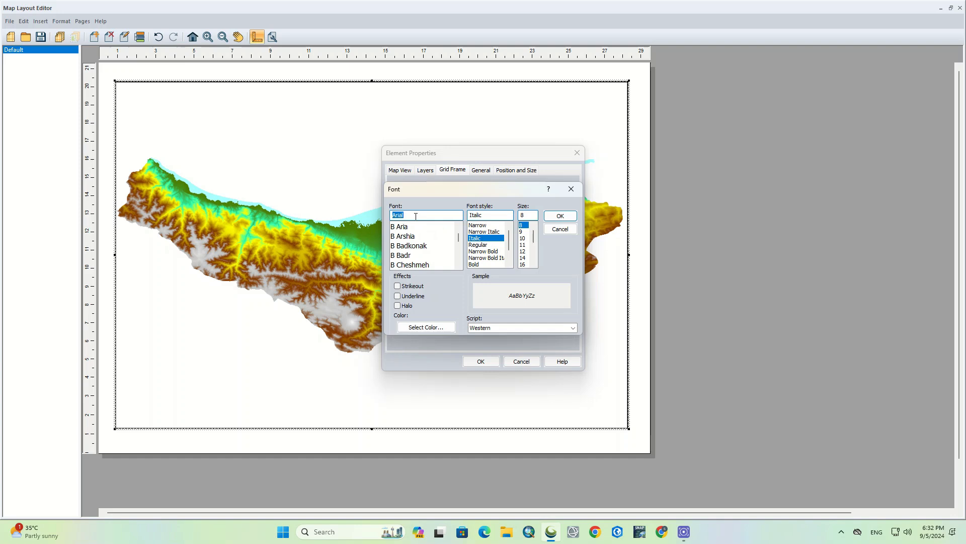
type("ti")
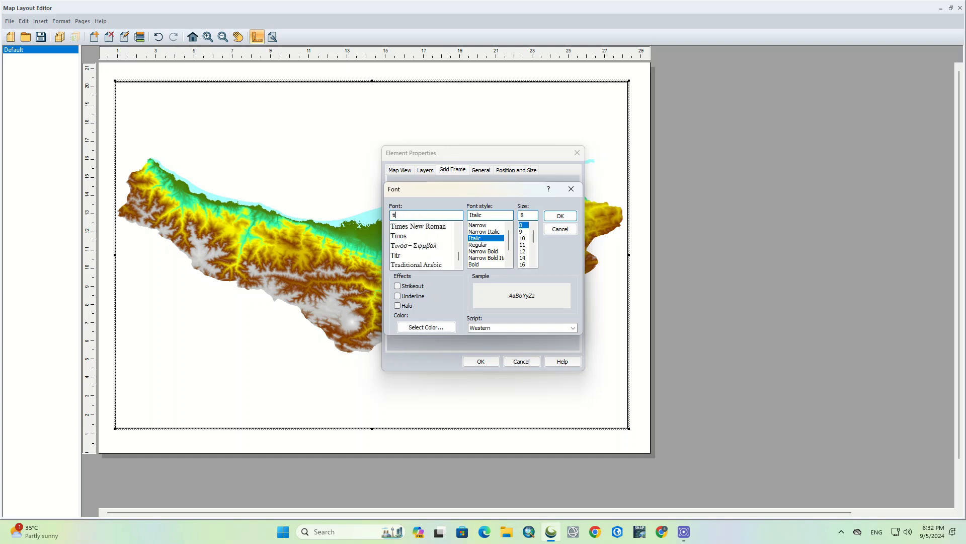
left_click(418, 226)
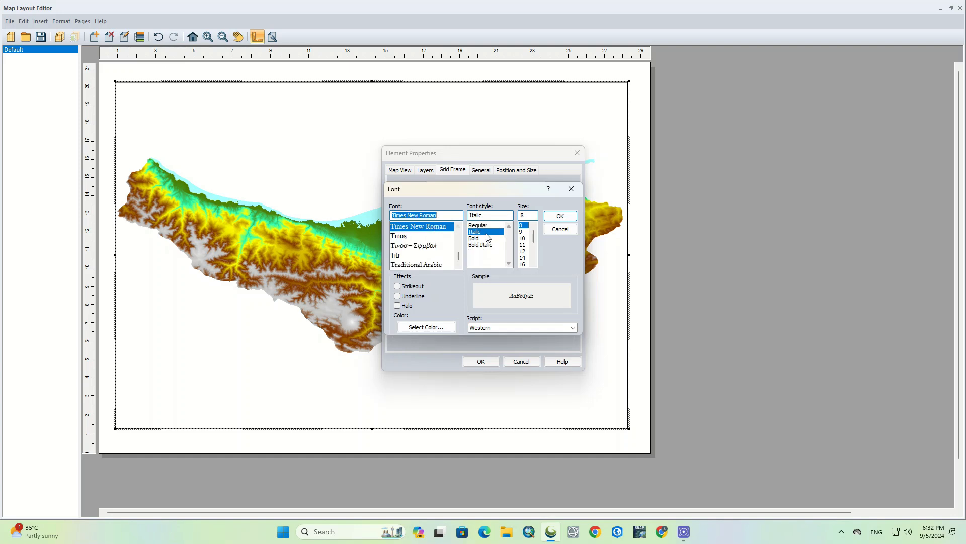
left_click(481, 245)
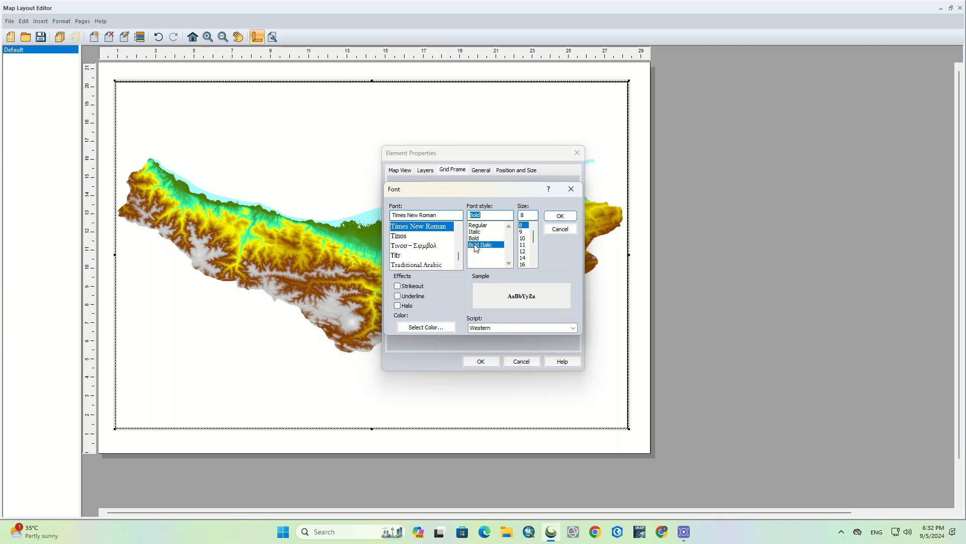
left_click(477, 225)
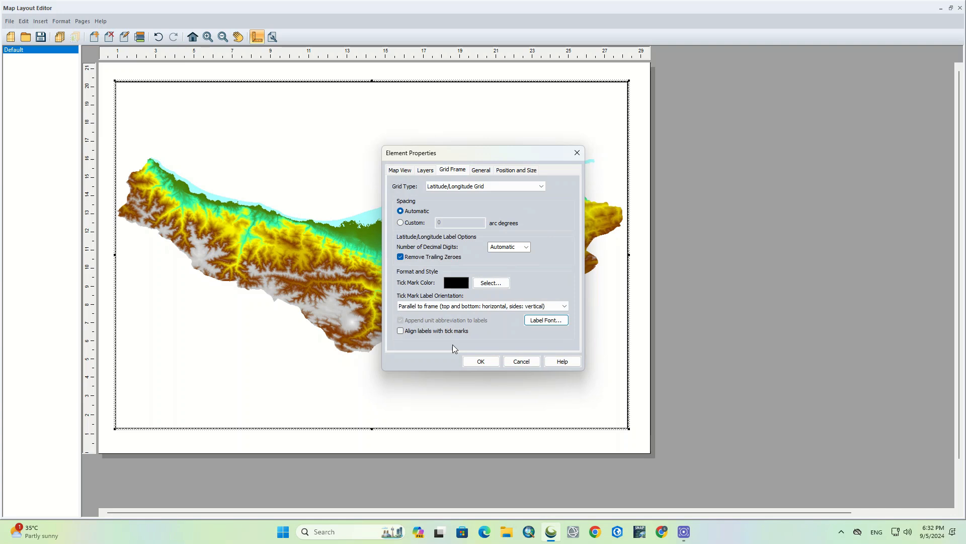
Apply the grid frame so lat/long labels appear around the map border.
left_click(480, 360)
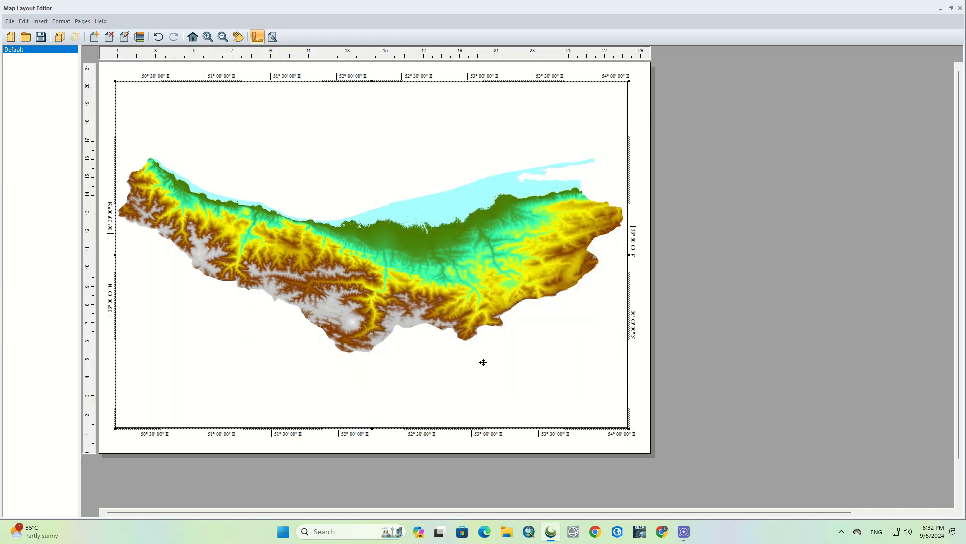
mouse_move(492, 364)
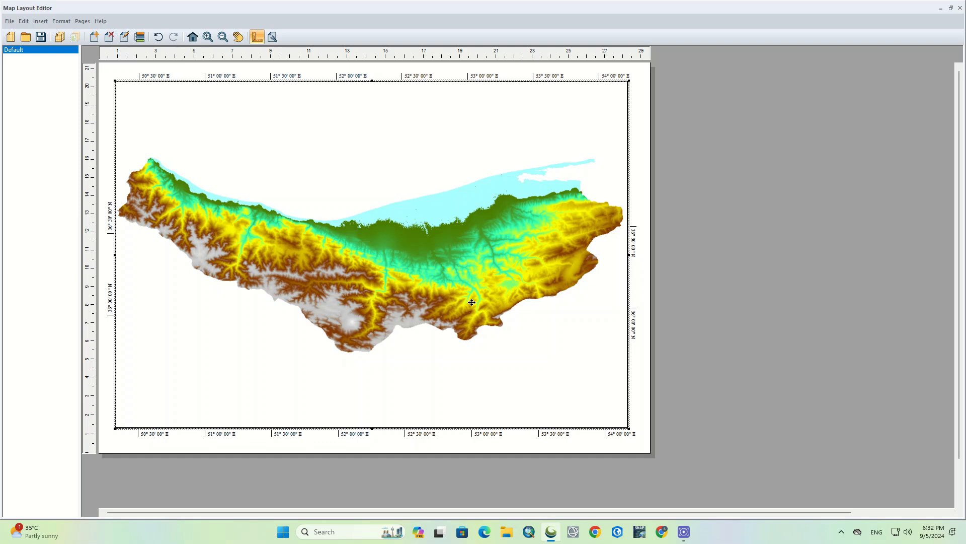
right_click(472, 303)
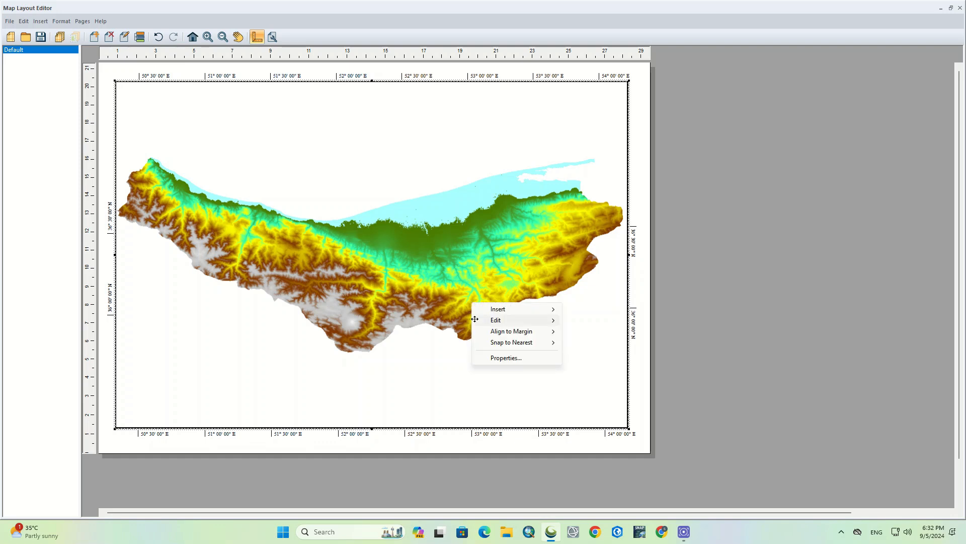
left_click(505, 357)
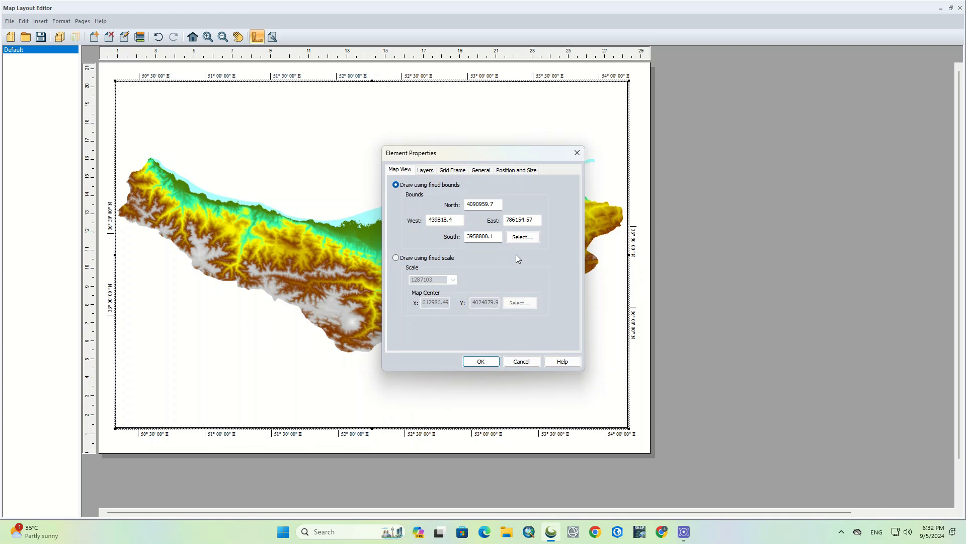
left_click(452, 170)
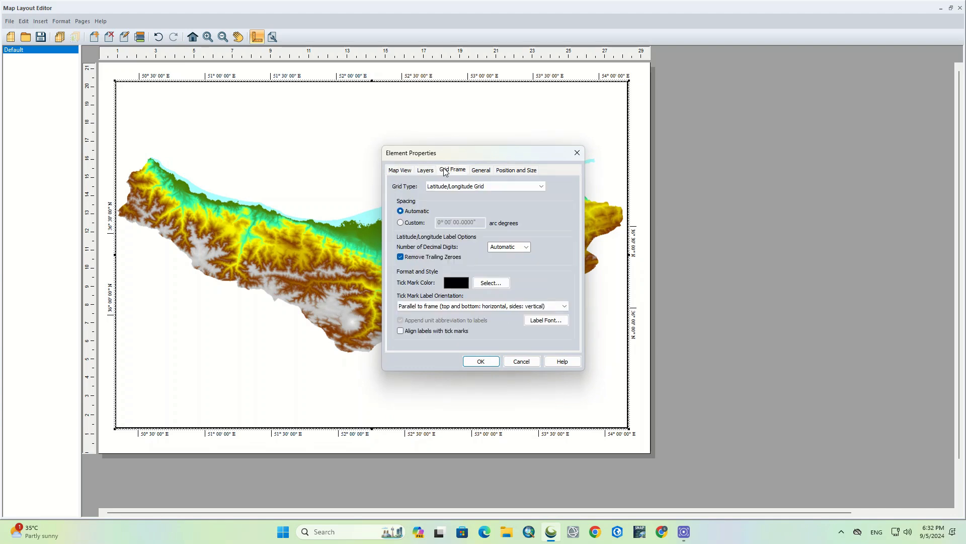
left_click(400, 222)
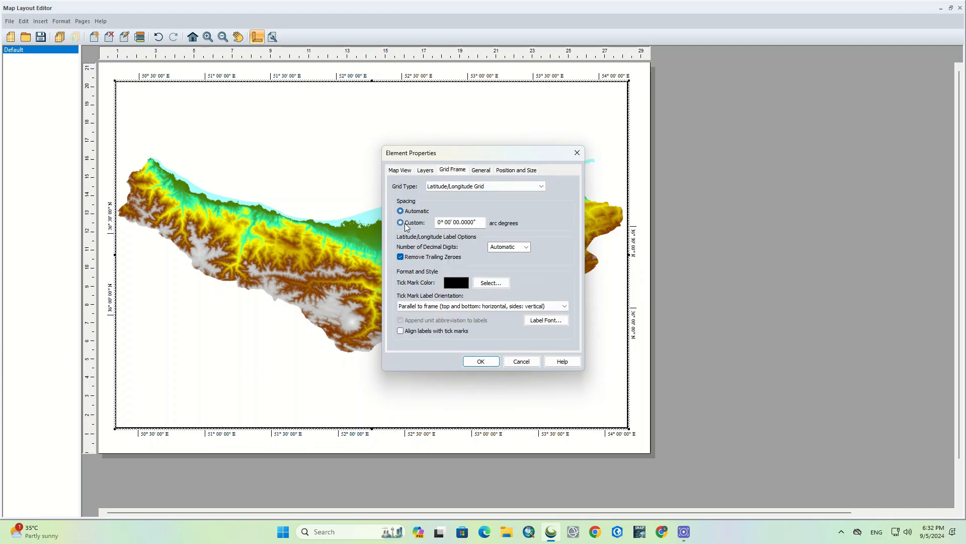
left_click(400, 222)
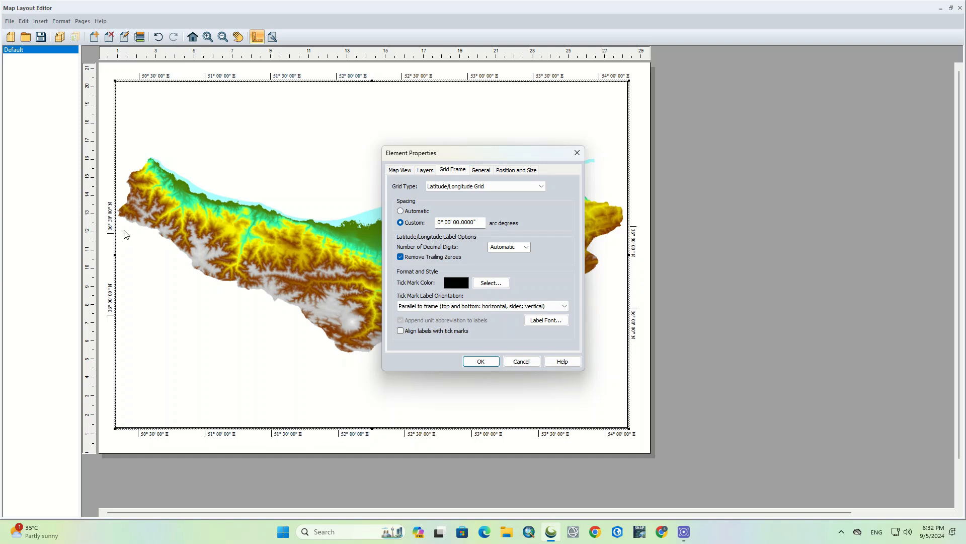
left_click(459, 222)
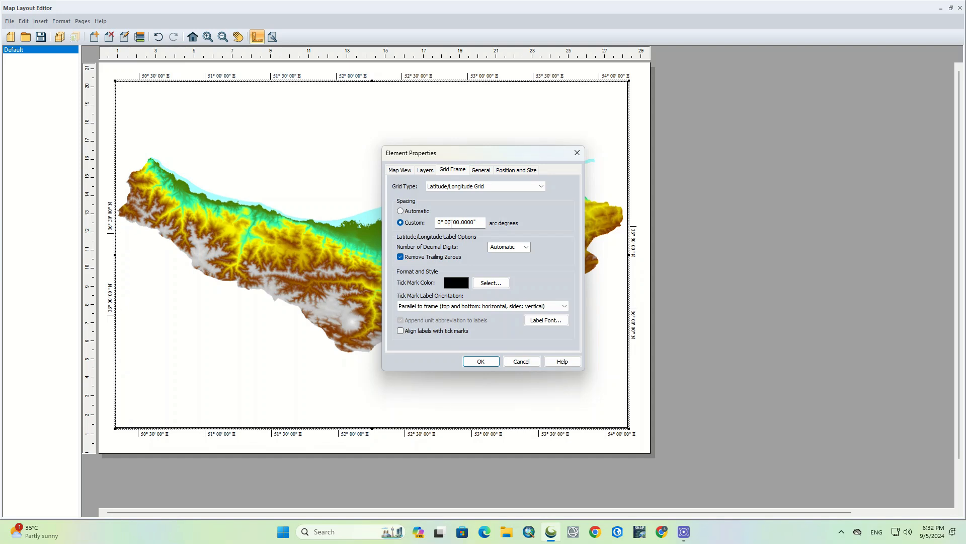
double_click(447, 221)
type("15")
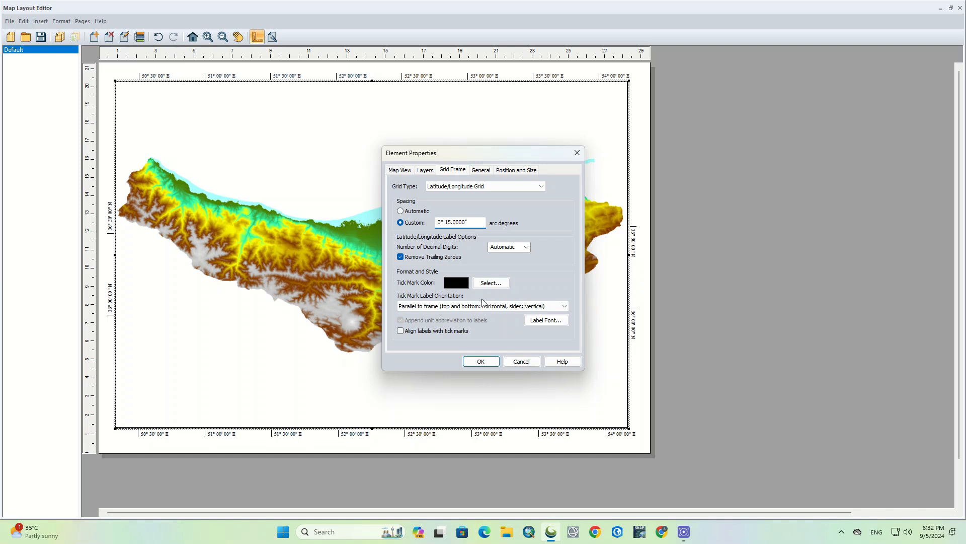
left_click(480, 361)
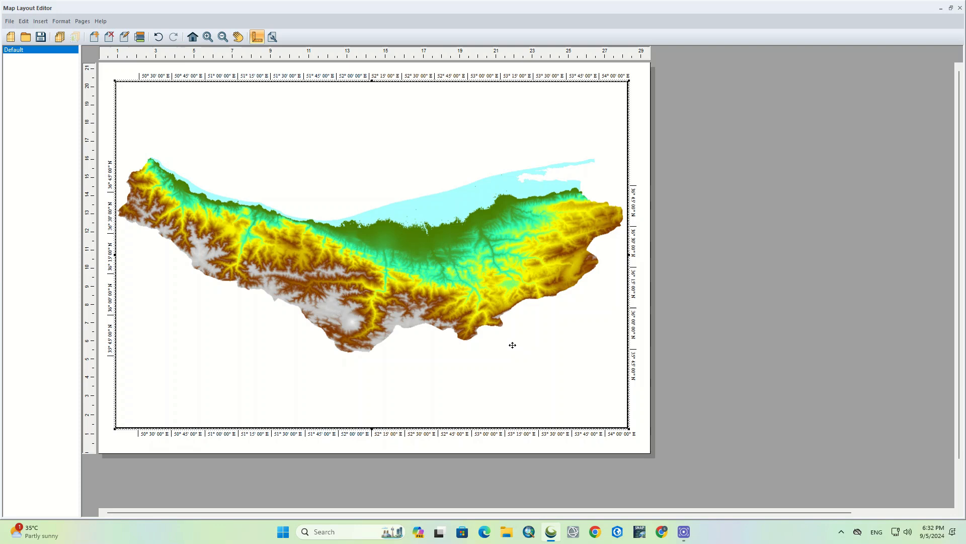
right_click(512, 345)
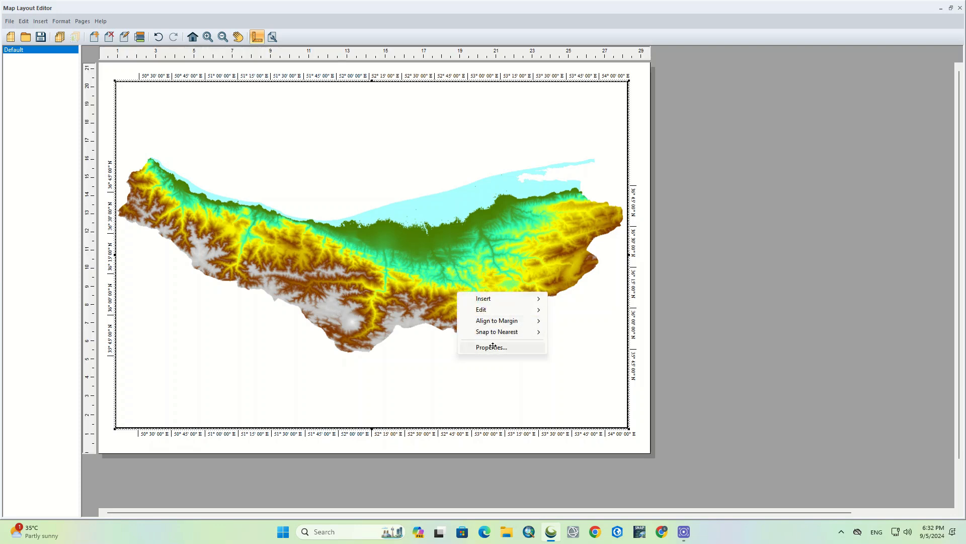
left_click(490, 347)
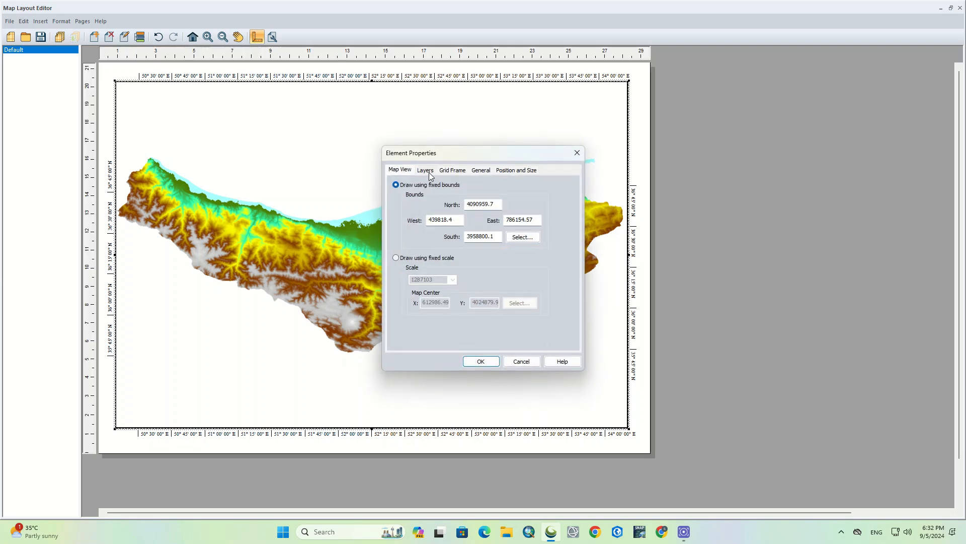
left_click(452, 170)
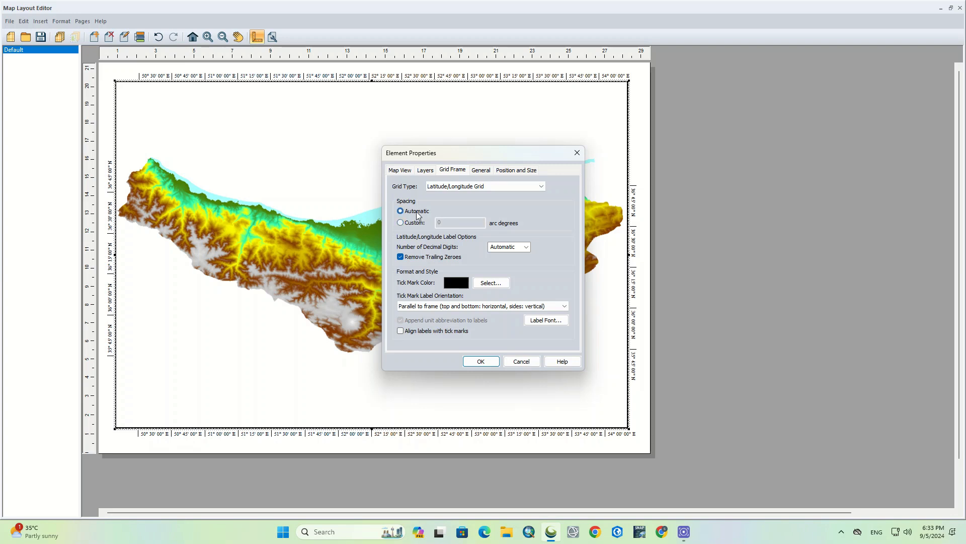
left_click(526, 246)
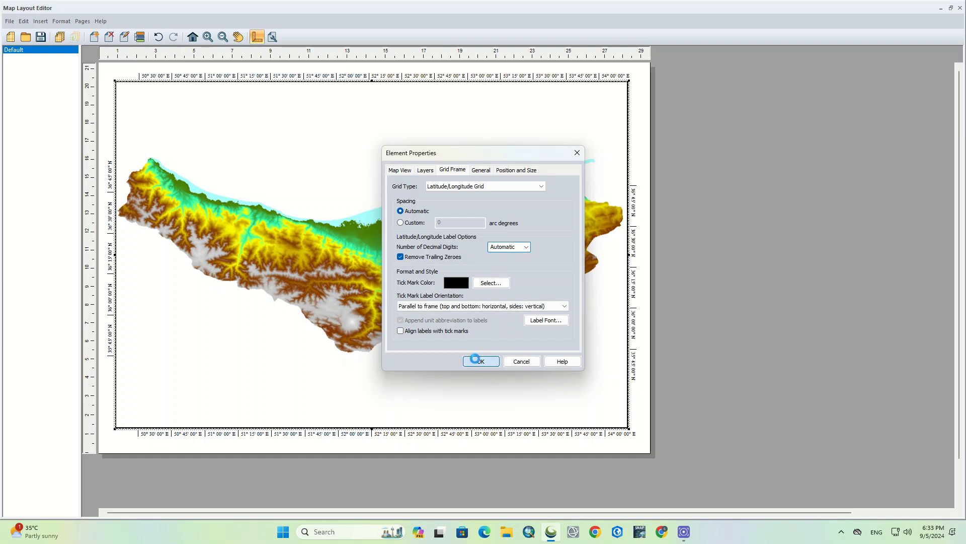
left_click(481, 362)
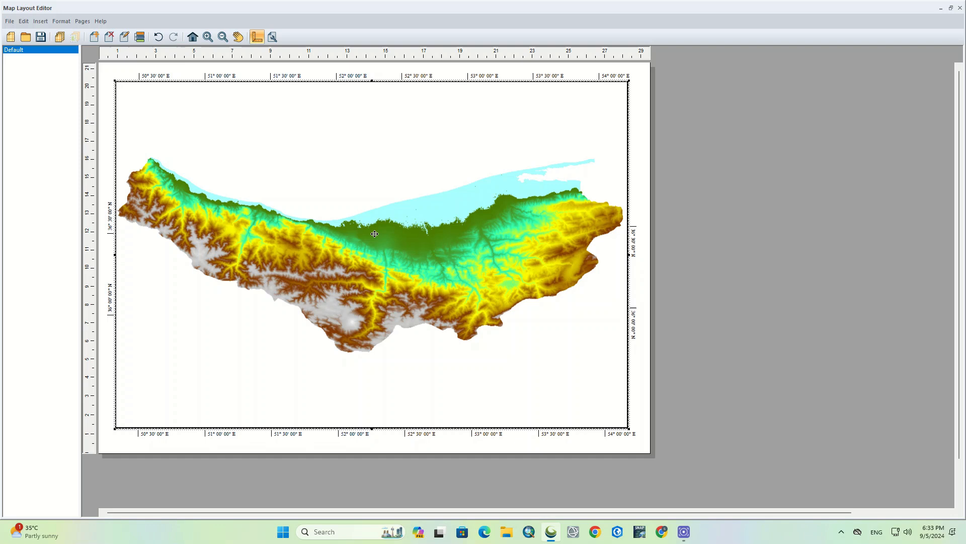
mouse_move(255, 179)
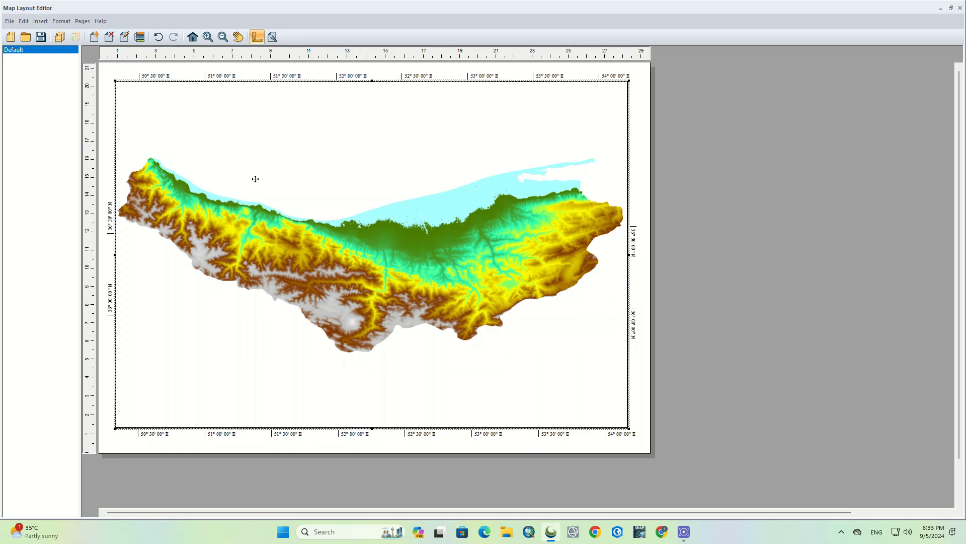
mouse_move(73, 51)
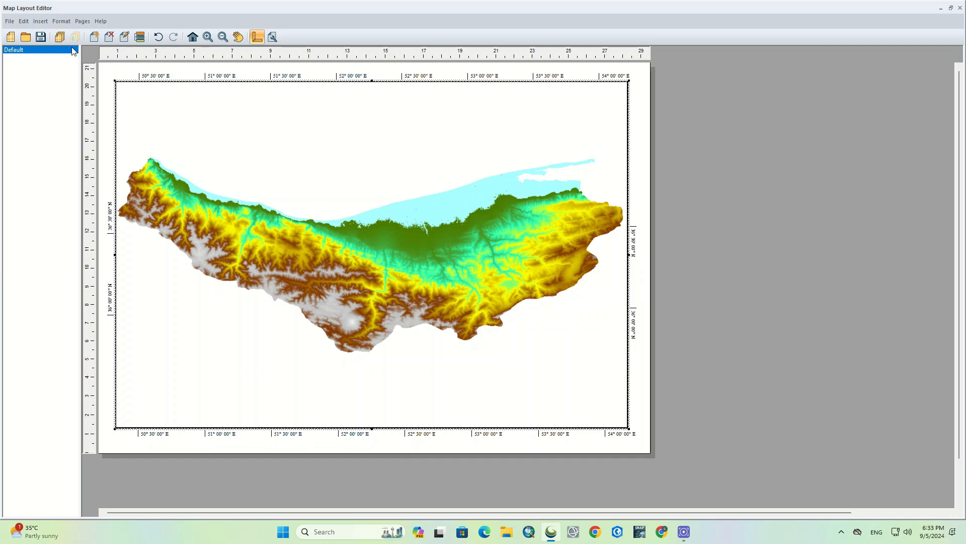
Show the Insert menu listing legend, north arrow, scale bar and text elements.
left_click(39, 21)
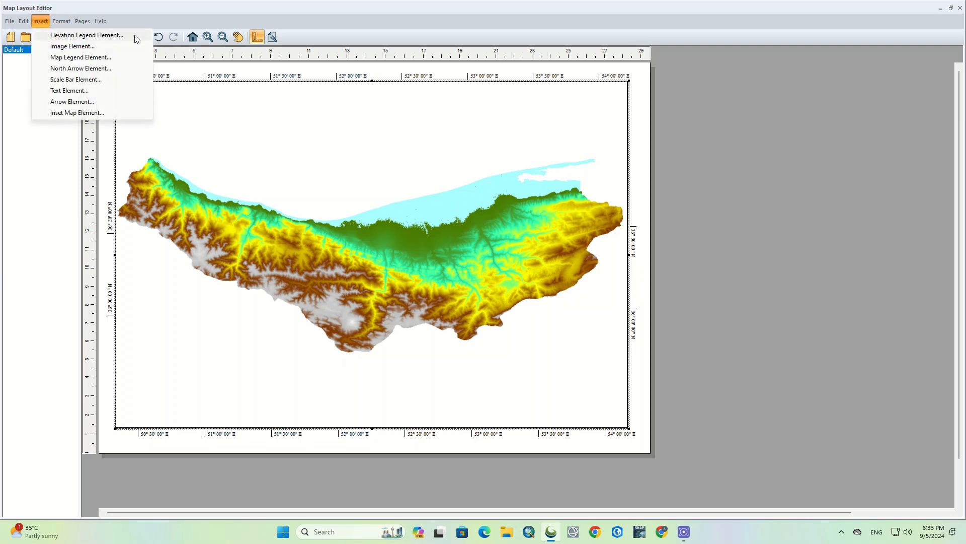
Configure an elevation legend in metres, titled 'Legend', spanning the data extents.
left_click(85, 35)
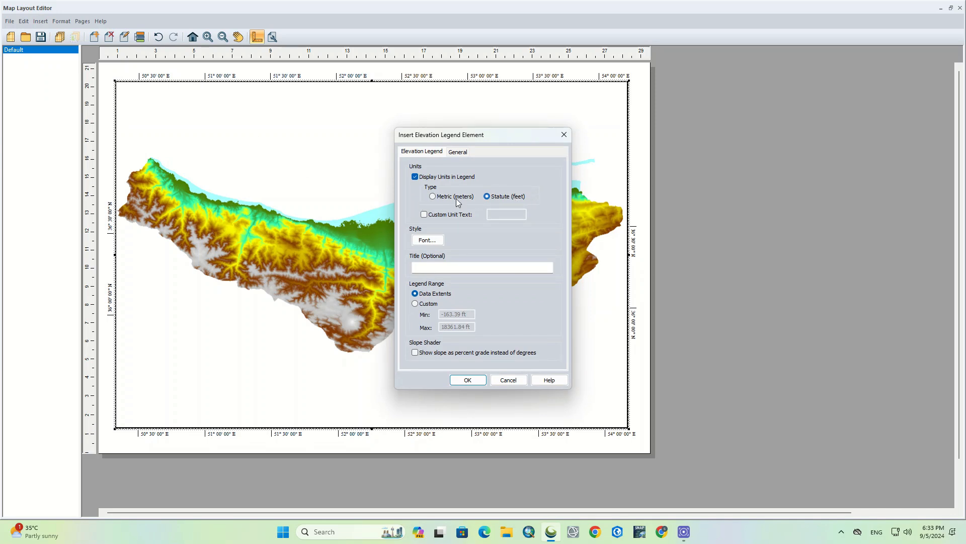
left_click(432, 196)
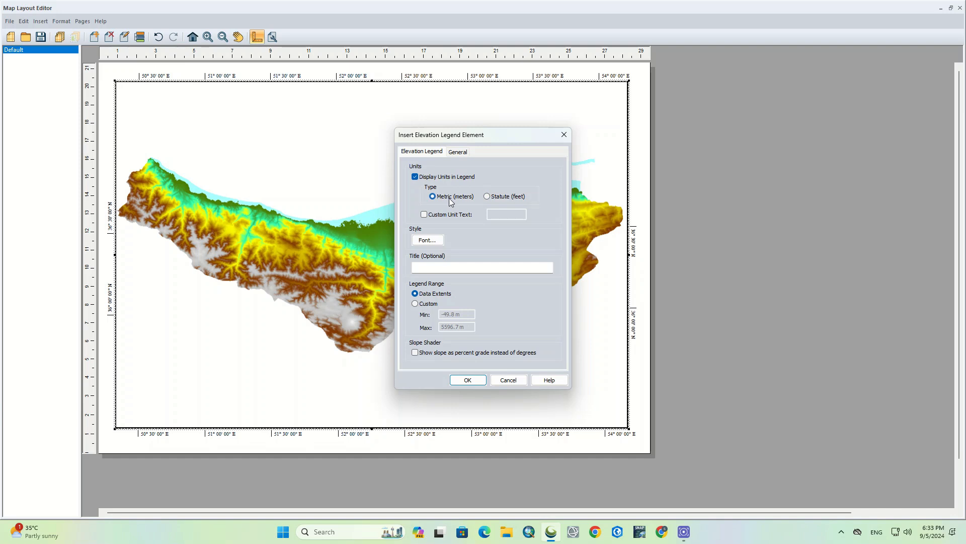
left_click(423, 213)
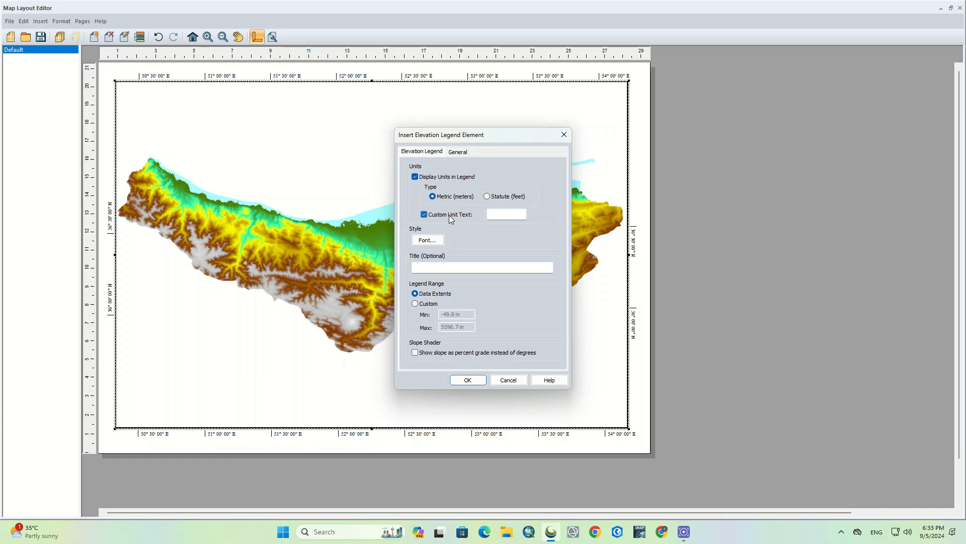
left_click(505, 213)
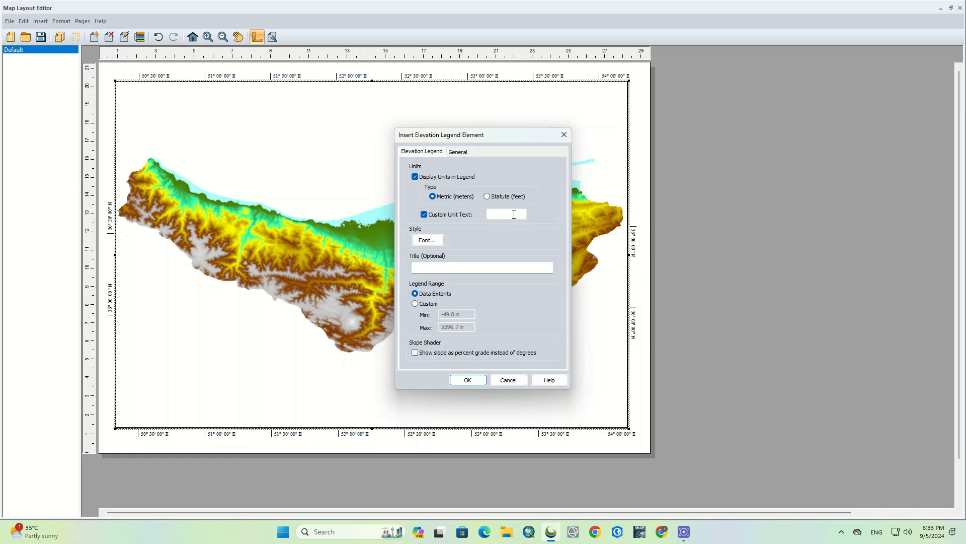
left_click(424, 213)
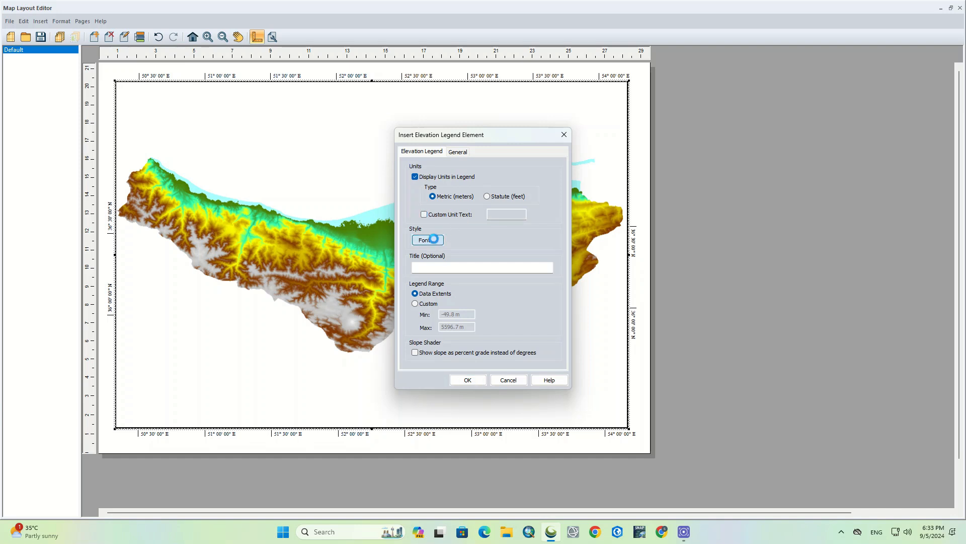
left_click(424, 239)
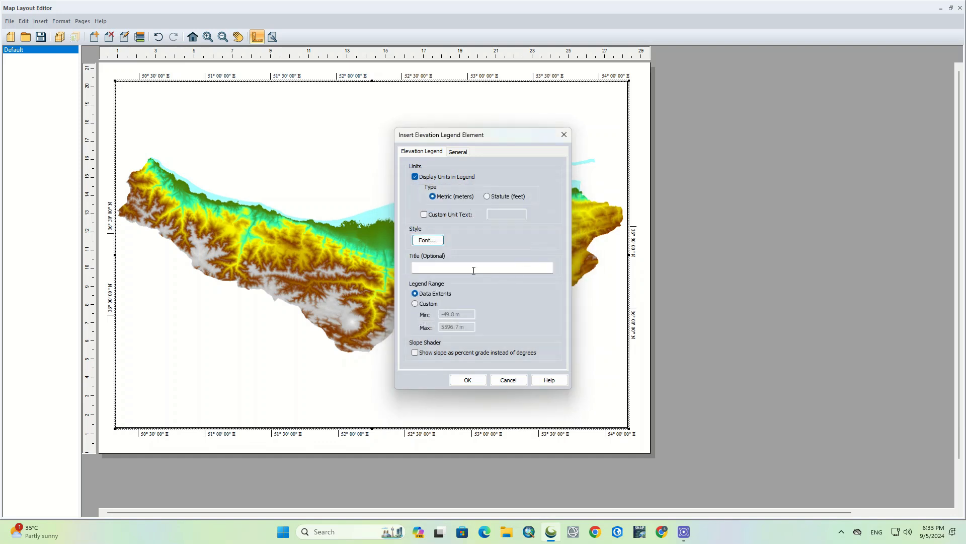
type("Le")
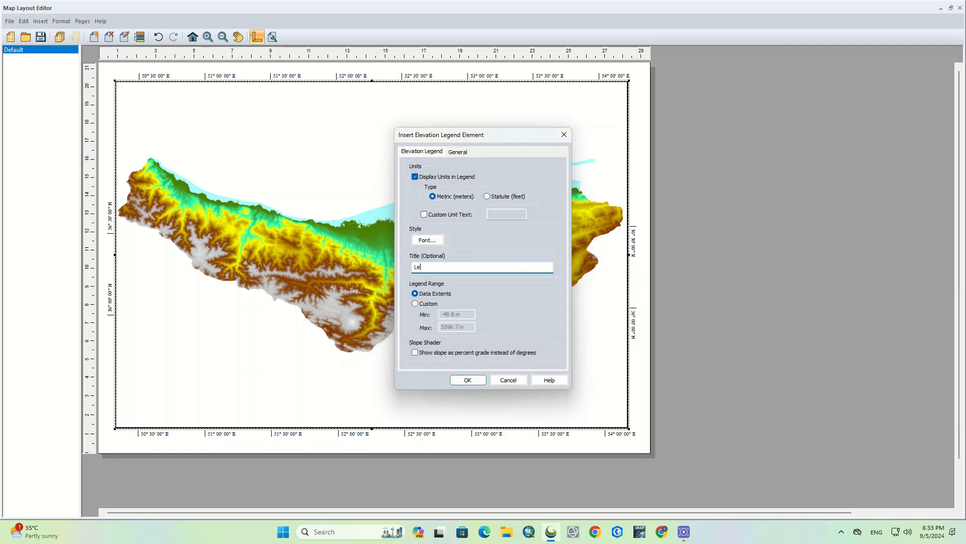
type("gend")
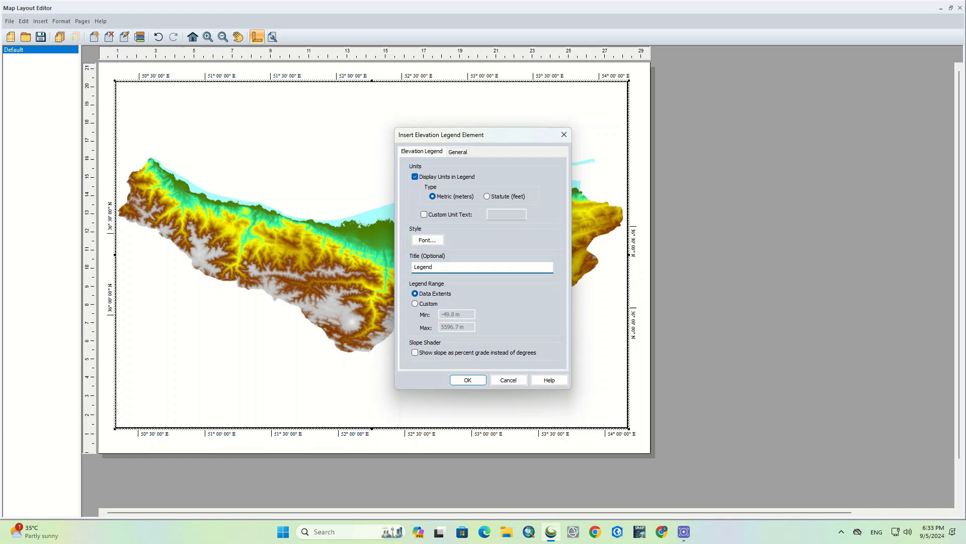
mouse_move(492, 300)
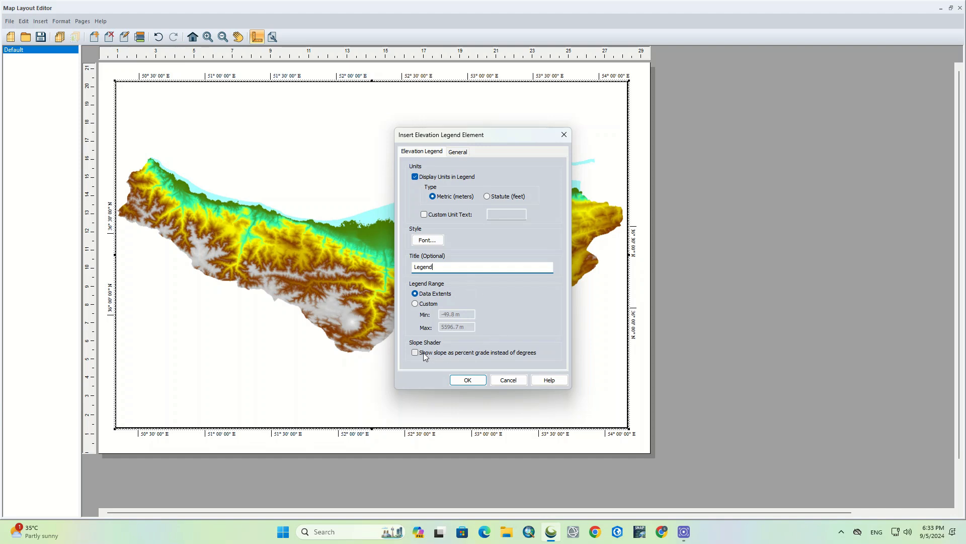
left_click(414, 352)
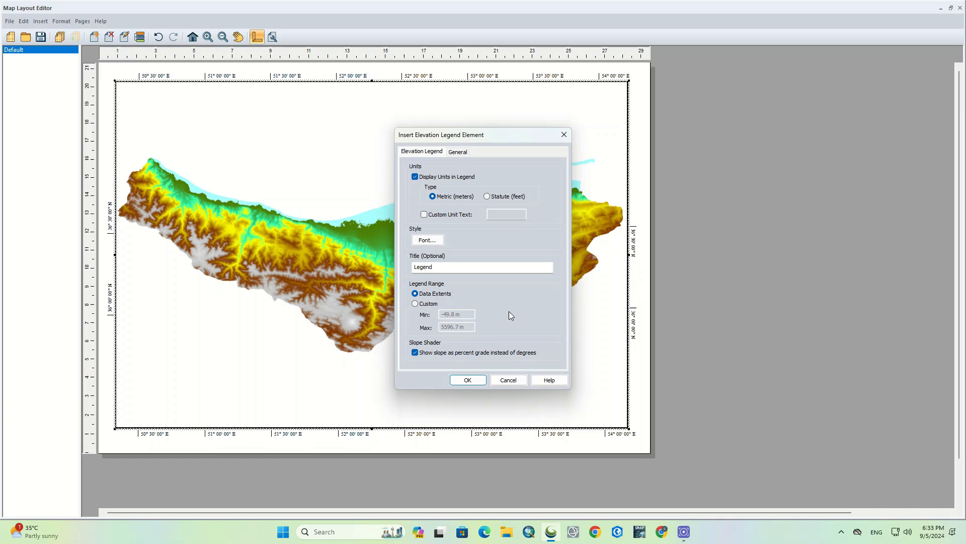
Leave Draw Frame unchecked on the General settings and insert the legend.
left_click(457, 152)
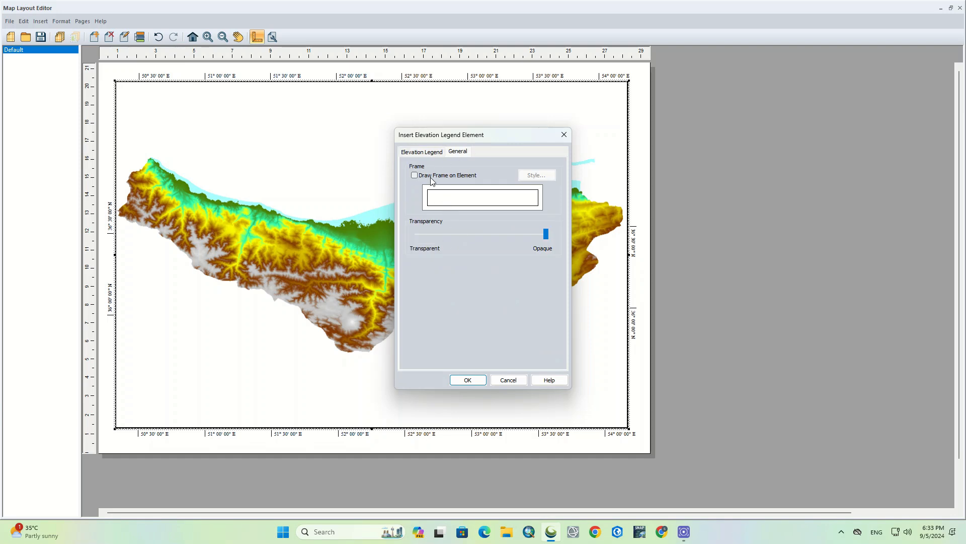
left_click(414, 175)
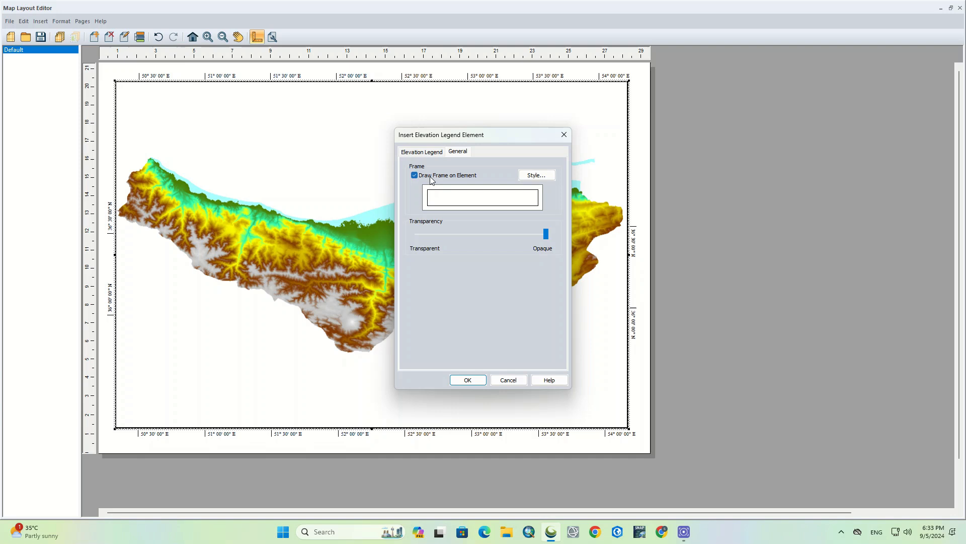
left_click(414, 175)
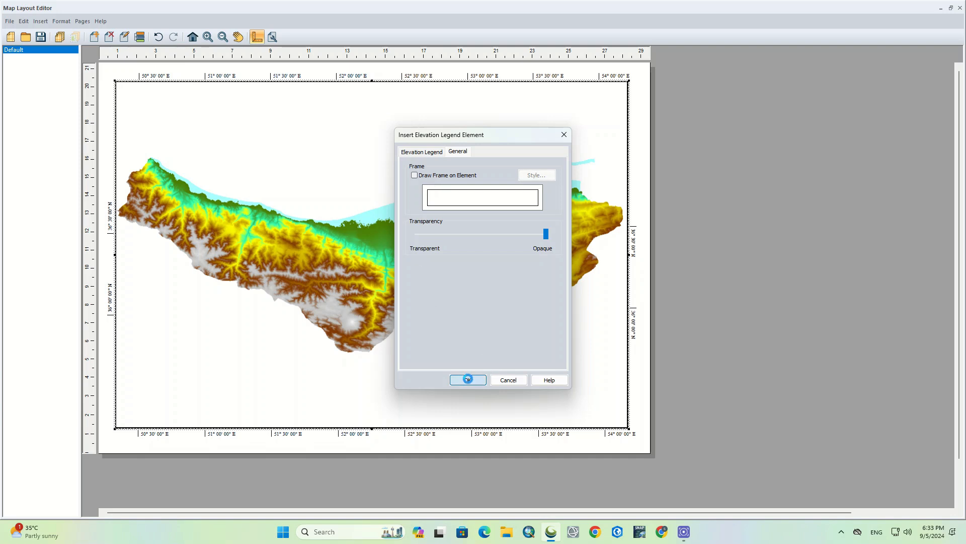
left_click(467, 380)
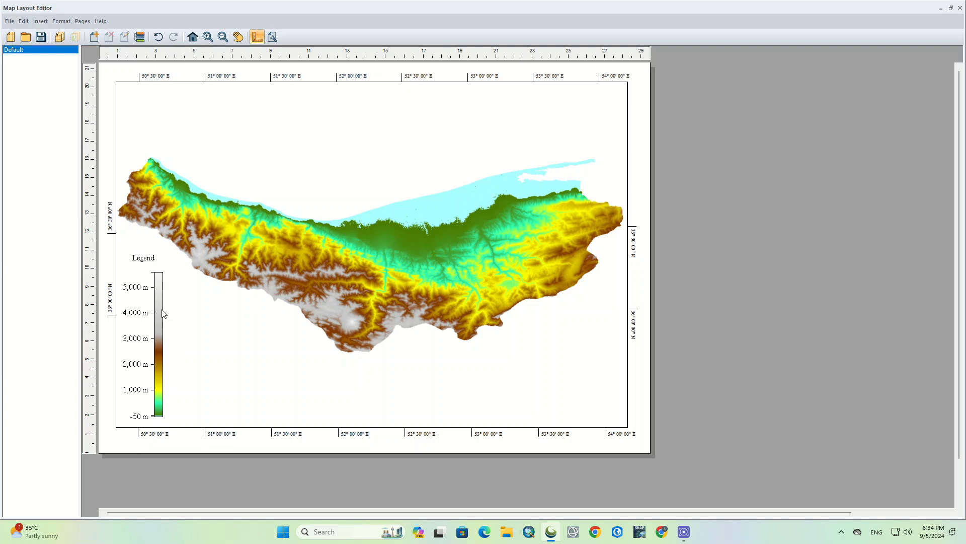
Enable Draw Frame on the legend and tuck it into the map's lower-left corner.
right_click(163, 313)
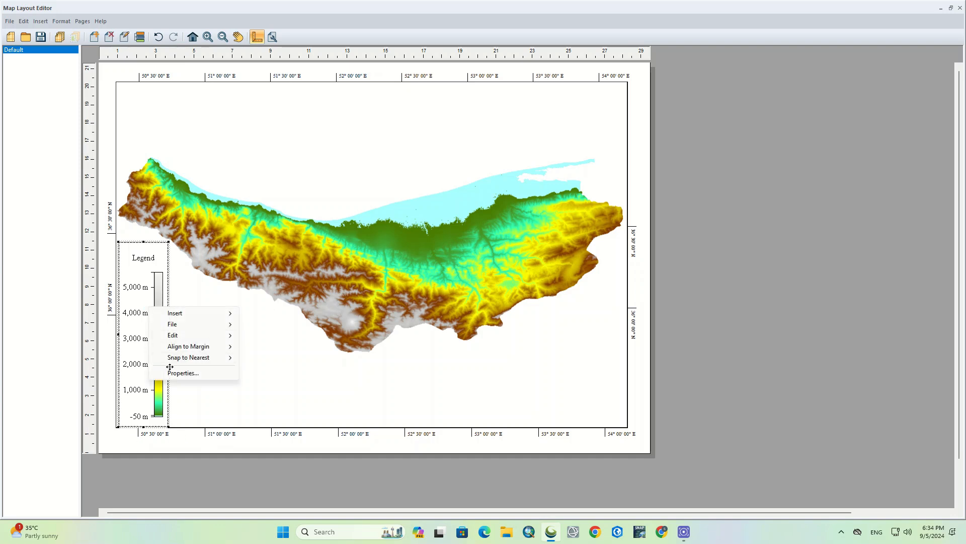
left_click(183, 373)
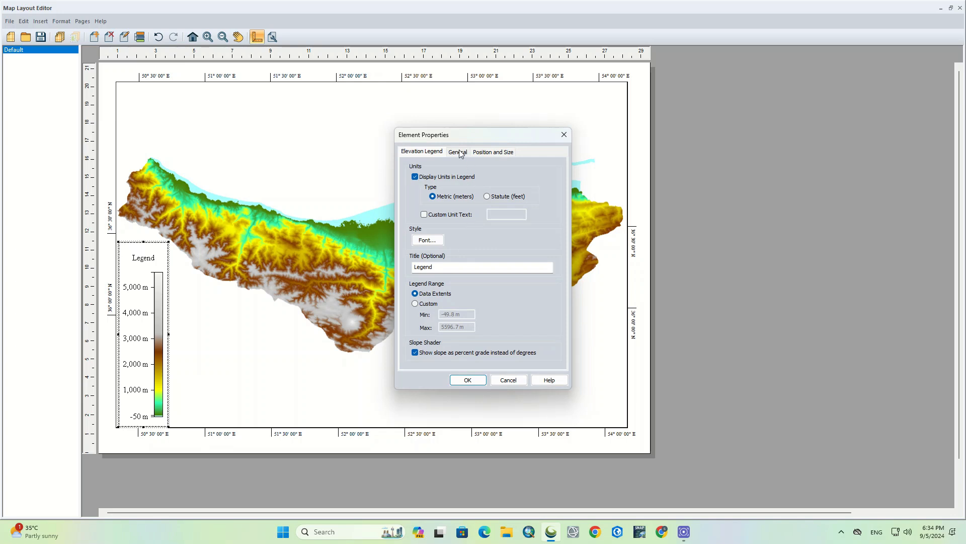
left_click(457, 152)
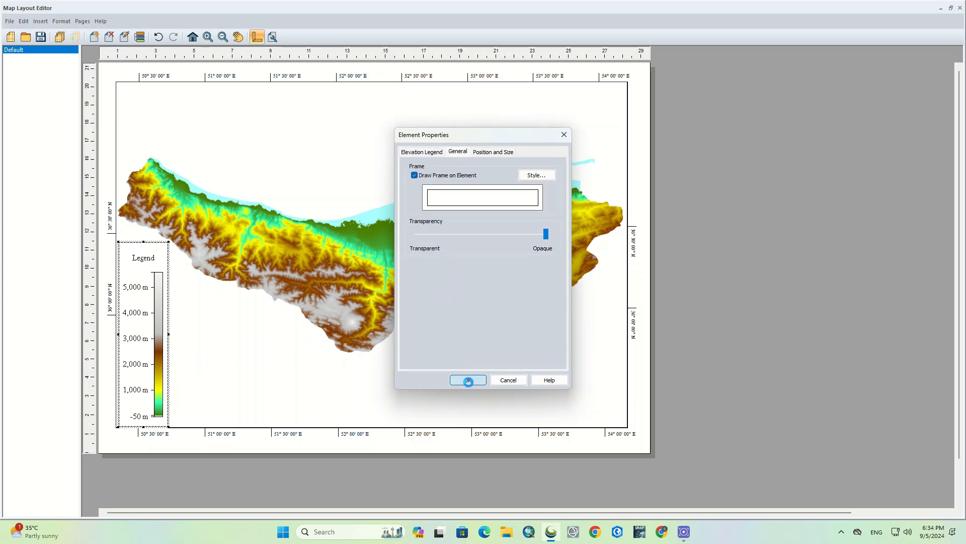
left_click(468, 380)
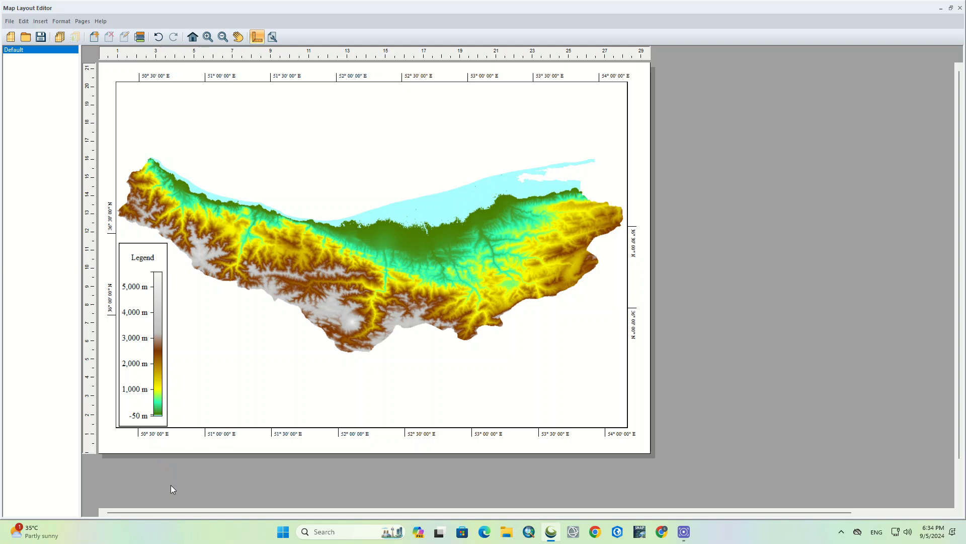
mouse_move(252, 420)
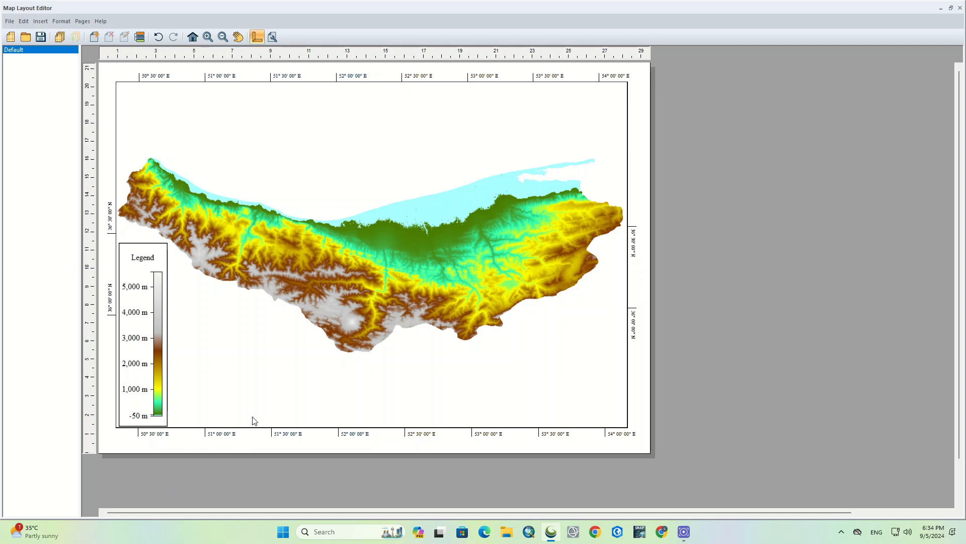
left_click(142, 339)
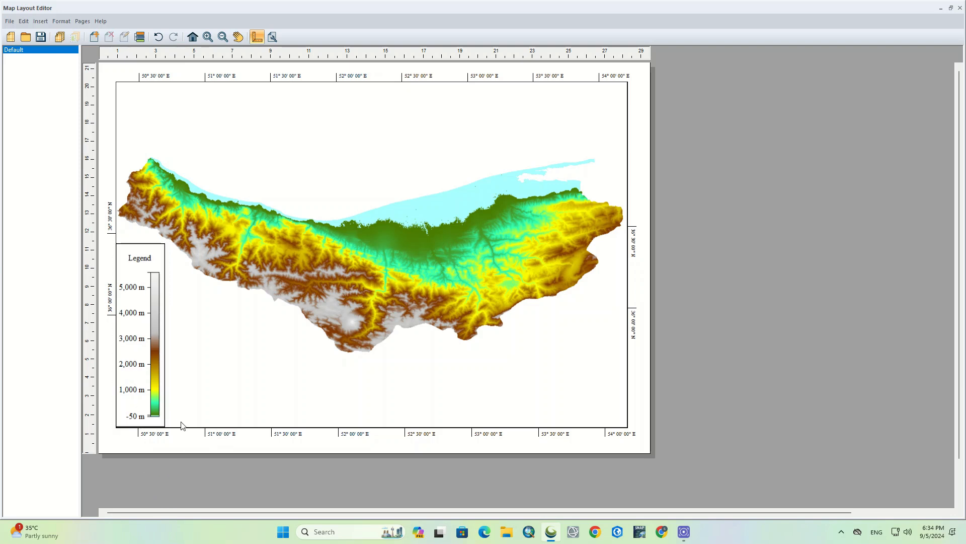
left_click(140, 333)
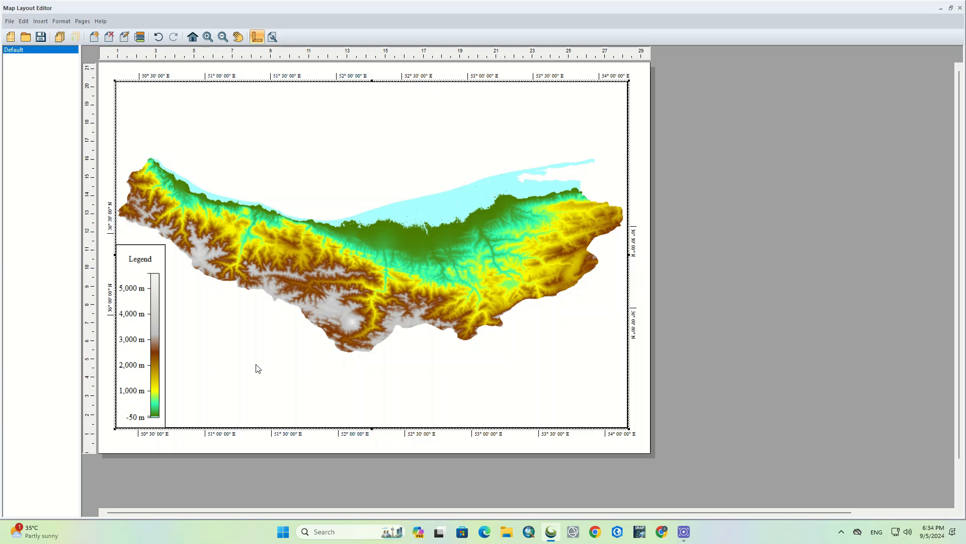
Start inserting a North Arrow Element from the Insert menu.
left_click(39, 21)
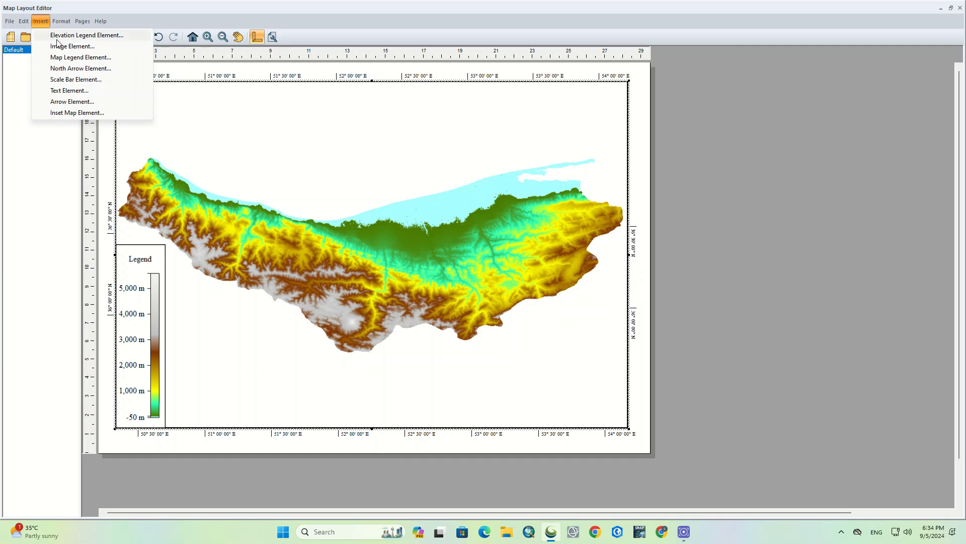
mouse_move(113, 50)
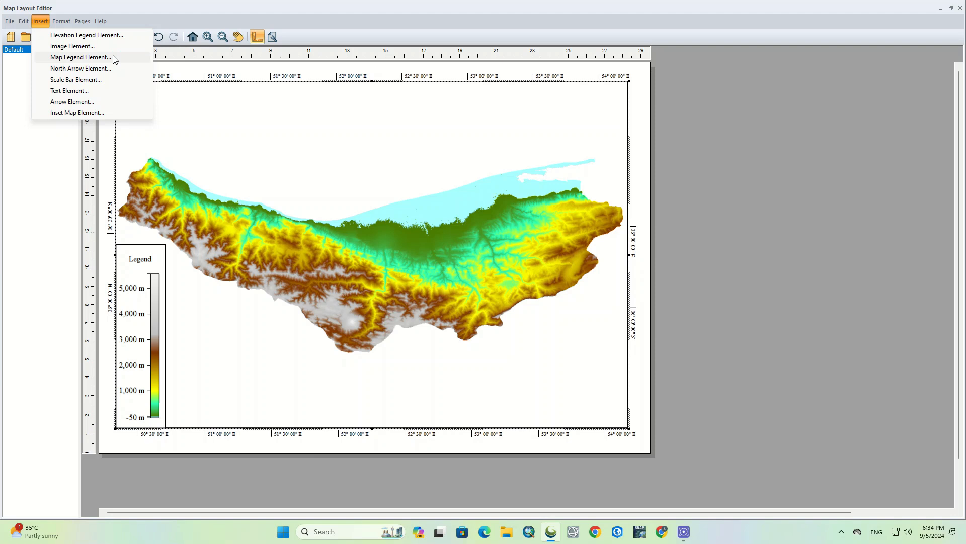
mouse_move(133, 60)
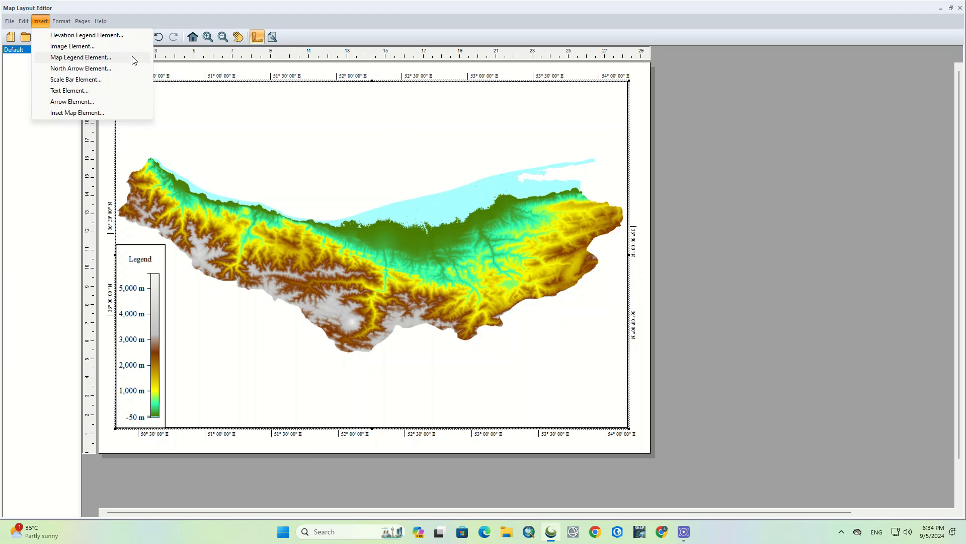
mouse_move(80, 68)
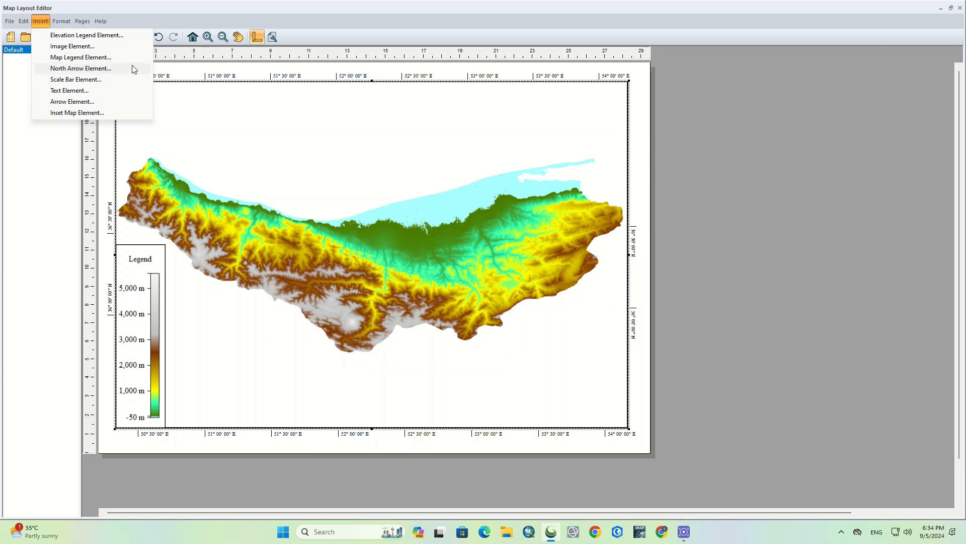
left_click(81, 68)
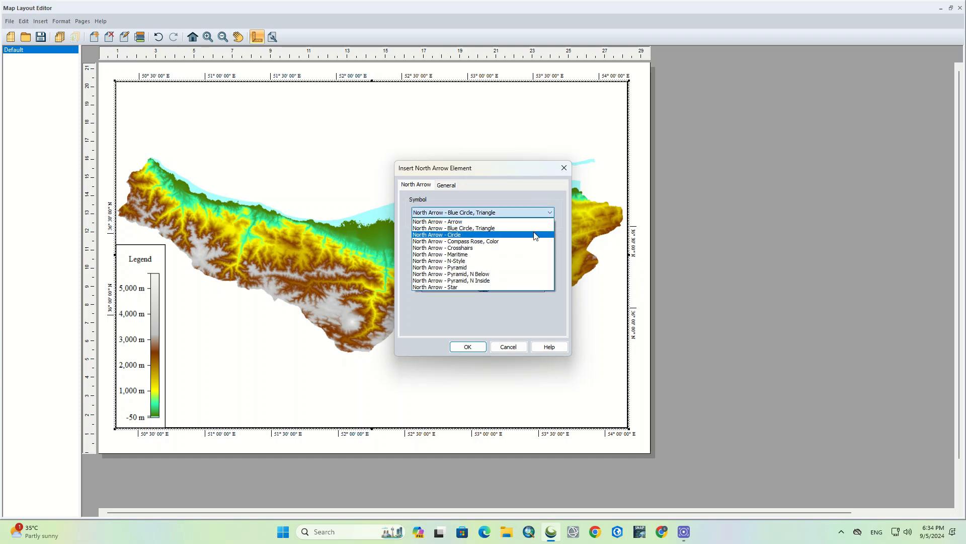
Preview arrow symbols, choose North Arrow - Star and insert it at the map's top-right.
left_click(455, 241)
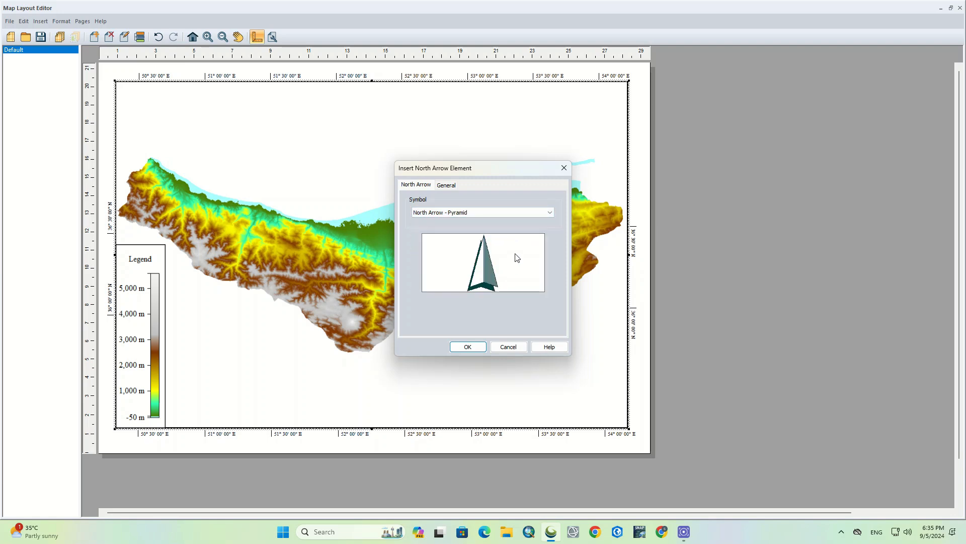
left_click(548, 212)
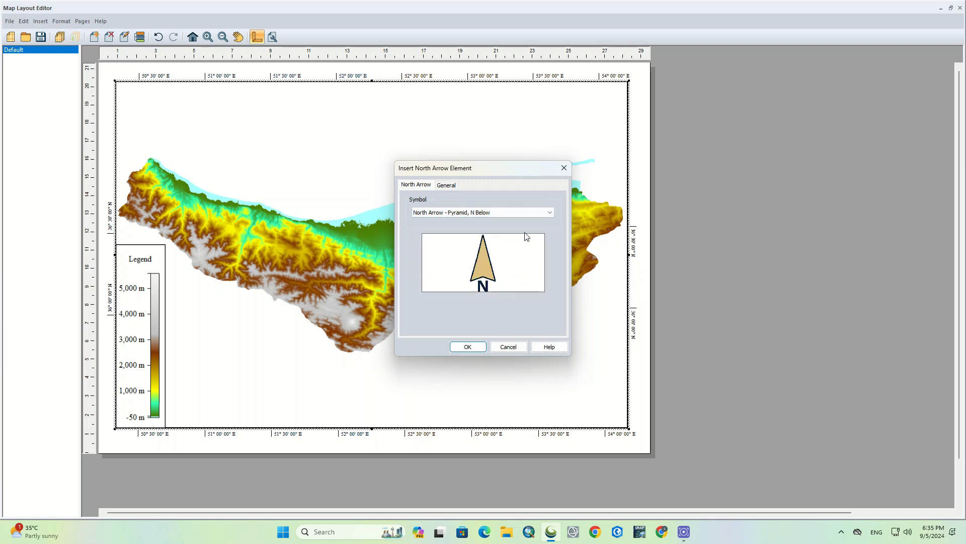
left_click(547, 213)
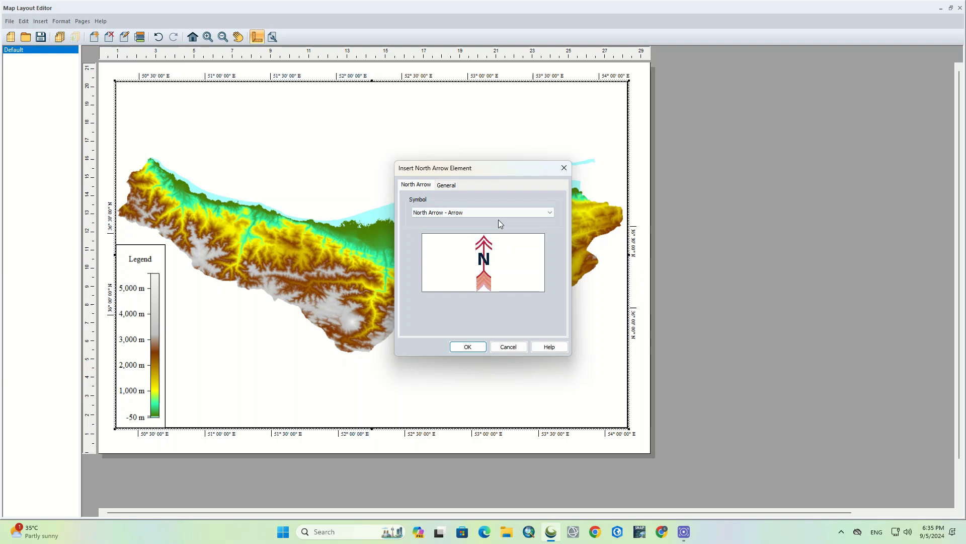
left_click(482, 213)
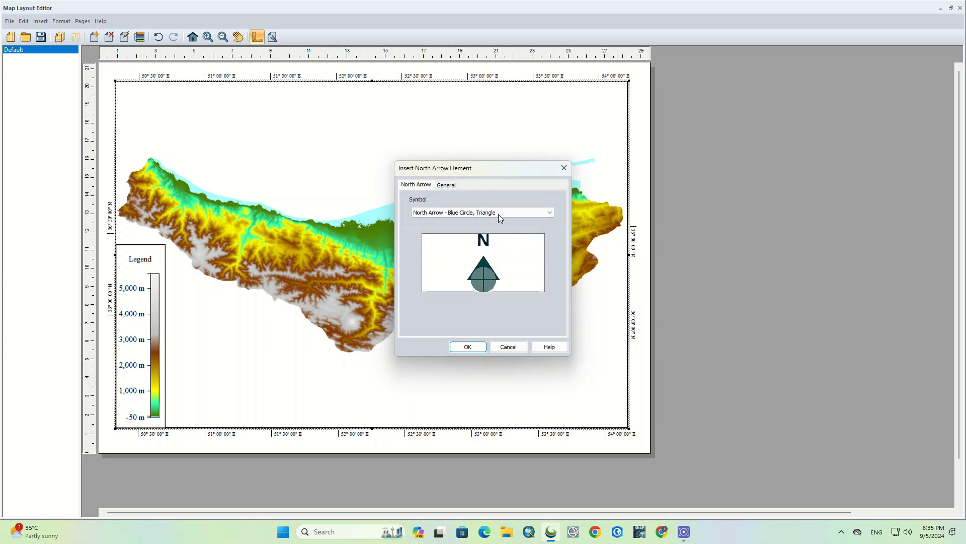
left_click(482, 213)
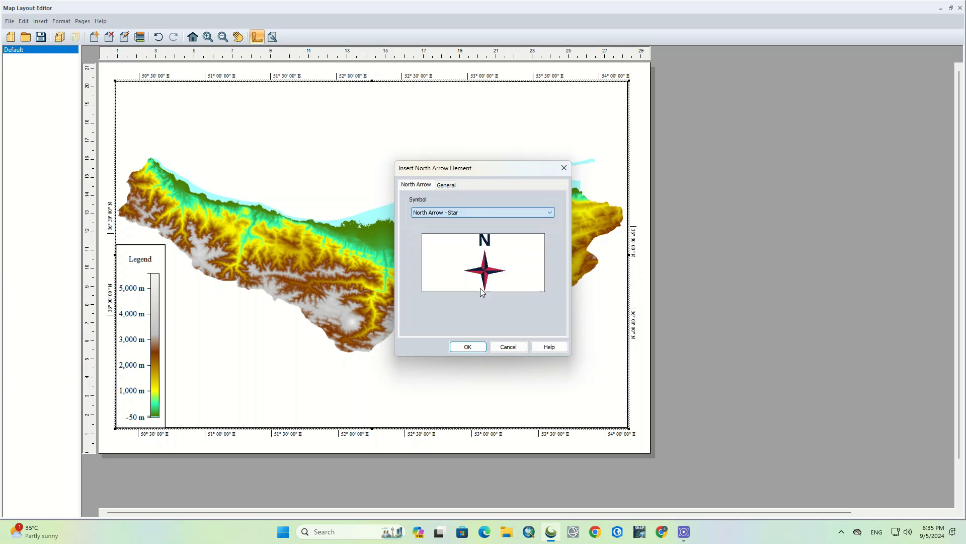
left_click(467, 346)
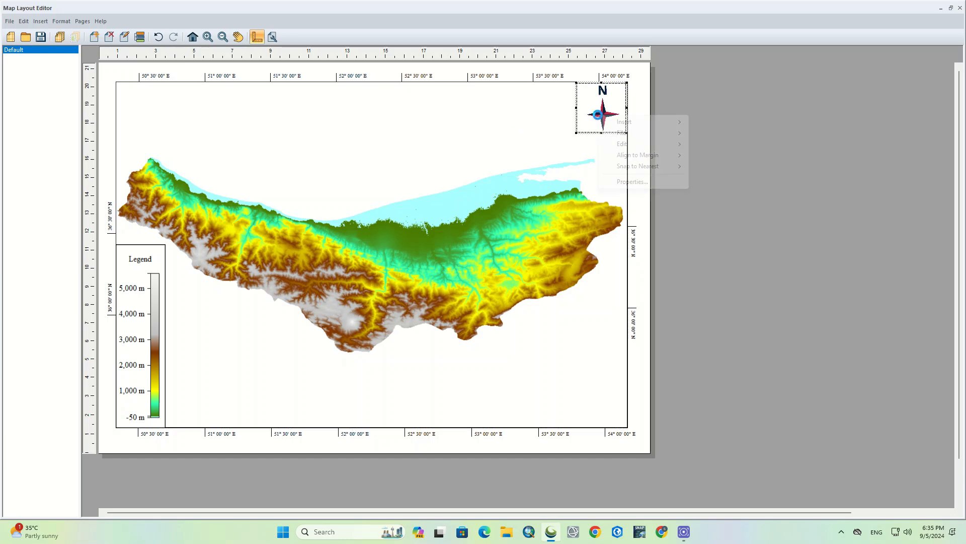
Try the north arrow with a frame and full transparency in its properties.
left_click(631, 181)
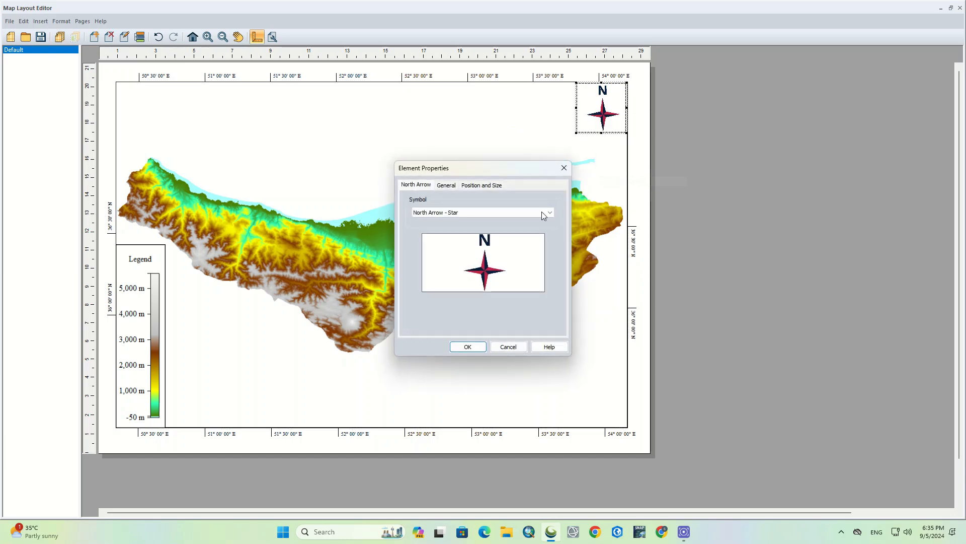
left_click(446, 185)
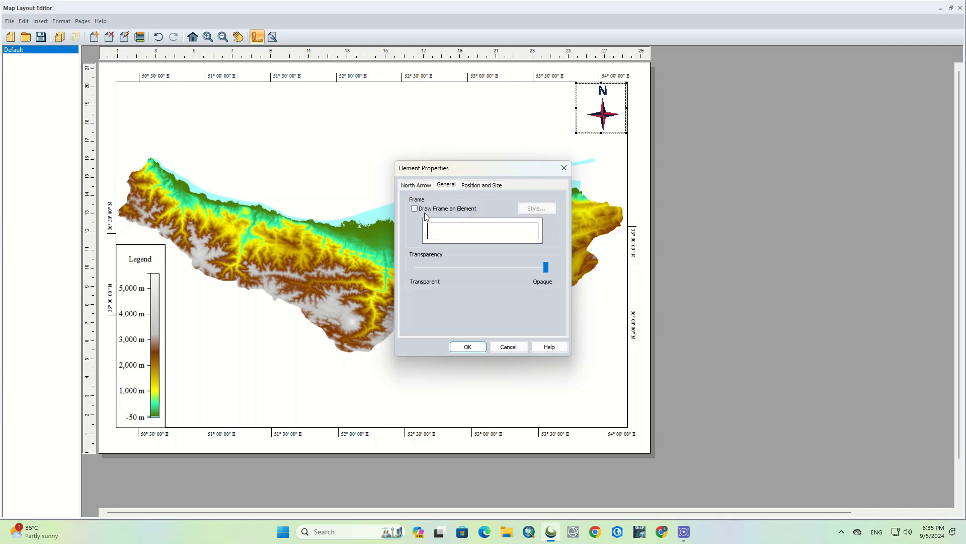
left_click(413, 209)
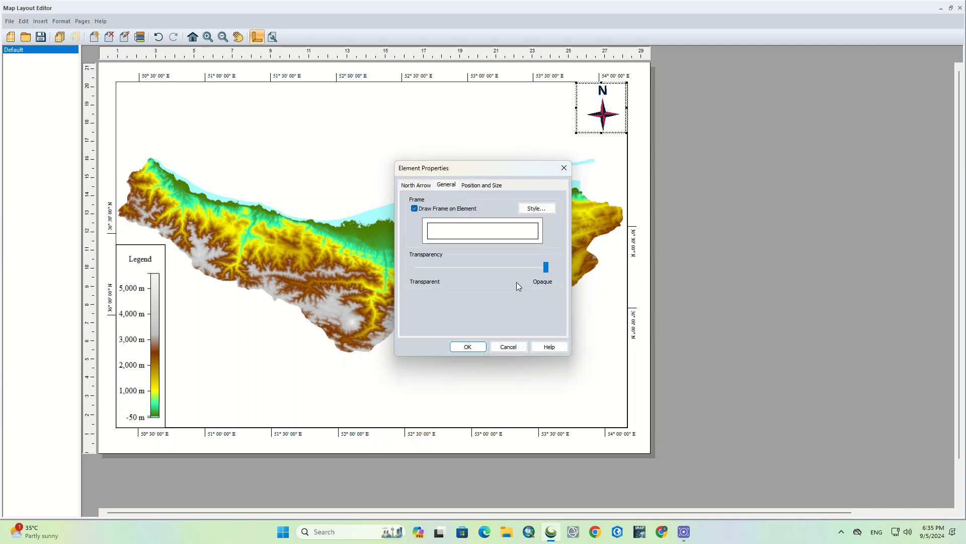
left_click_drag(545, 266, 419, 265)
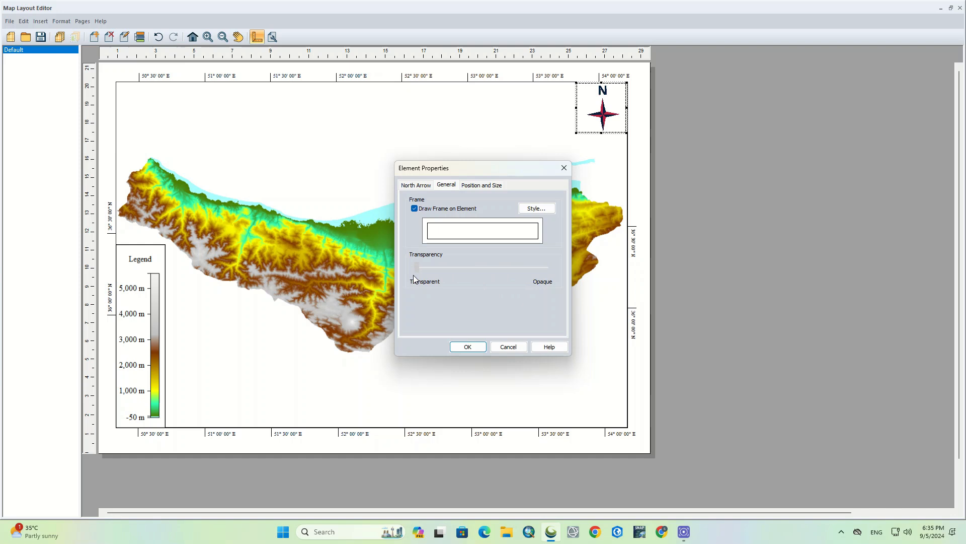
left_click(508, 346)
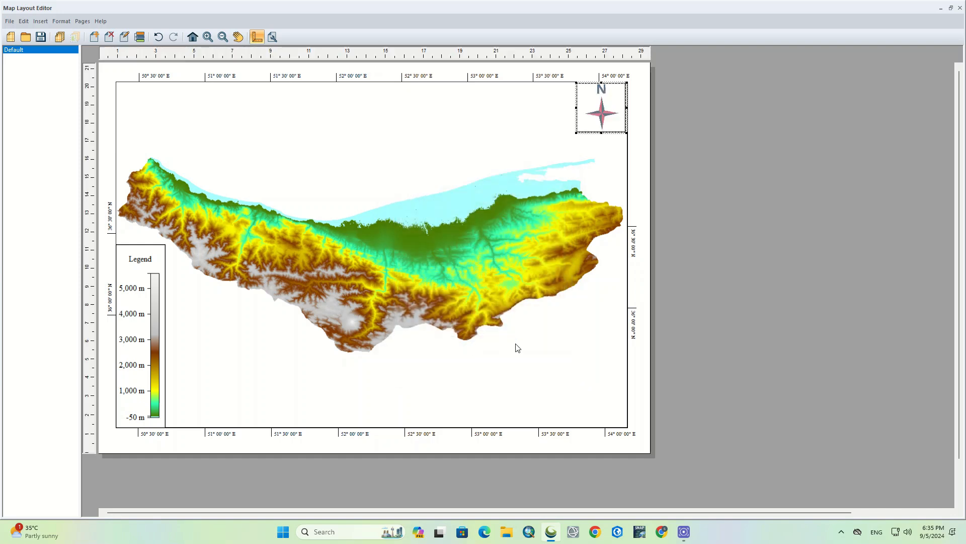
mouse_move(597, 110)
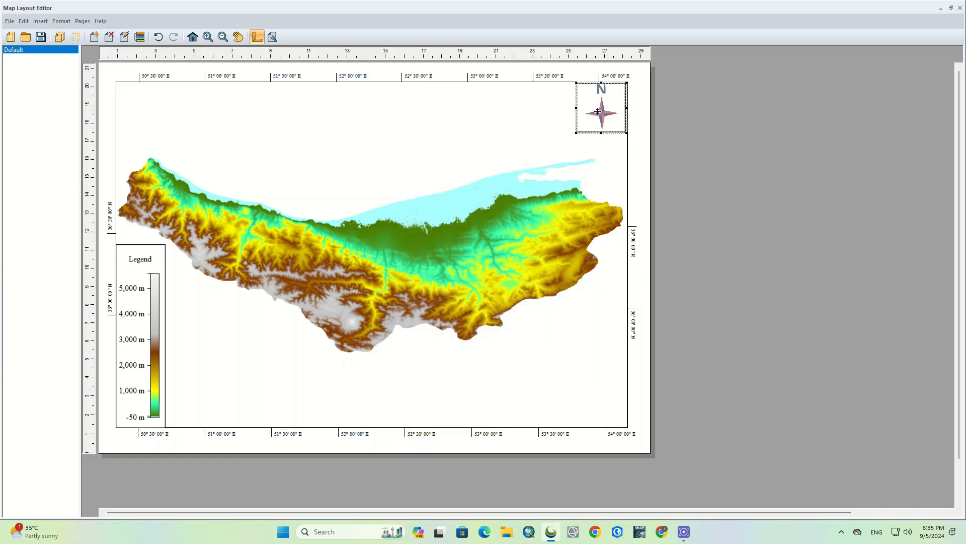
Revert the north arrow to no frame and full opacity, confirming its properties.
double_click(600, 109)
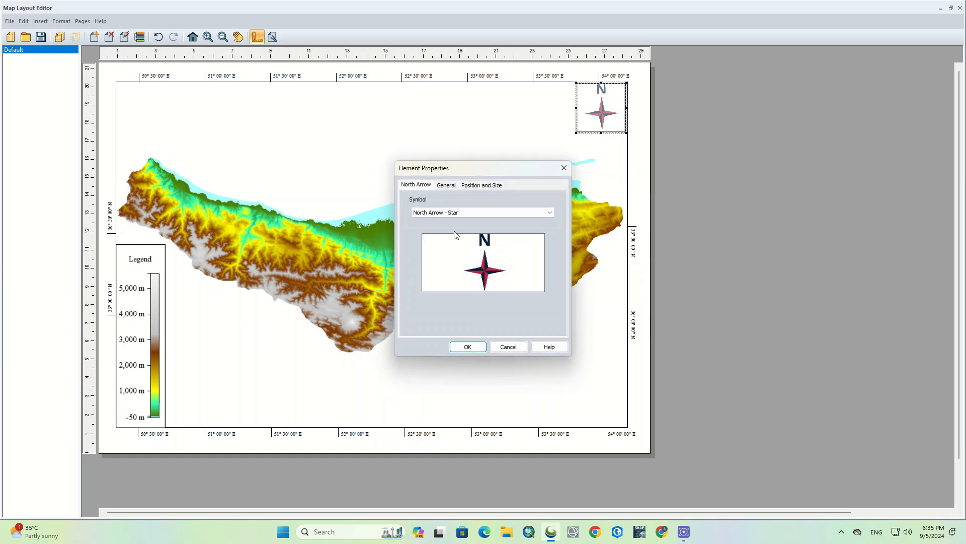
left_click(446, 185)
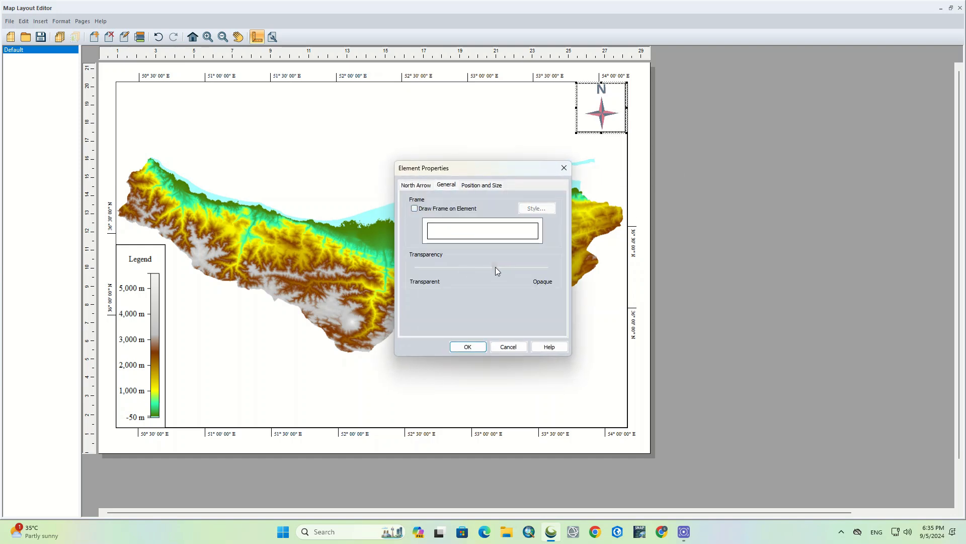
left_click(467, 346)
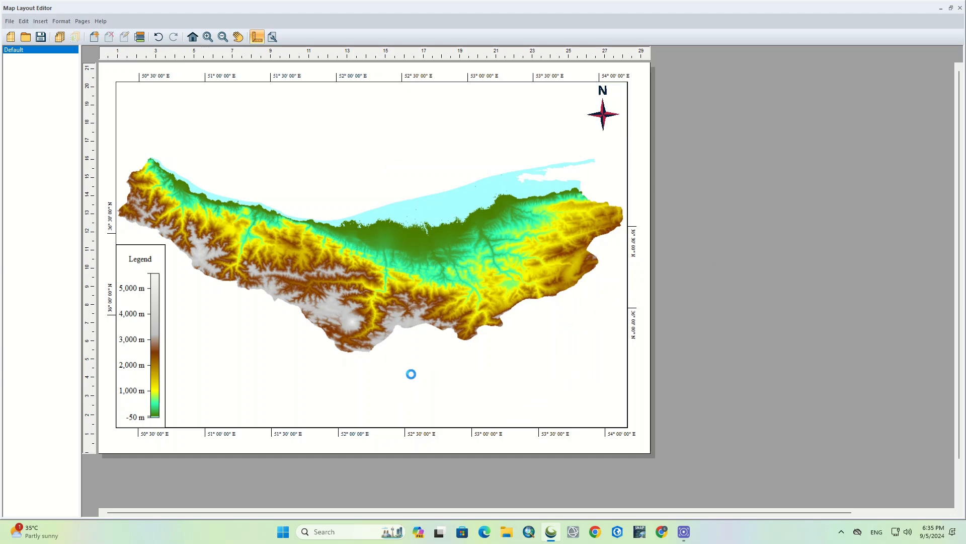
left_click(40, 22)
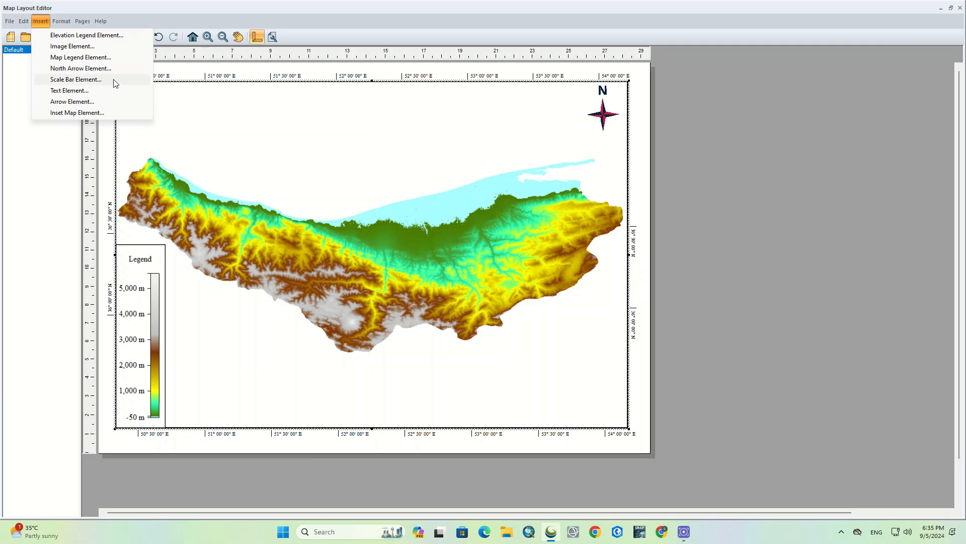
Start a scale bar, accept its font and keep automatic tick spacing after trying fixed spacing.
left_click(76, 79)
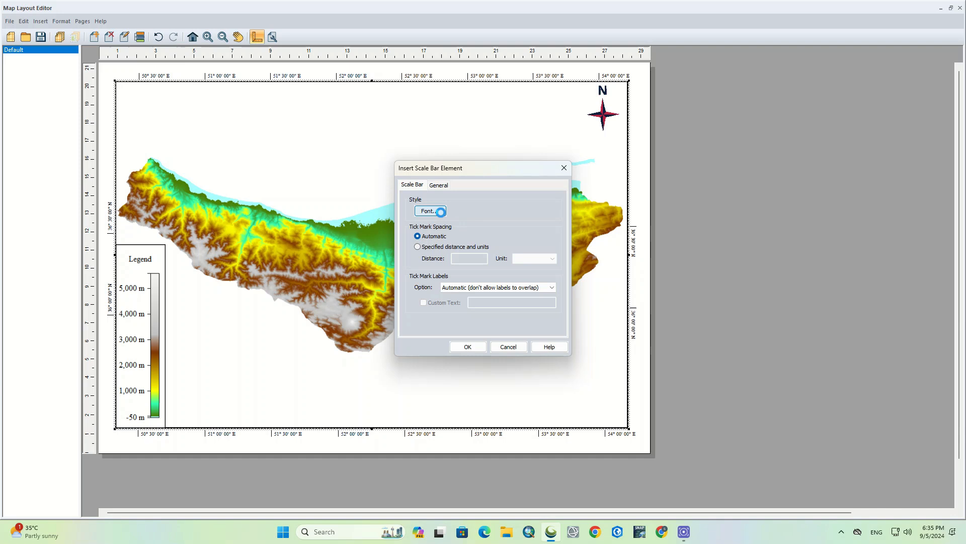
left_click(429, 210)
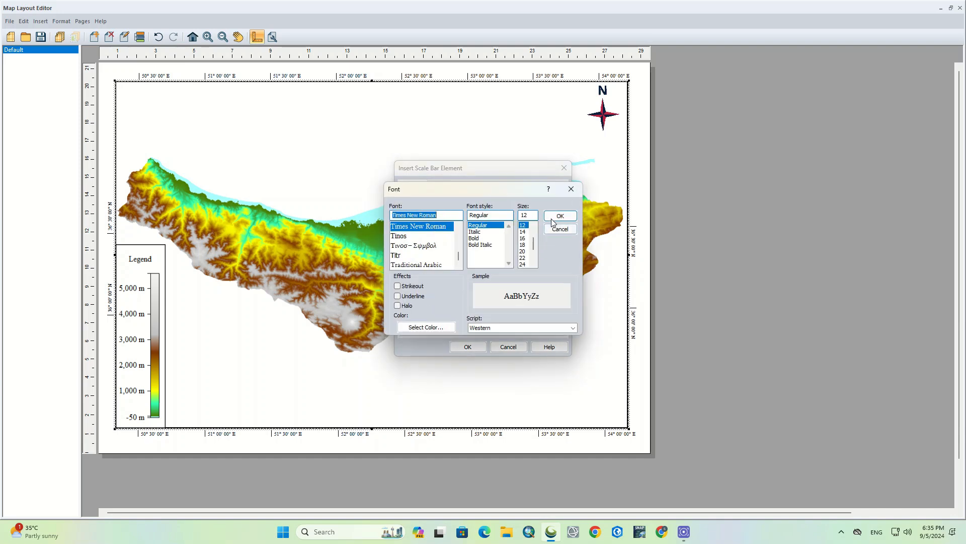
left_click(558, 215)
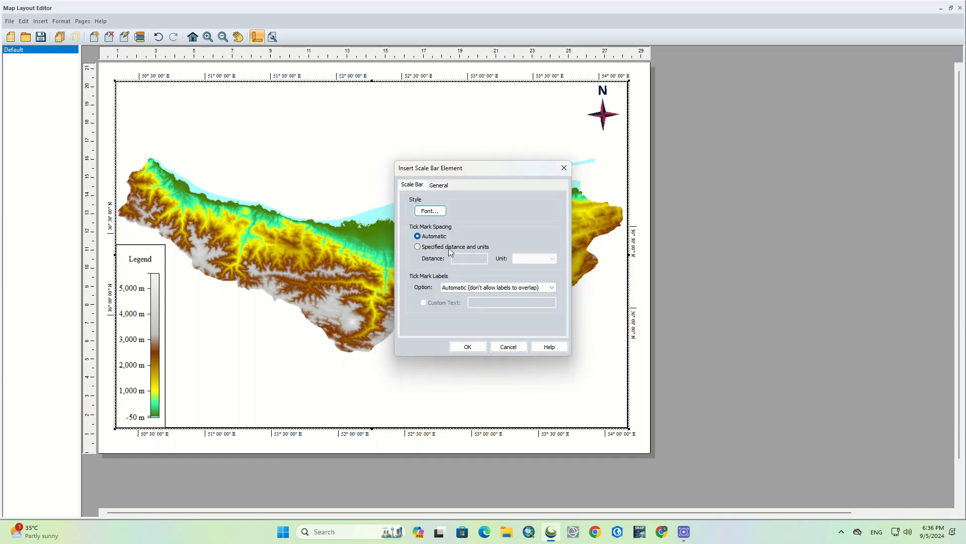
left_click(417, 247)
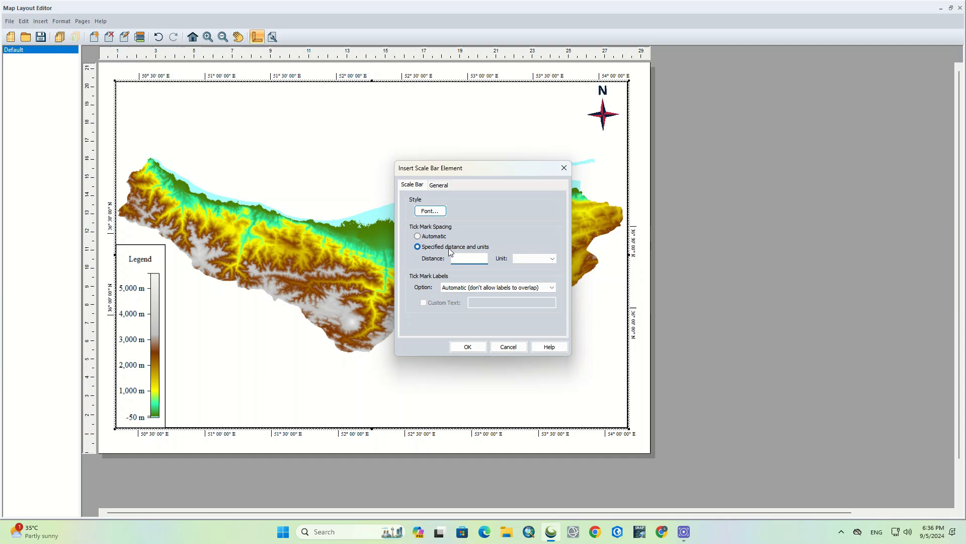
left_click(468, 258)
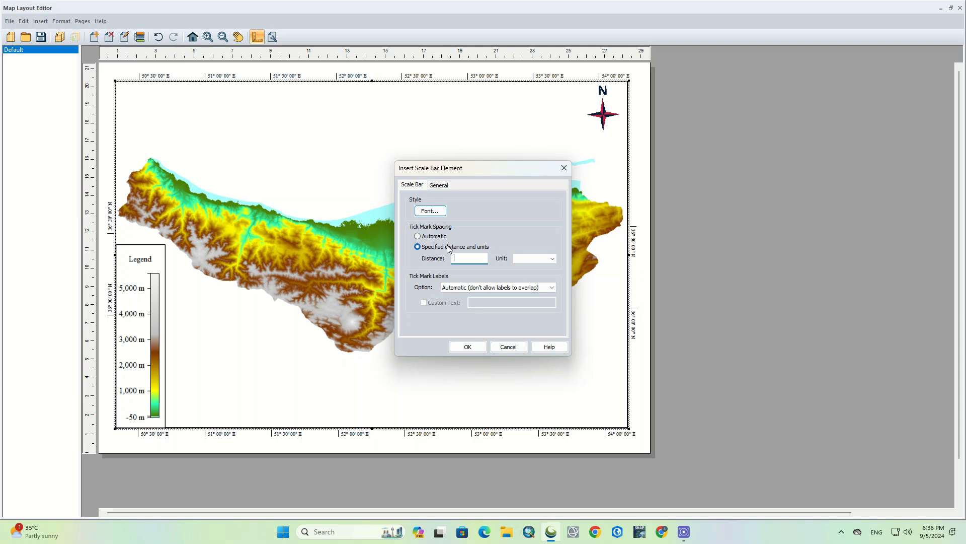
mouse_move(446, 245)
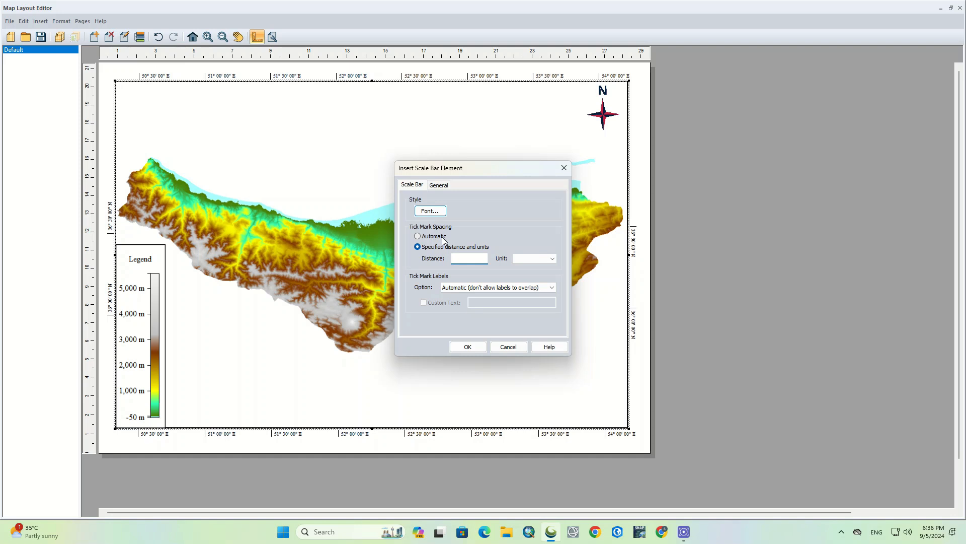
left_click(417, 235)
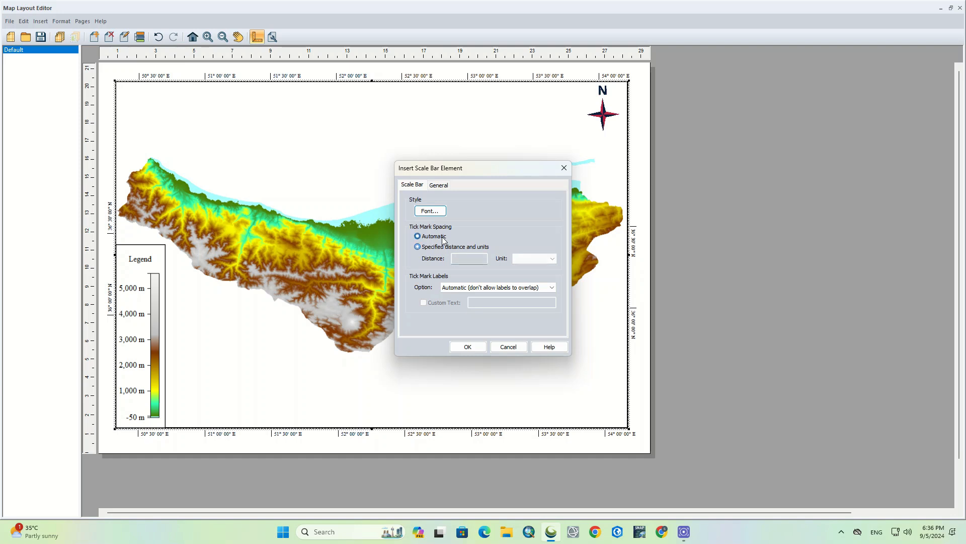
left_click(416, 236)
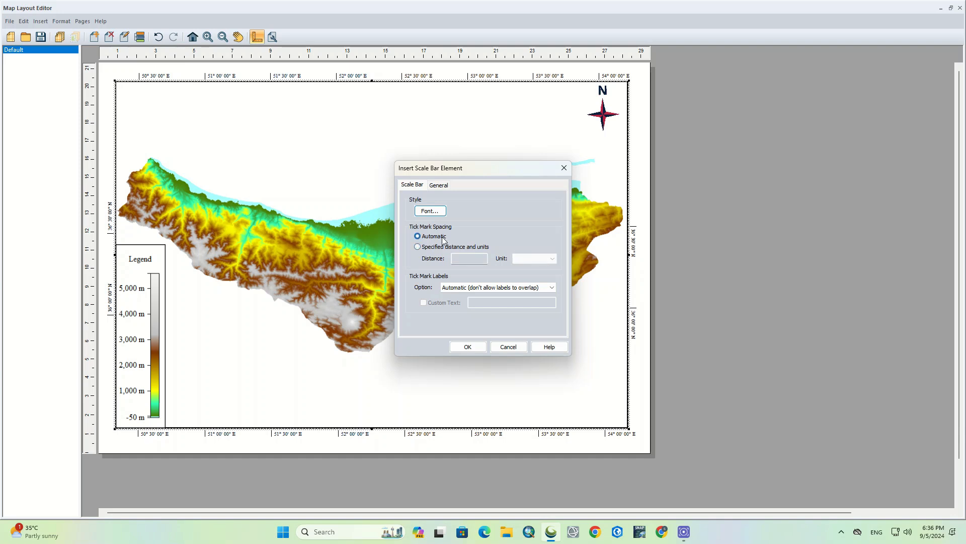
Frame the scale bar and place it, reading 0 to 100 km, at the map's bottom centre.
left_click(438, 185)
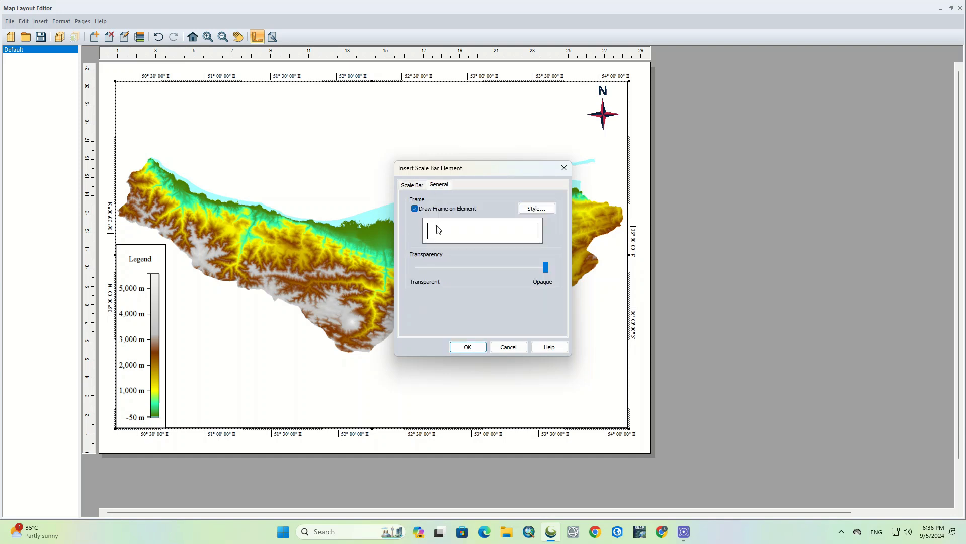
left_click(467, 346)
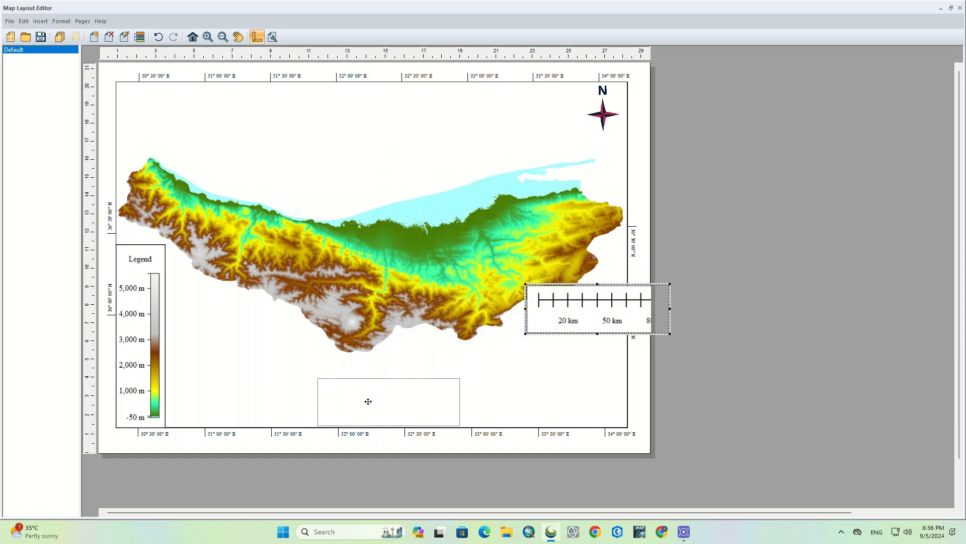
left_click_drag(597, 308, 377, 400)
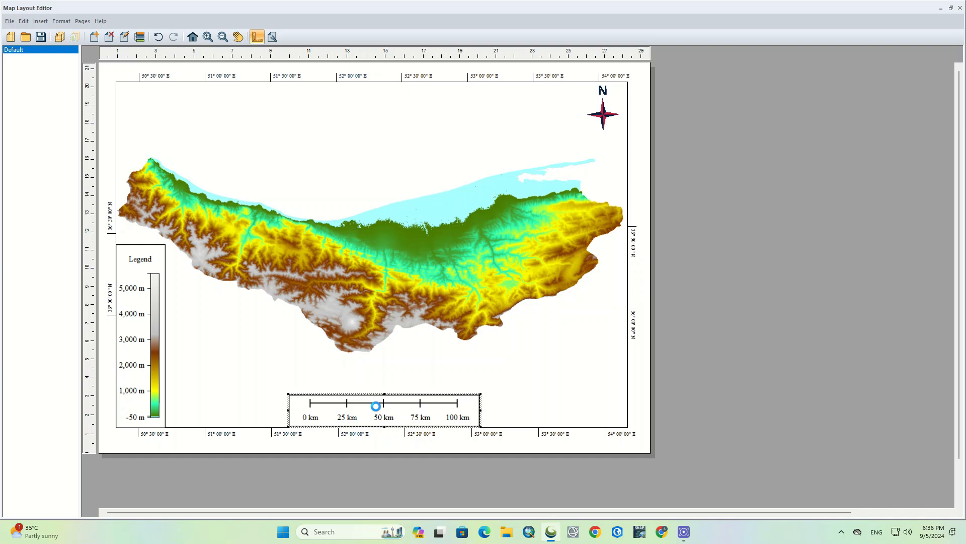
left_click(390, 489)
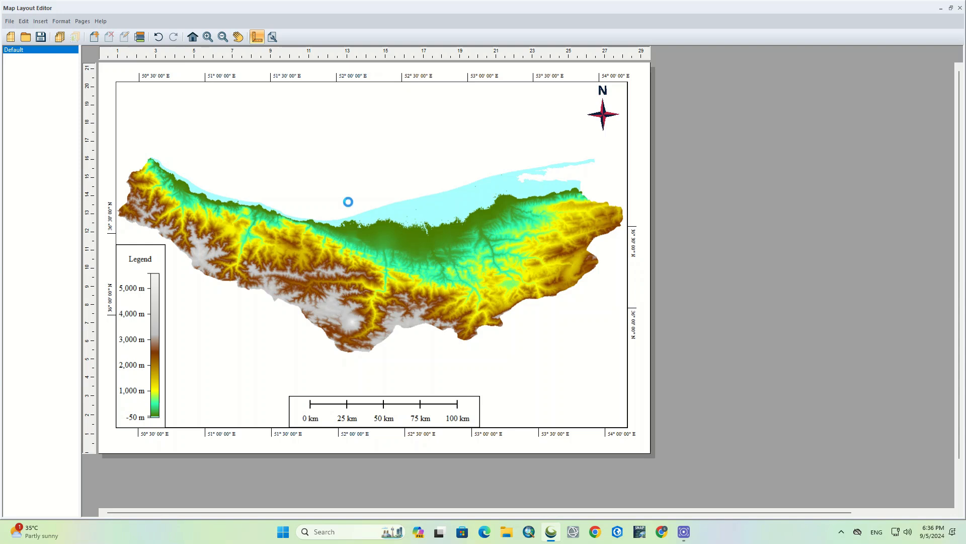
Add a text element and enter the title 'Elevation map of Mazandaran, Iran'.
left_click(39, 20)
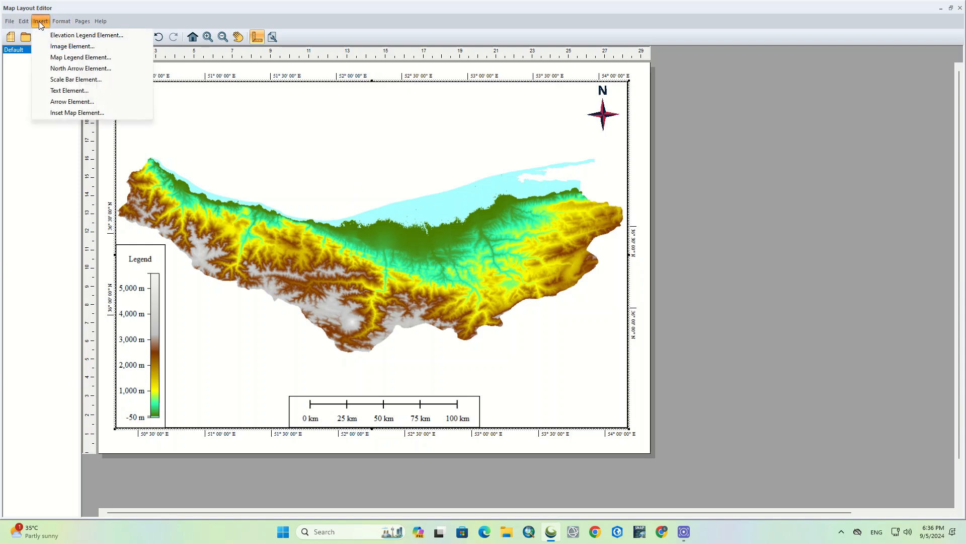
mouse_move(81, 68)
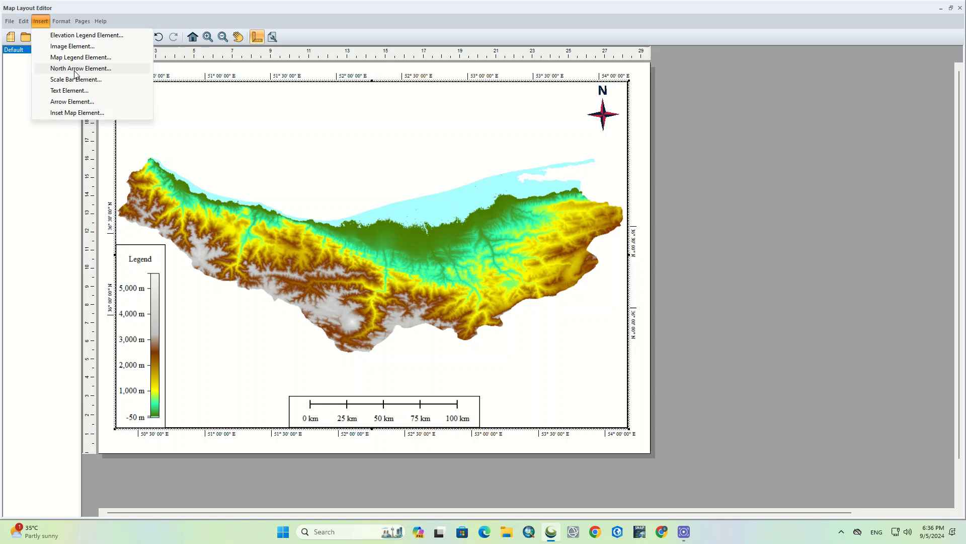
mouse_move(69, 91)
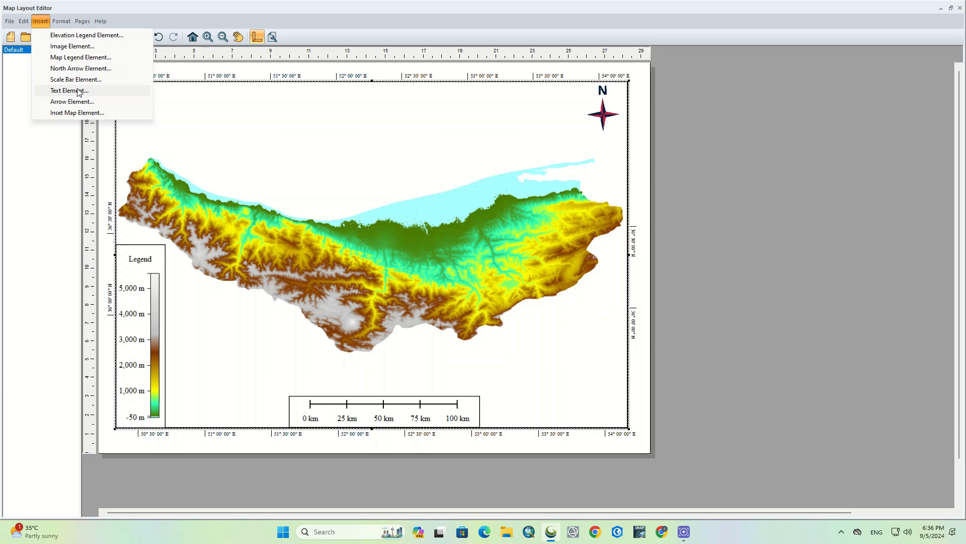
left_click(68, 91)
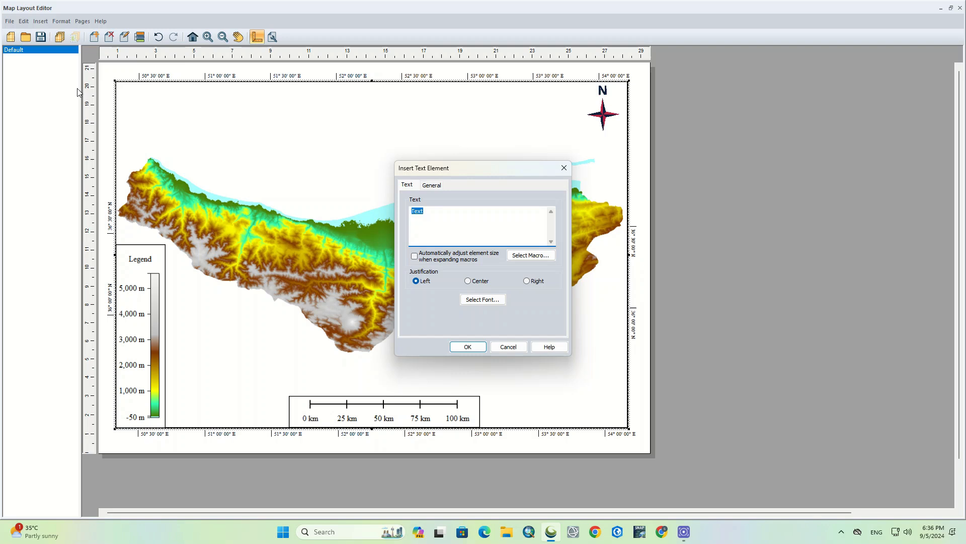
mouse_move(482, 233)
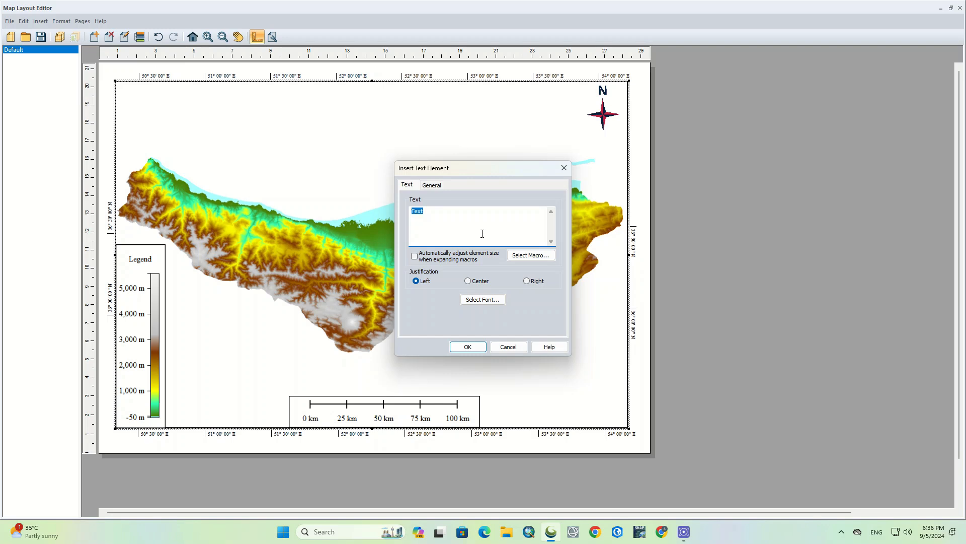
mouse_move(479, 218)
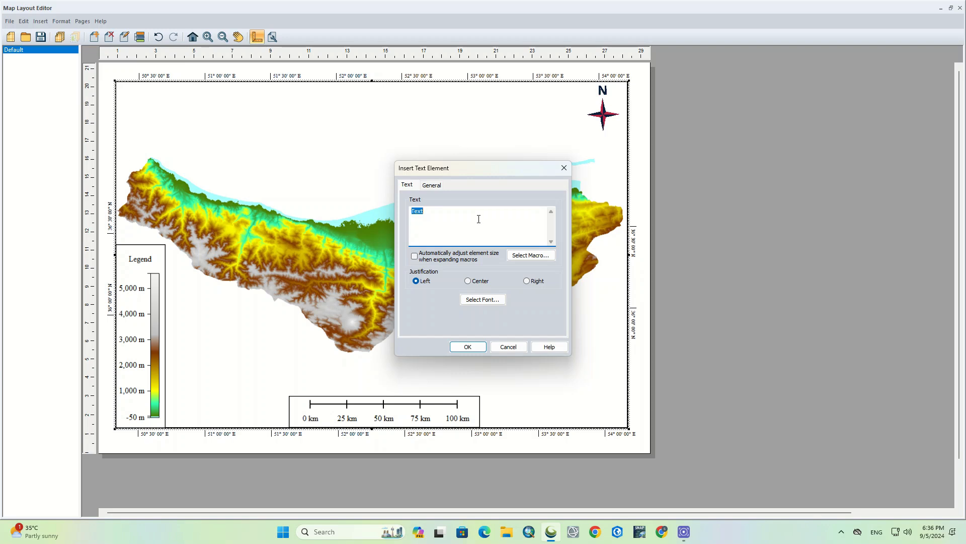
type("DEM Map")
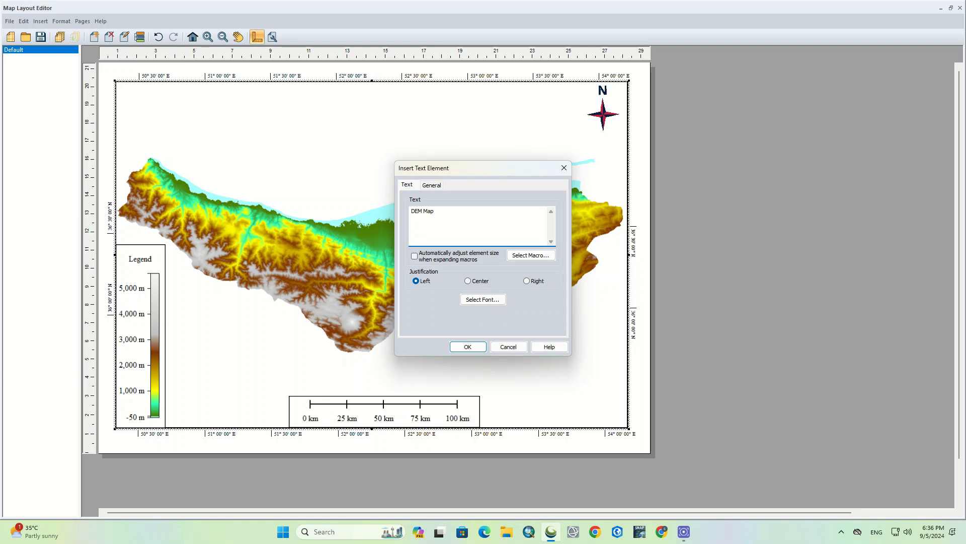
left_click(431, 185)
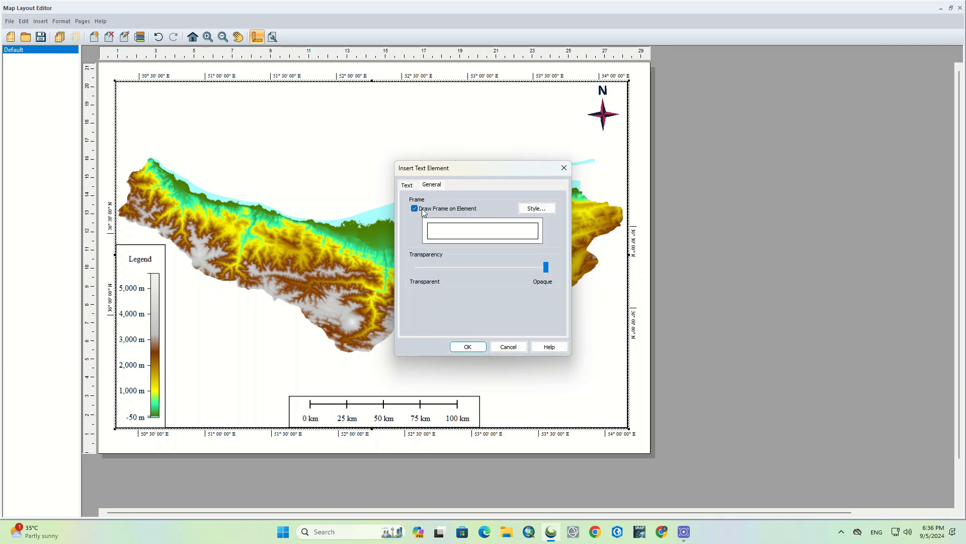
left_click(407, 185)
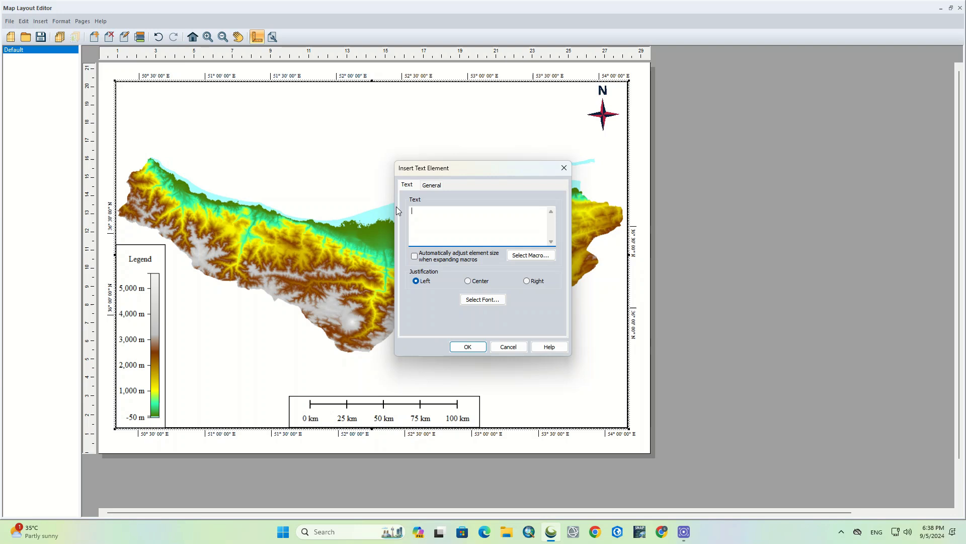
type("Elevation map of Mazandar")
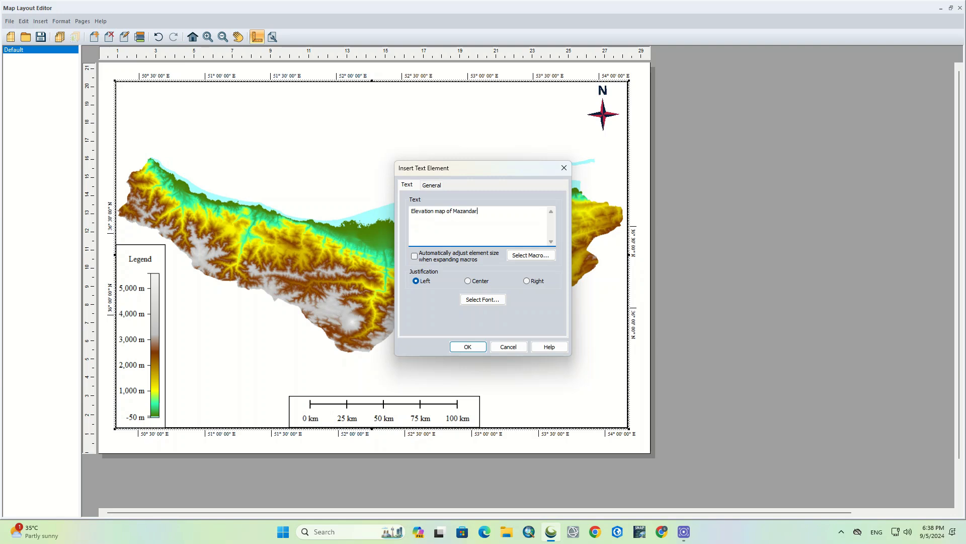
type("an, Iran")
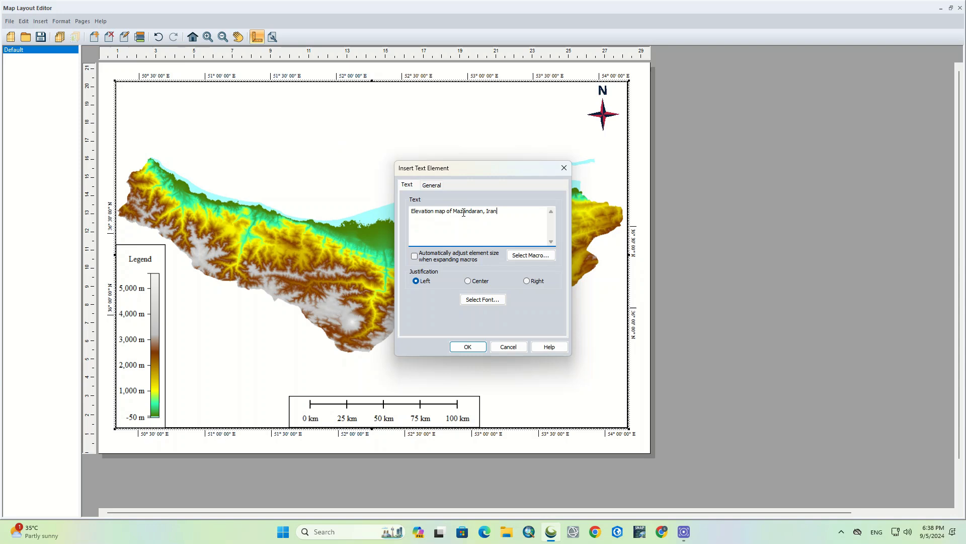
mouse_move(523, 270)
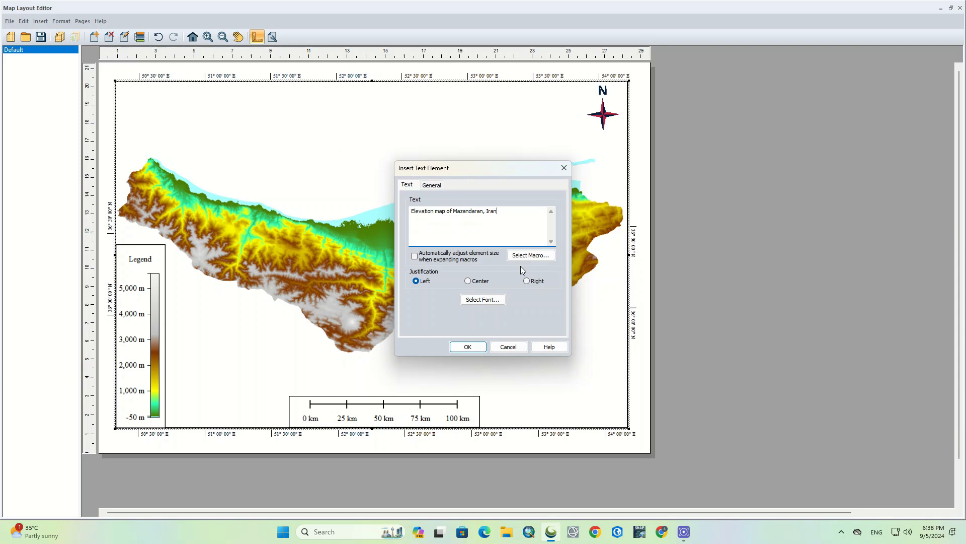
mouse_move(478, 282)
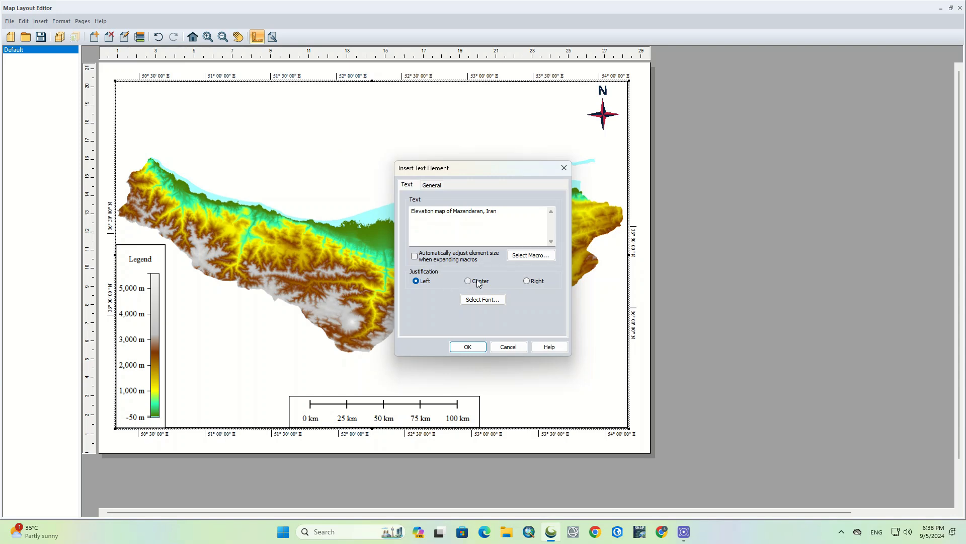
Accept the title's font and general options and place it at the top centre.
left_click(482, 299)
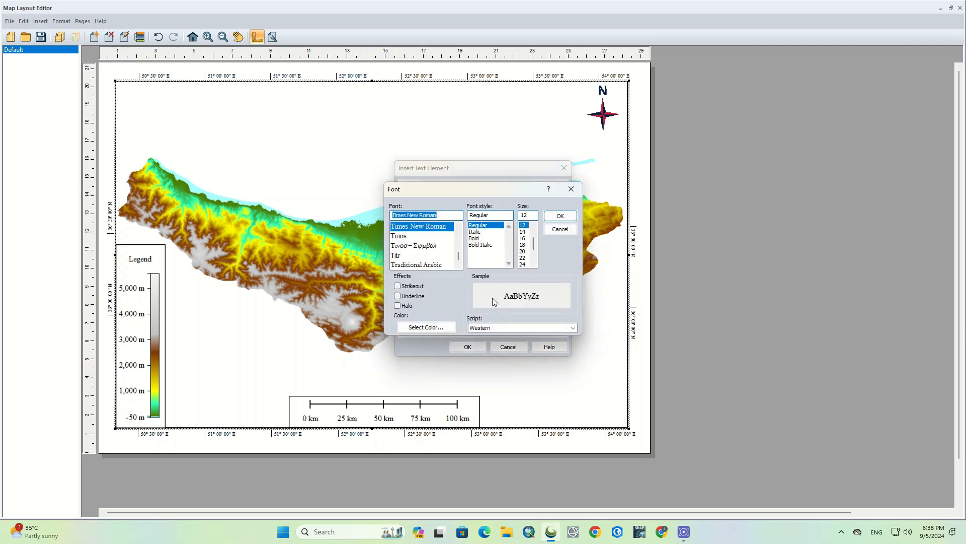
left_click(559, 215)
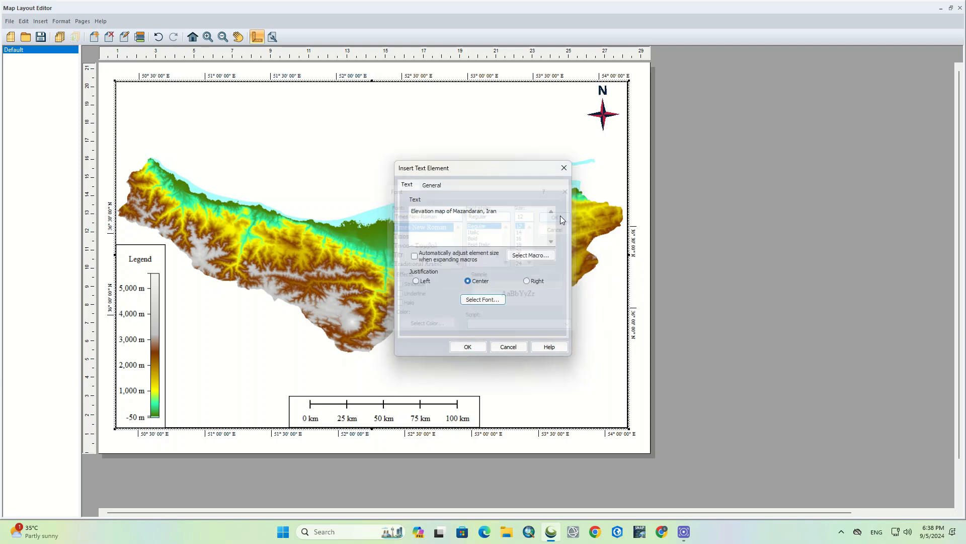
left_click(432, 184)
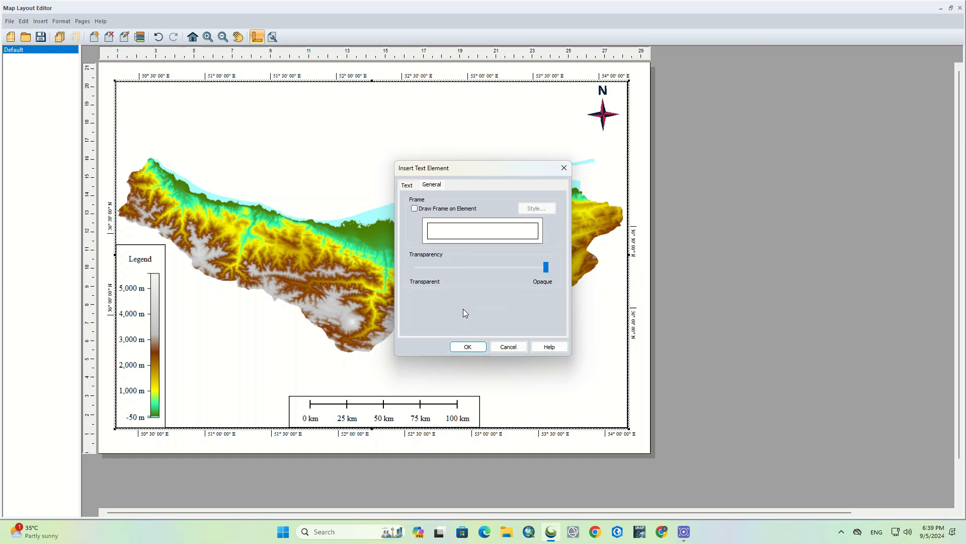
left_click(467, 345)
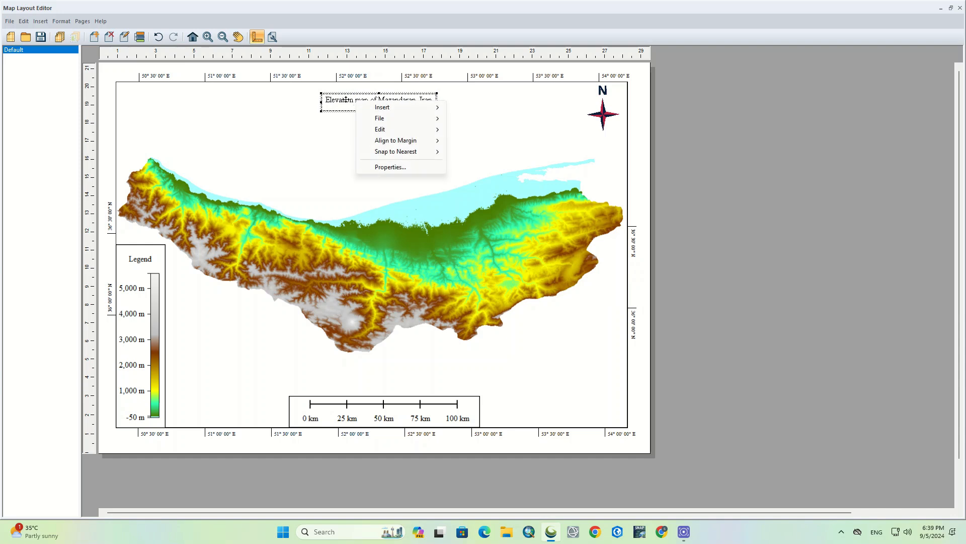
Set the title font to bold, size 16 through its properties.
left_click(390, 167)
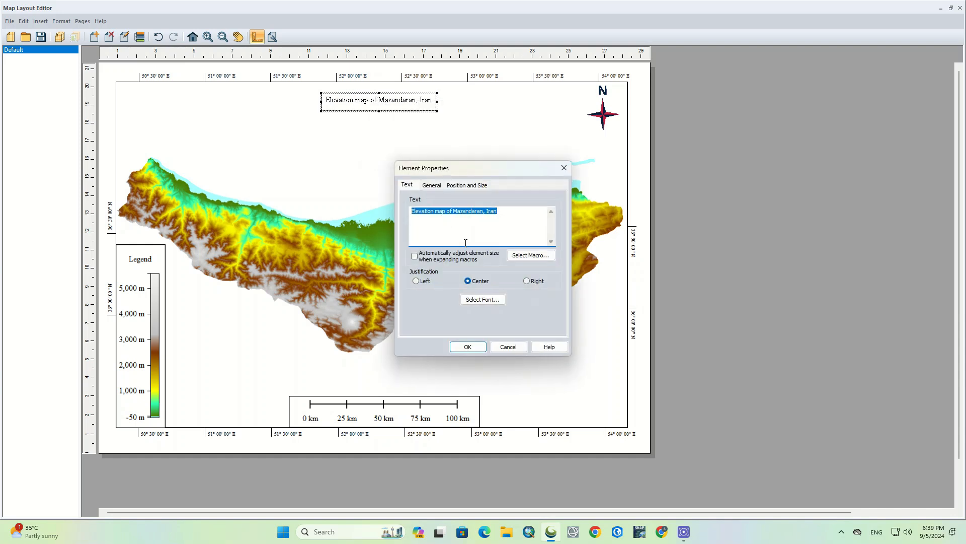
left_click(466, 185)
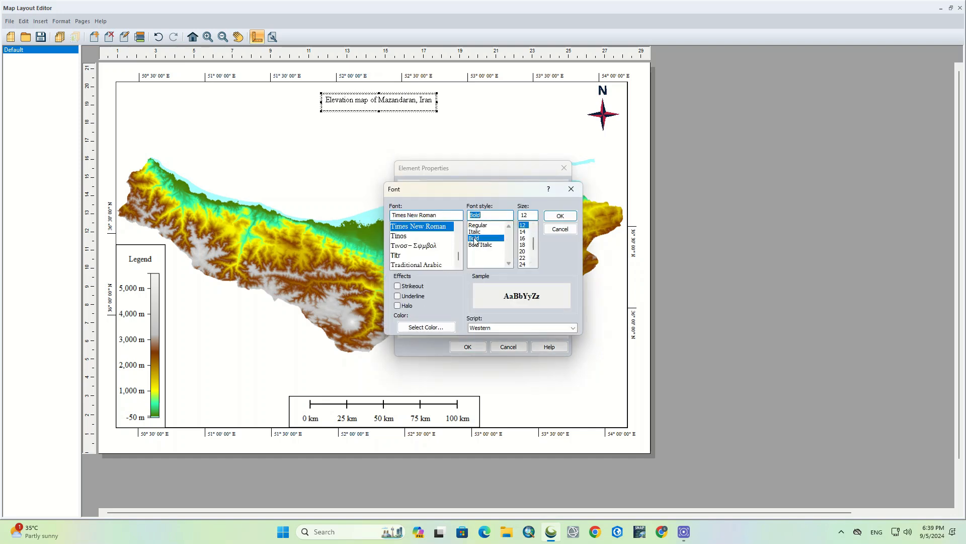
left_click(521, 238)
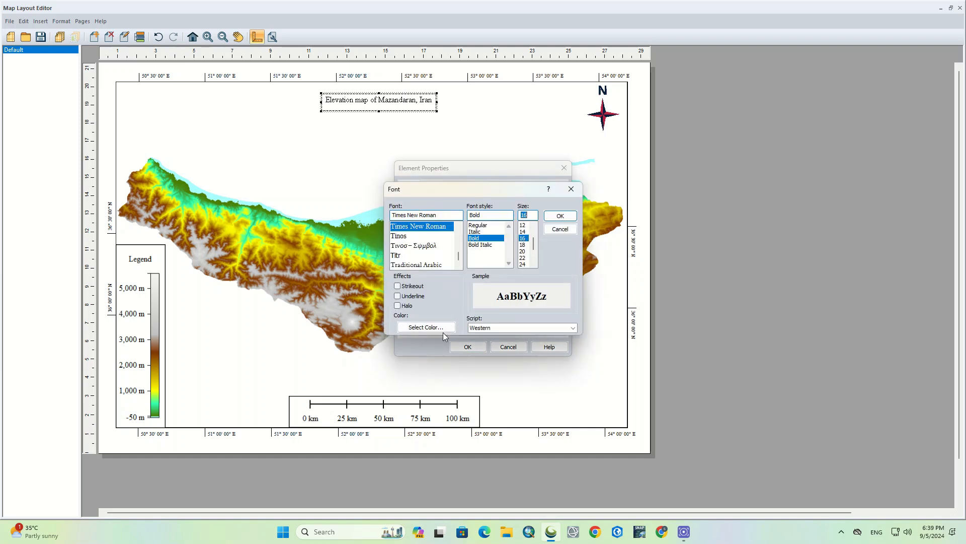
left_click(559, 215)
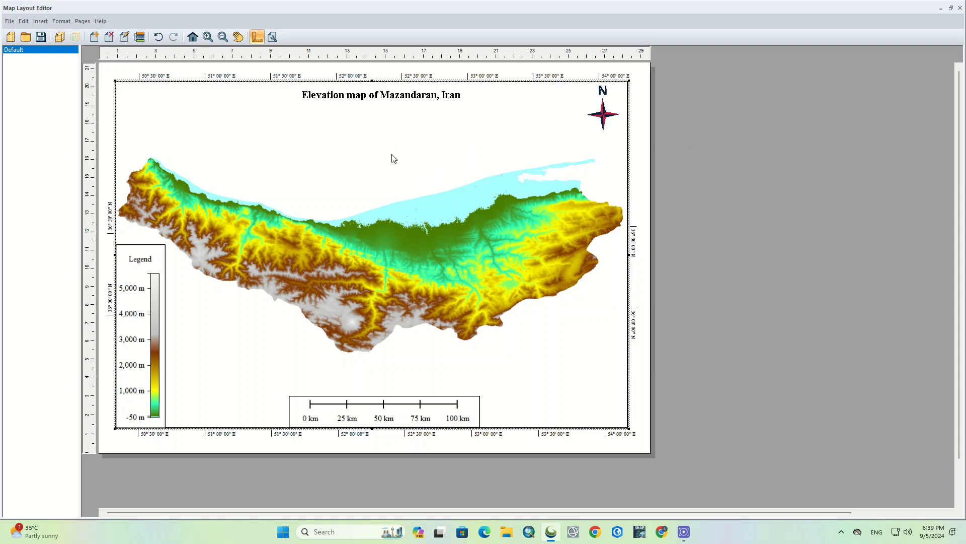
right_click(394, 158)
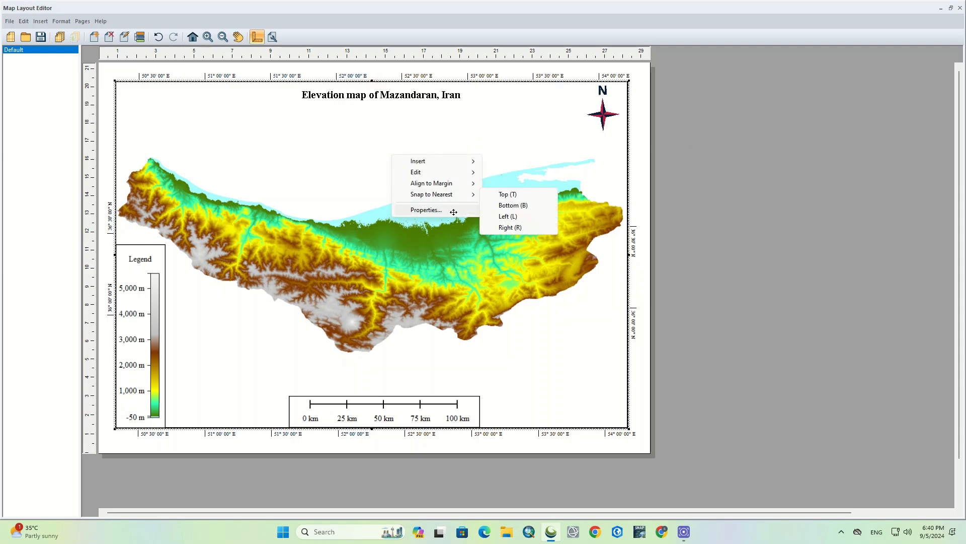
left_click(426, 209)
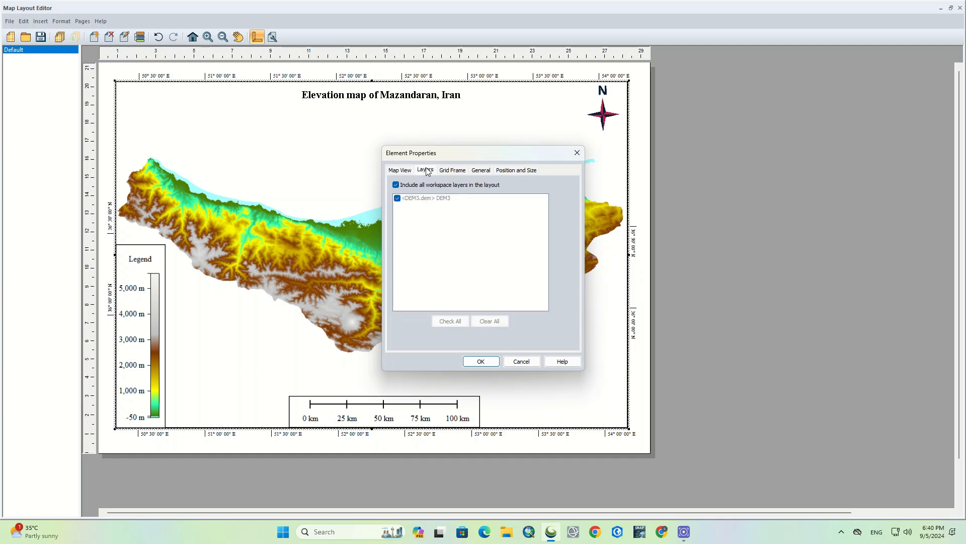
left_click(480, 170)
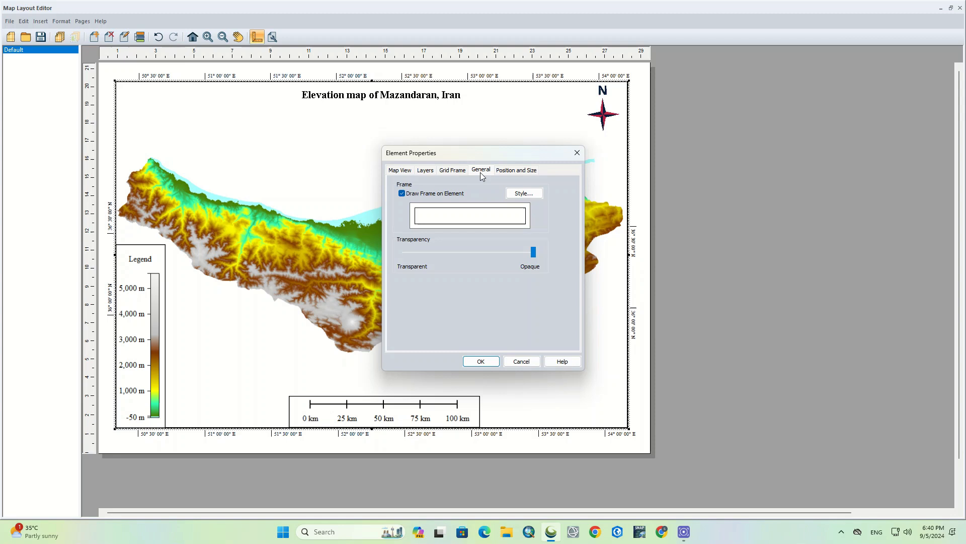
mouse_move(459, 206)
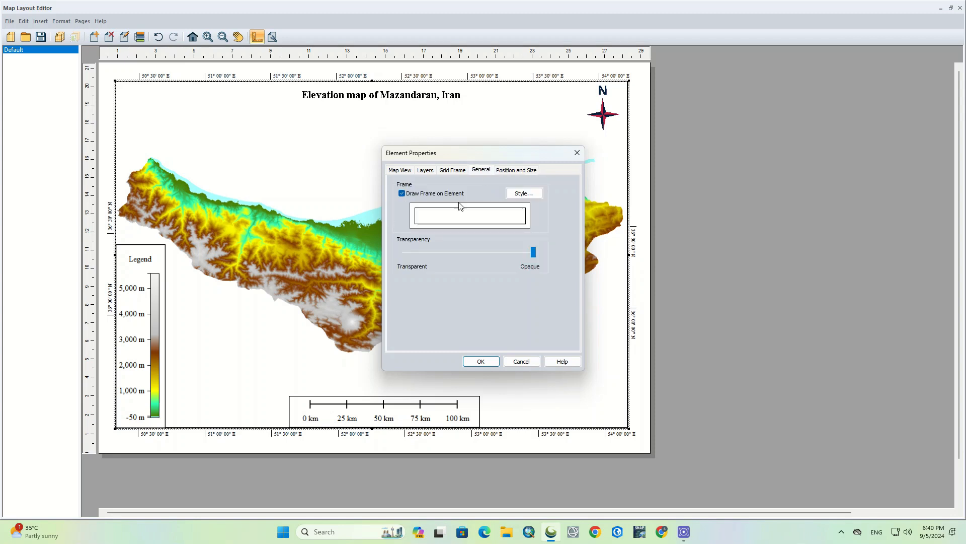
left_click(523, 193)
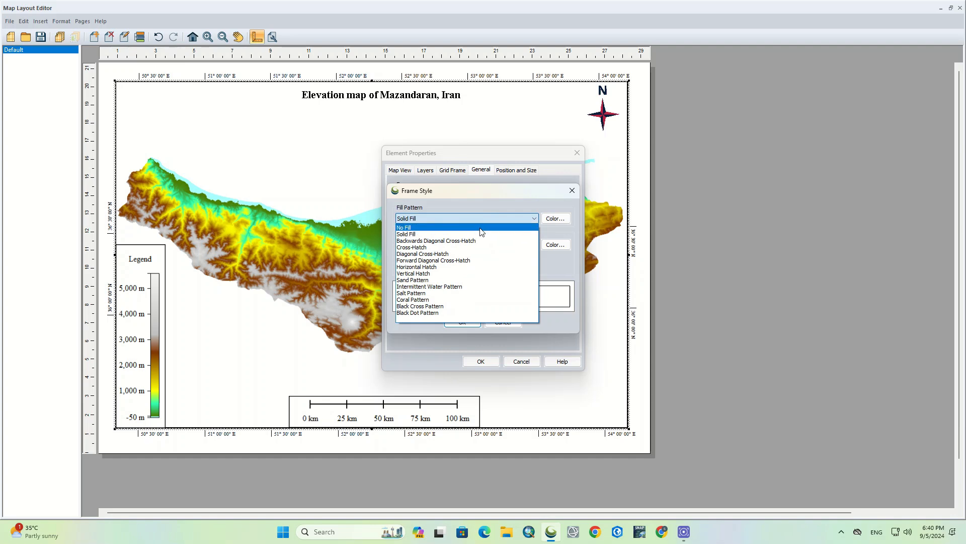
left_click(554, 218)
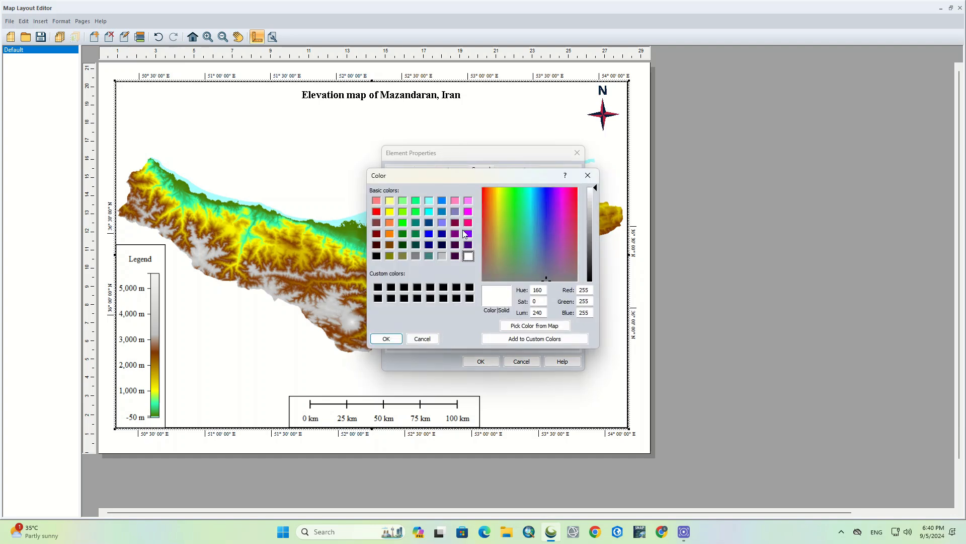
left_click(441, 254)
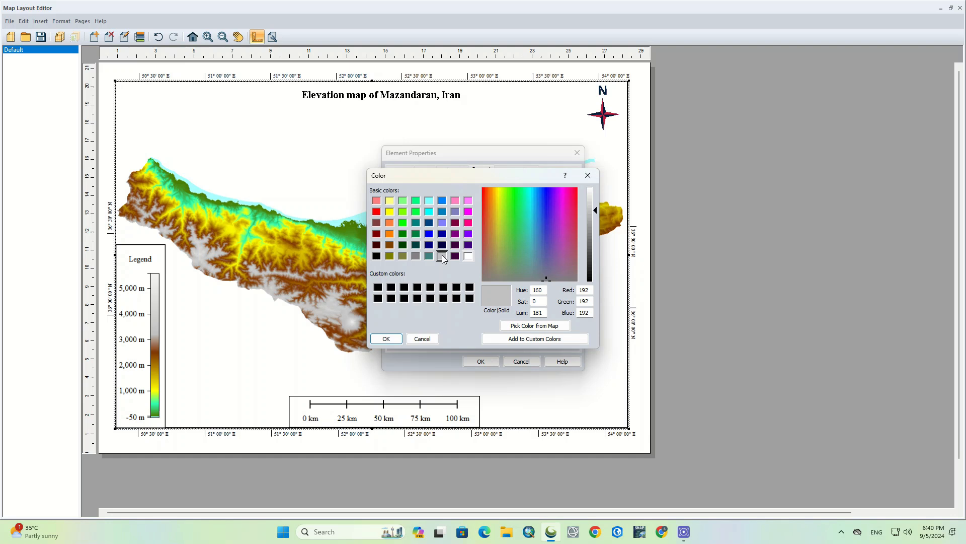
left_click(386, 338)
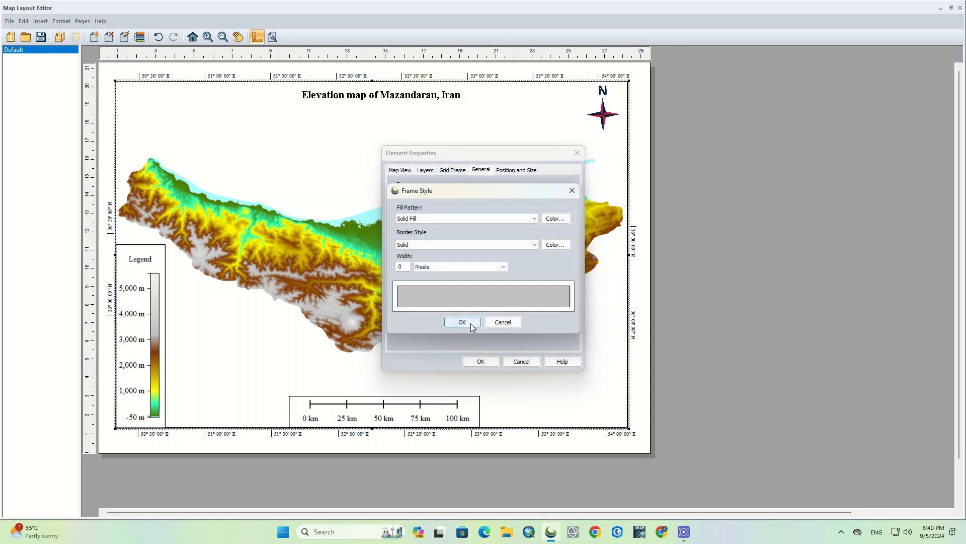
left_click(462, 322)
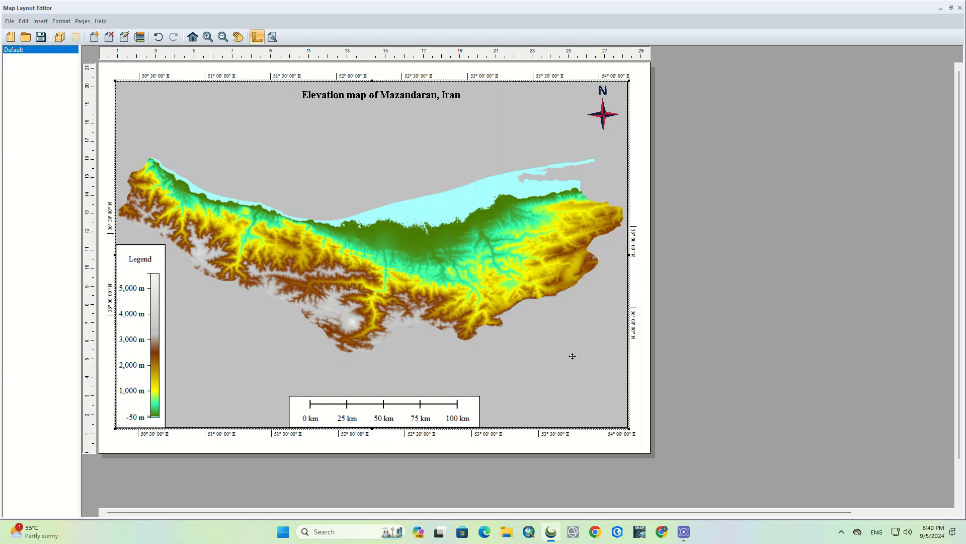
mouse_move(410, 174)
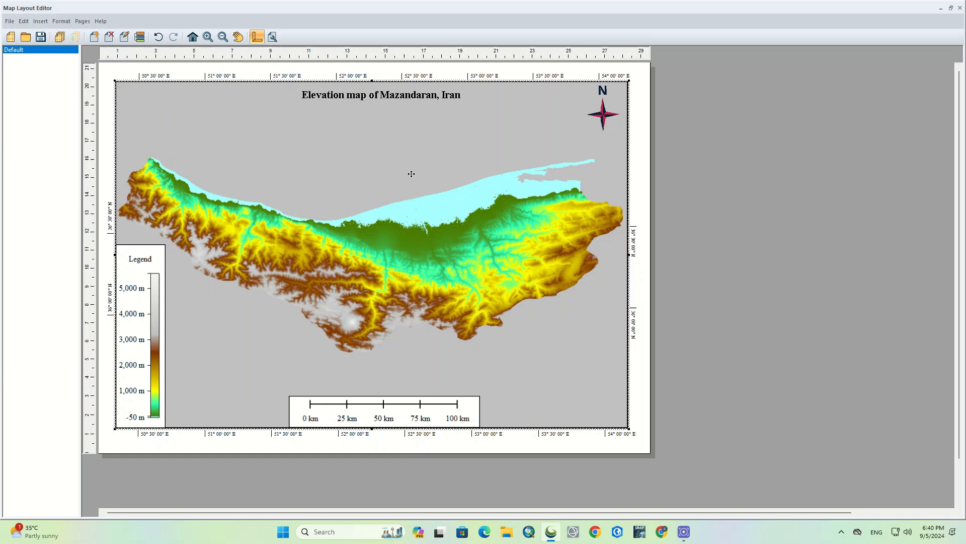
mouse_move(415, 162)
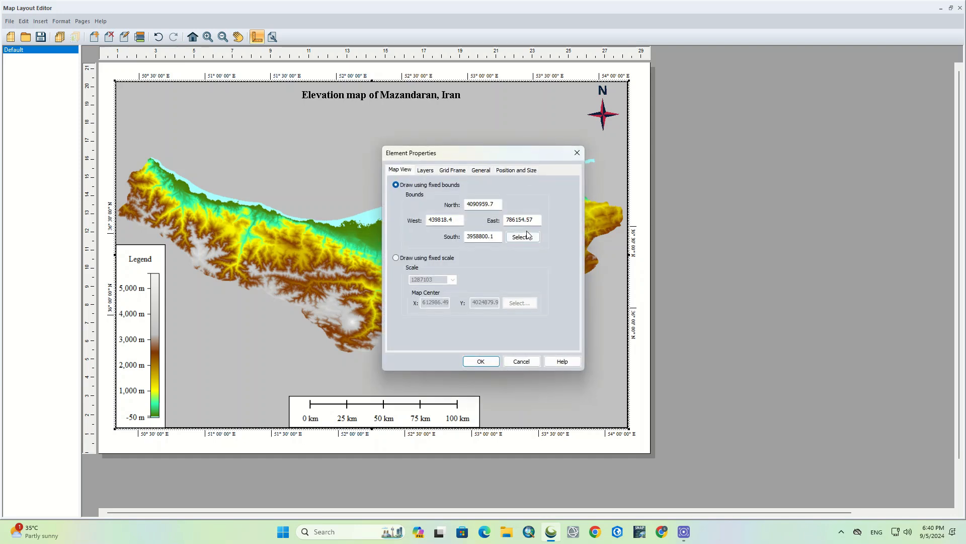
left_click(480, 170)
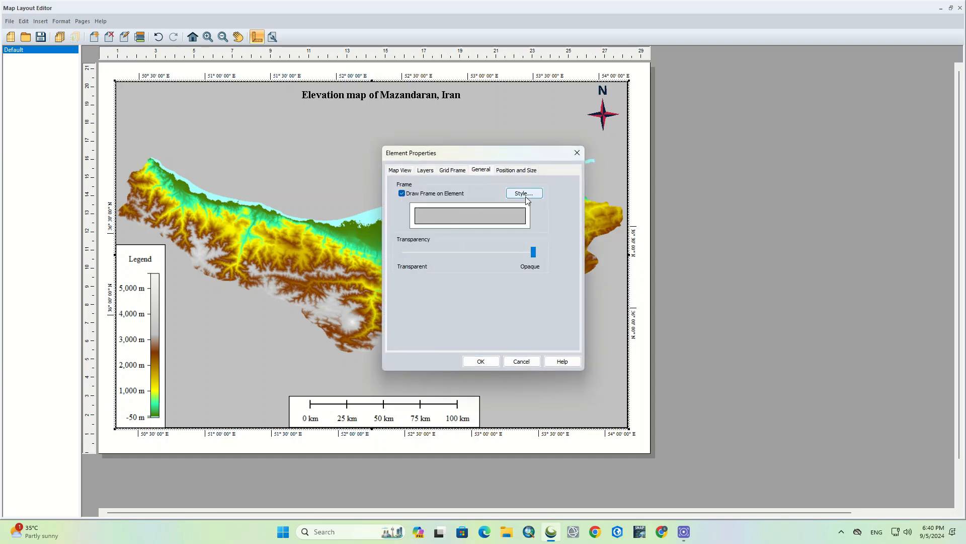
mouse_move(496, 196)
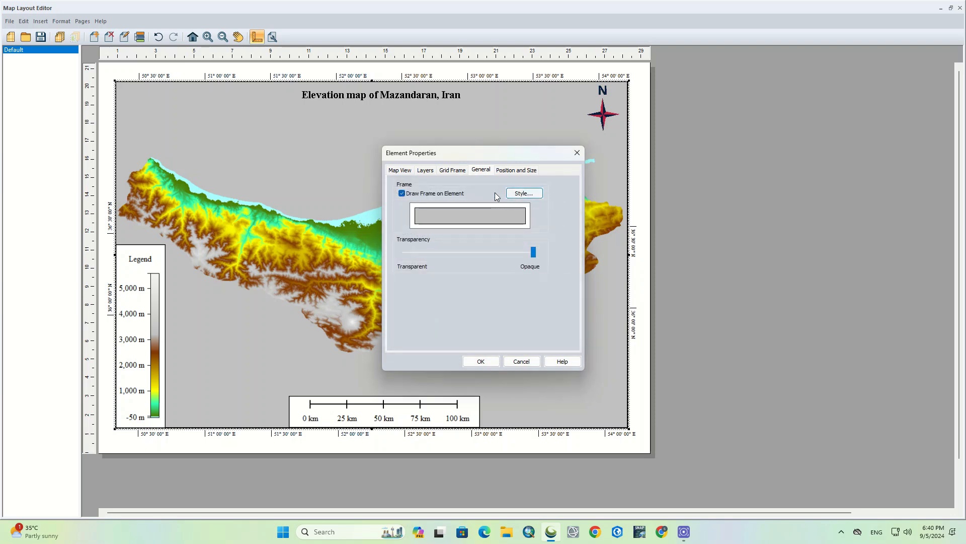
mouse_move(505, 226)
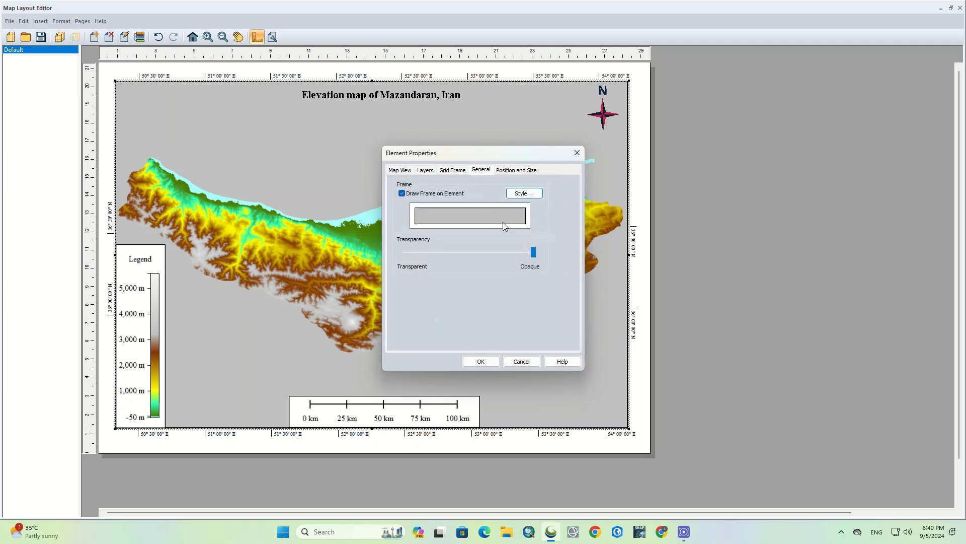
left_click_drag(533, 252, 461, 252)
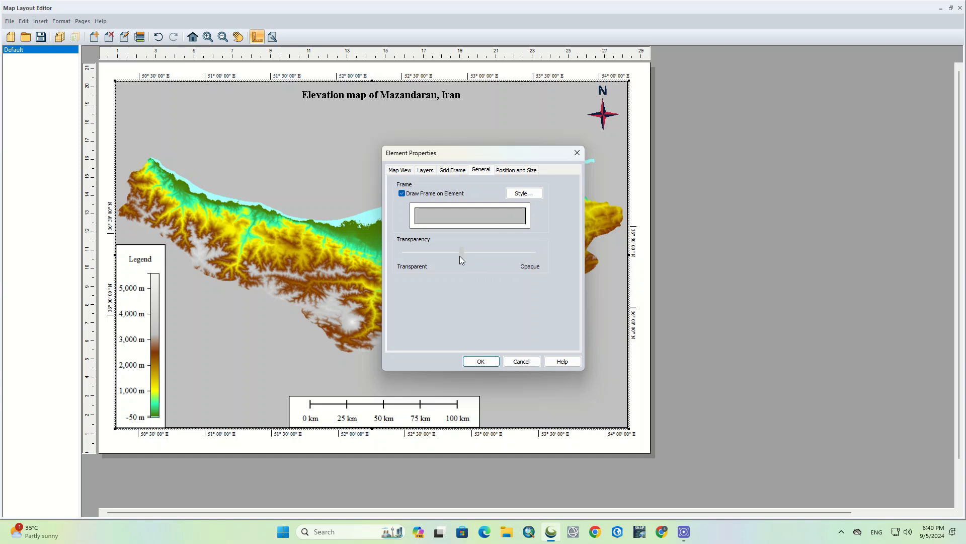
left_click(481, 360)
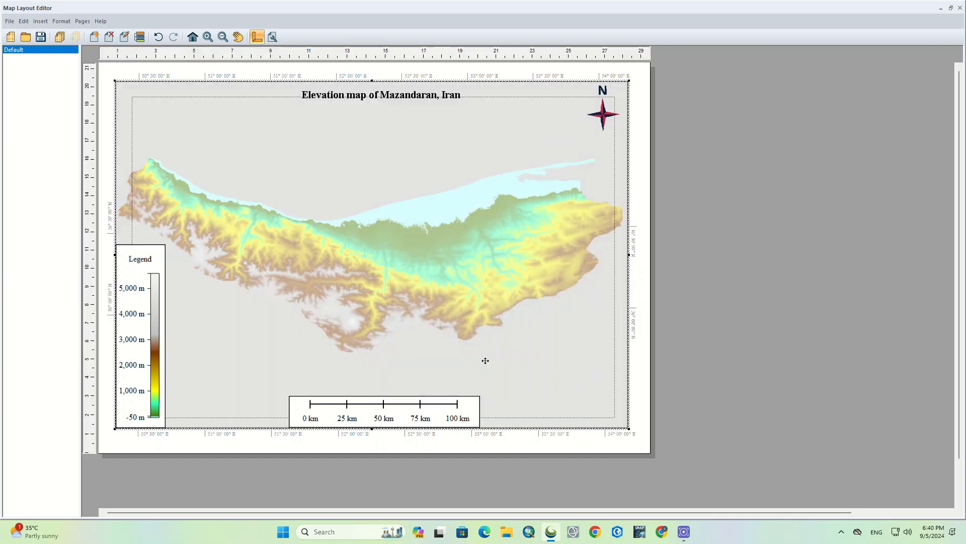
right_click(368, 182)
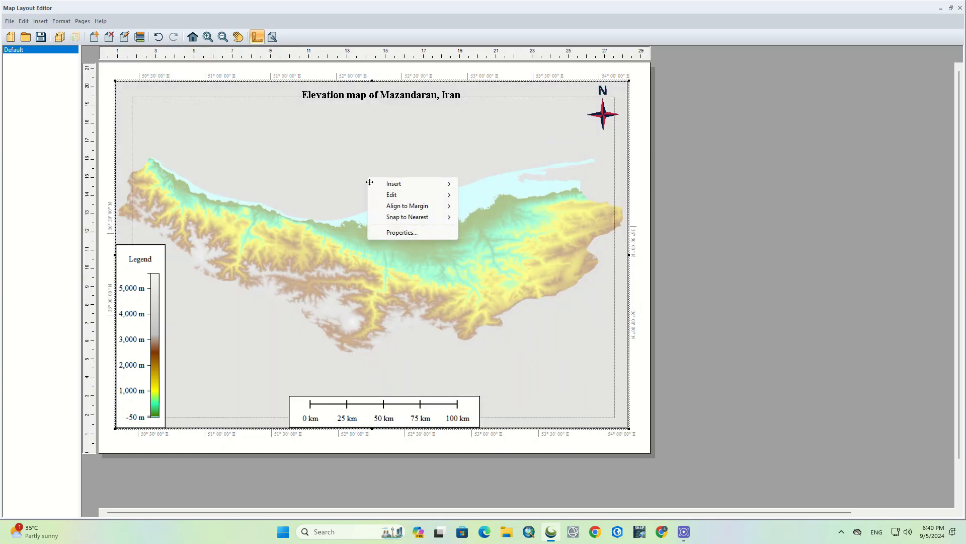
left_click(402, 232)
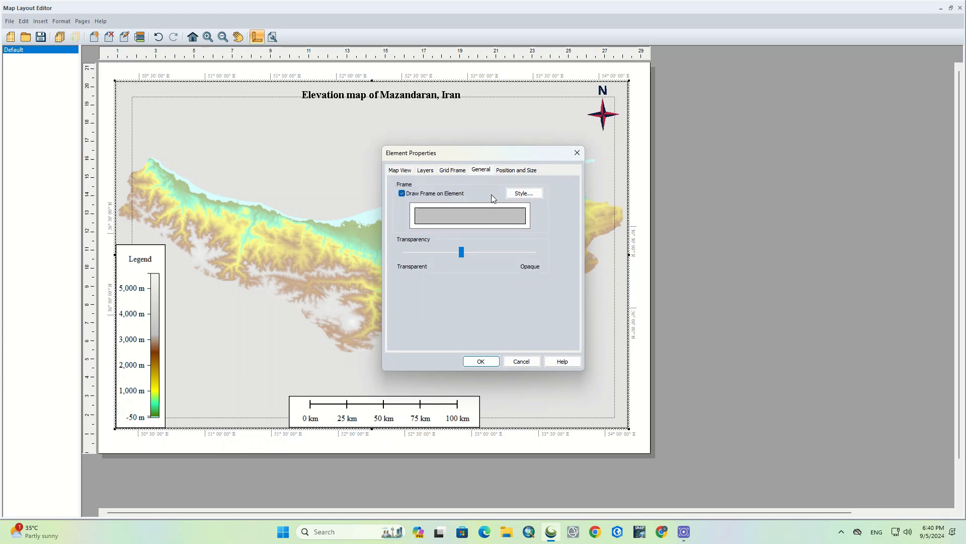
left_click_drag(462, 251, 534, 252)
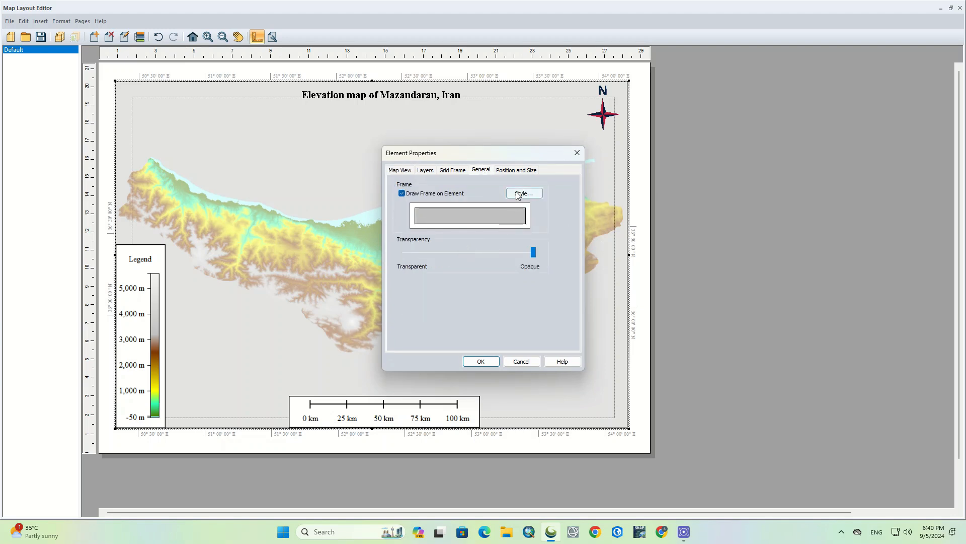
left_click(523, 193)
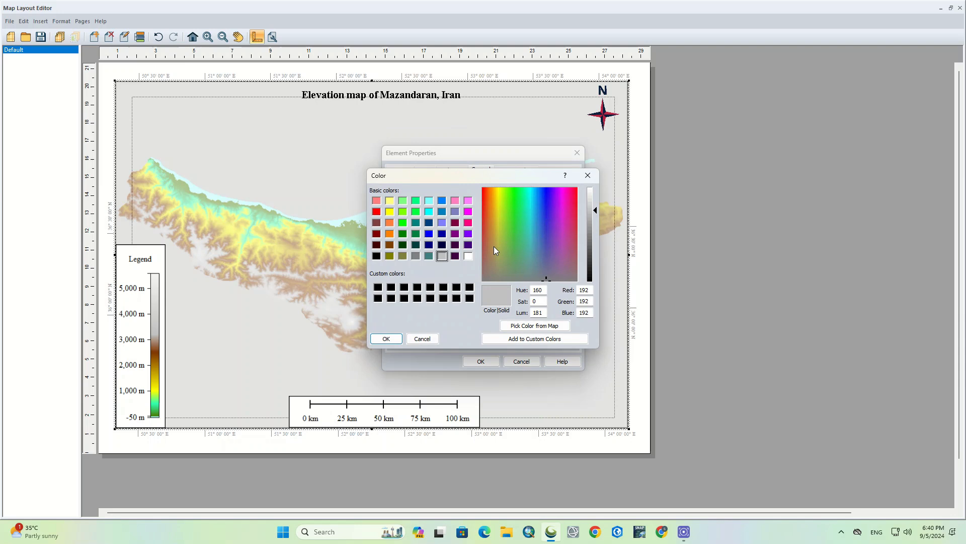
left_click(386, 339)
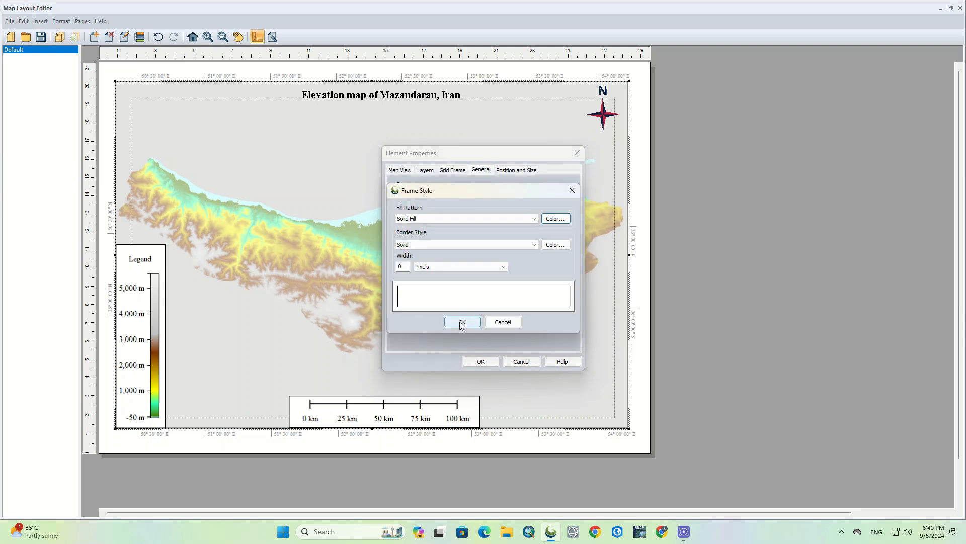
left_click(462, 322)
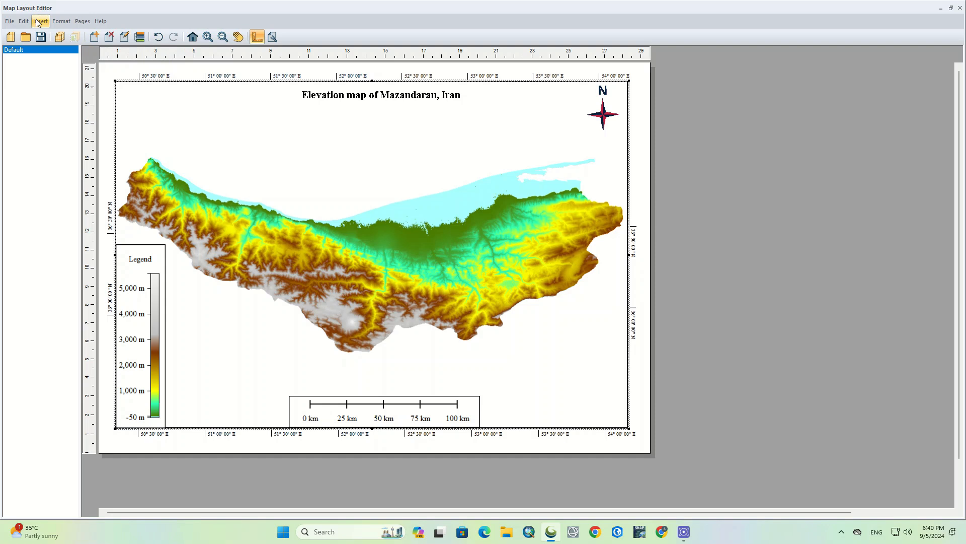
Insert a trial arrow element in the map centre and delete it.
left_click(41, 21)
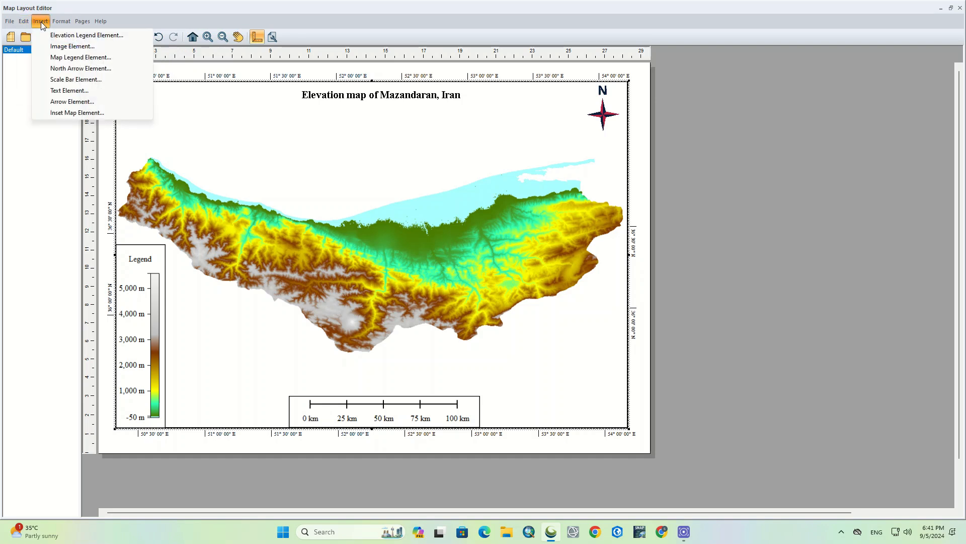
left_click(71, 101)
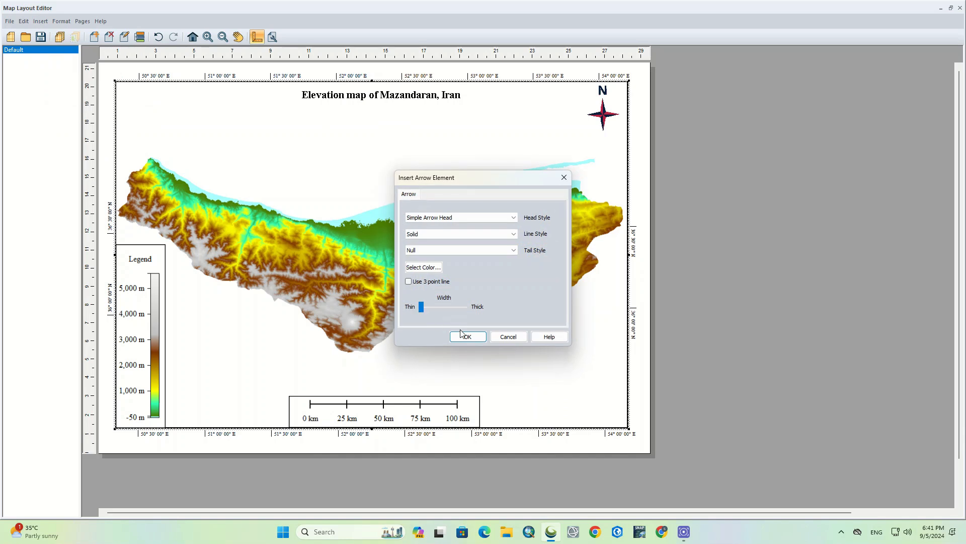
left_click(465, 336)
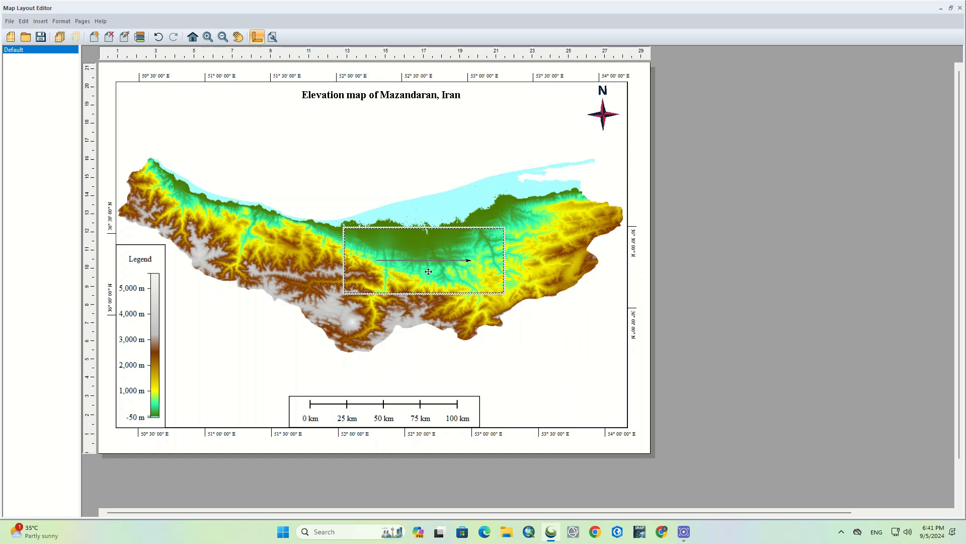
right_click(418, 261)
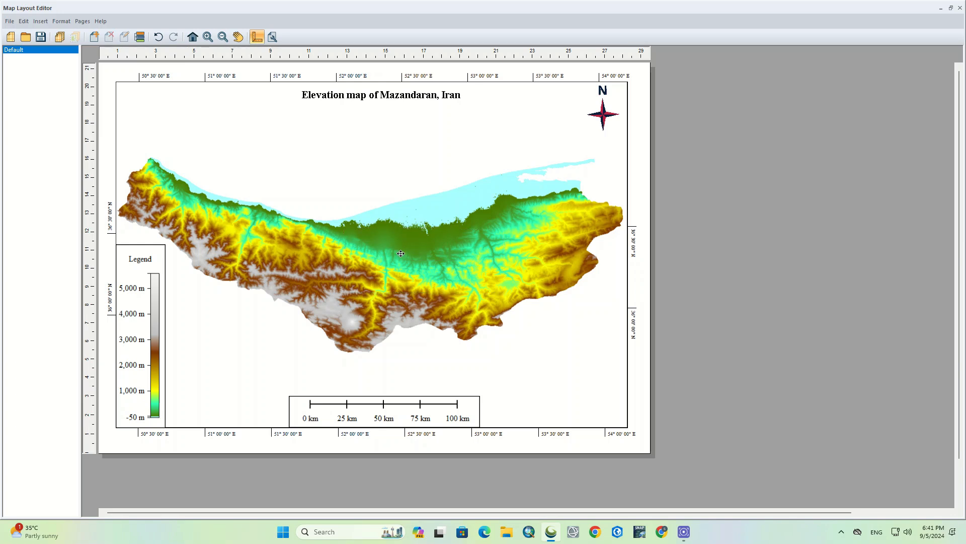
Browse the Insert, Format and Pages menus without choosing anything.
left_click(40, 21)
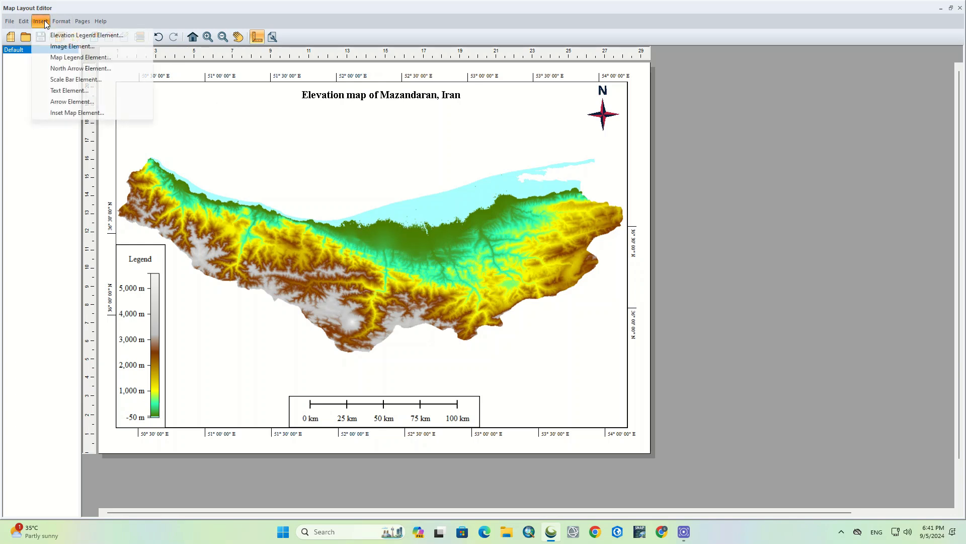
left_click(60, 21)
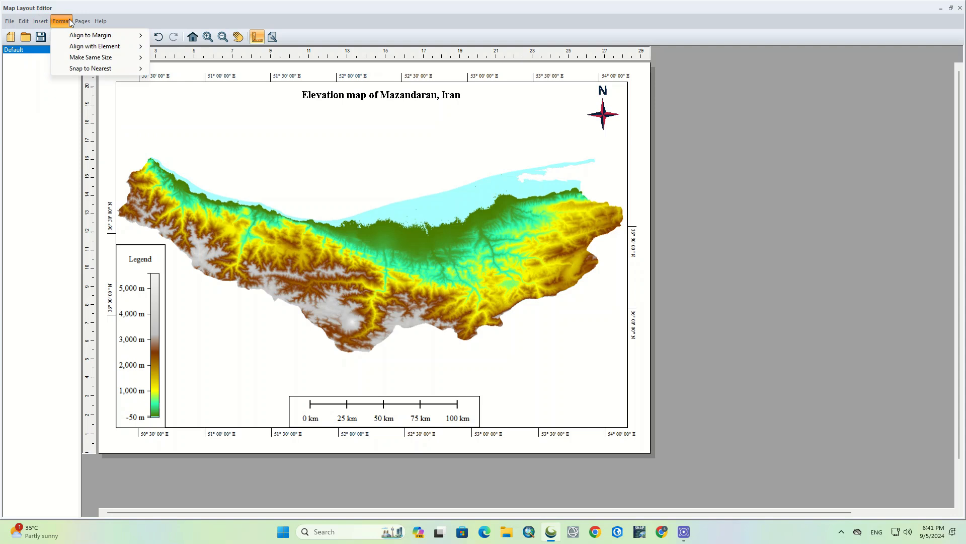
mouse_move(89, 58)
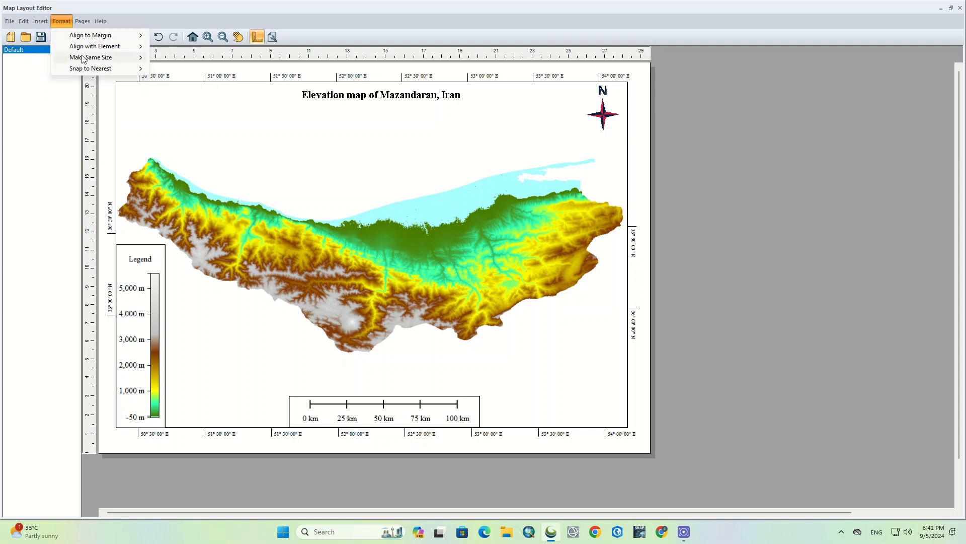
left_click(83, 21)
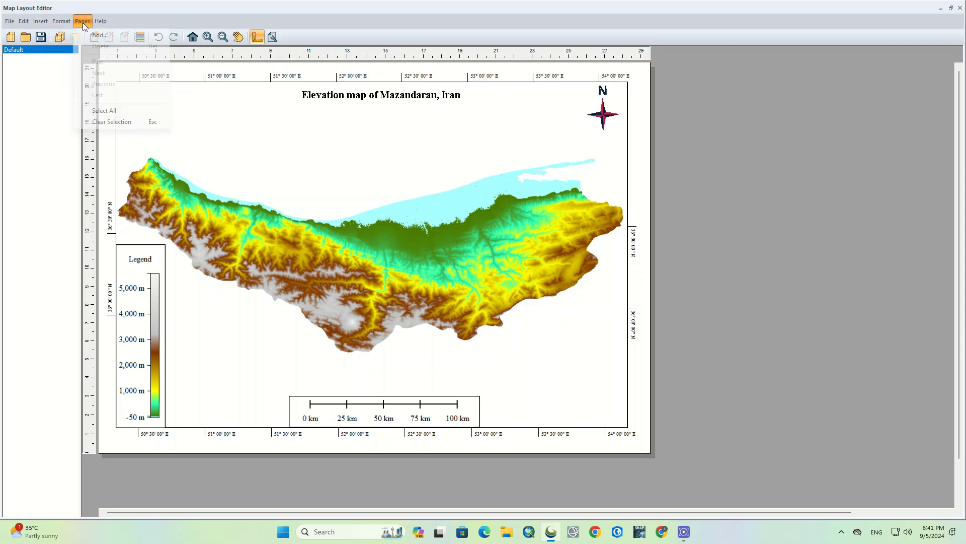
left_click(712, 396)
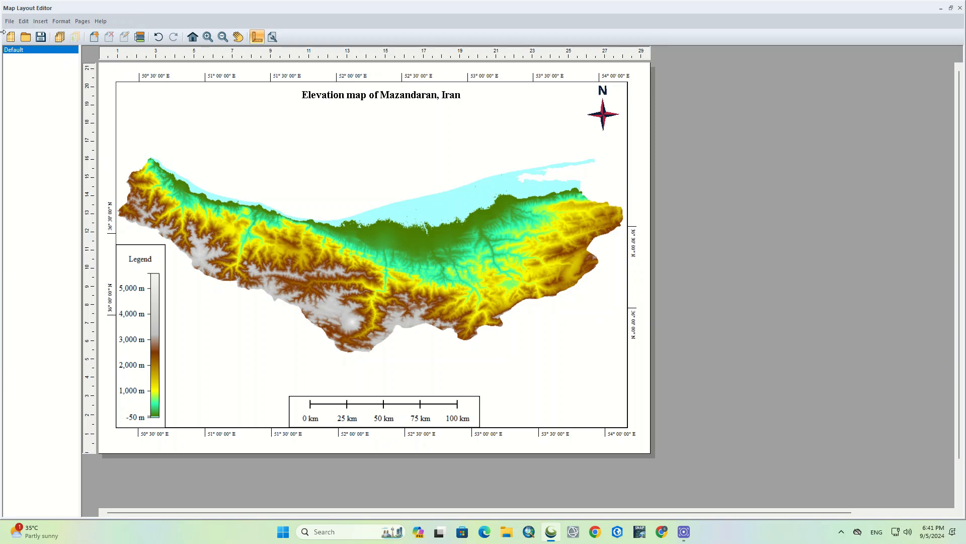
Save the layout as the template Tem_new1.
left_click(9, 20)
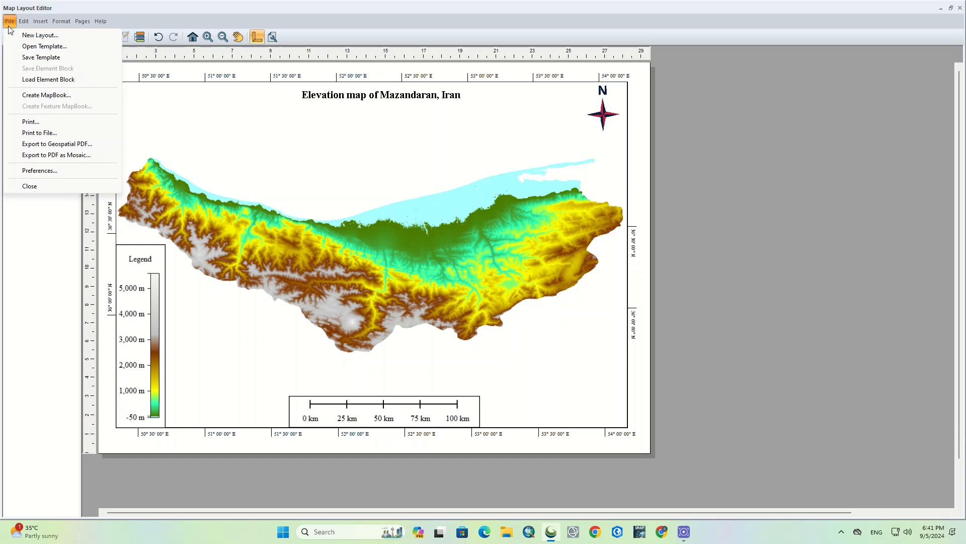
mouse_move(41, 57)
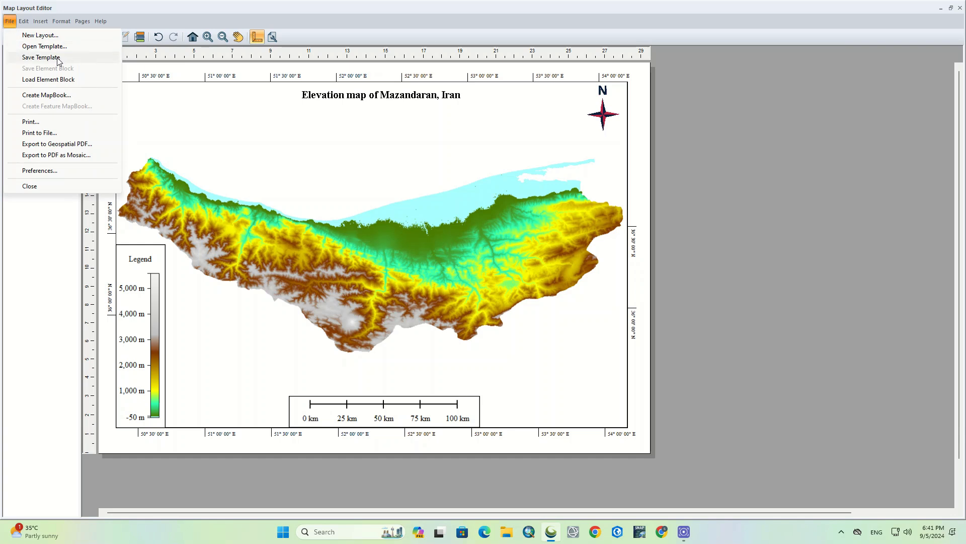
left_click(40, 57)
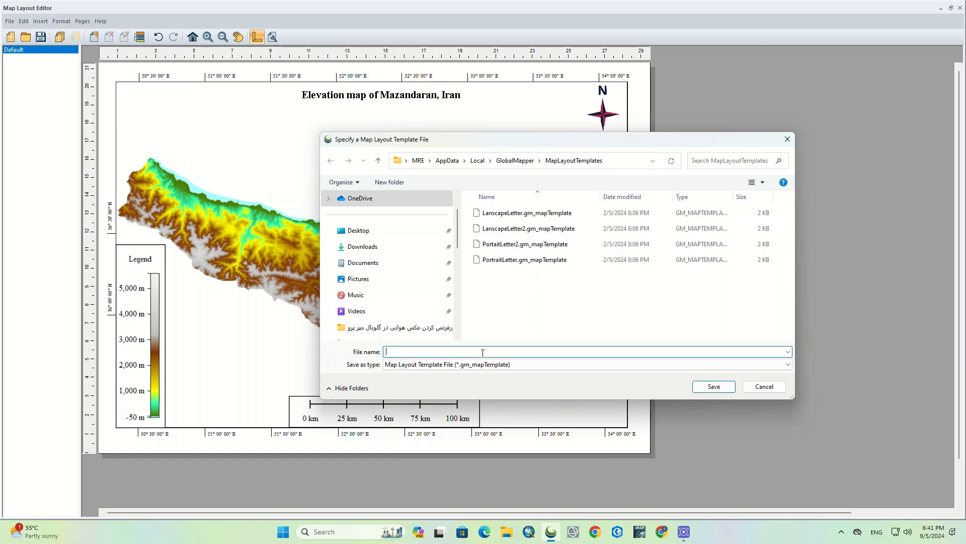
type("Tem")
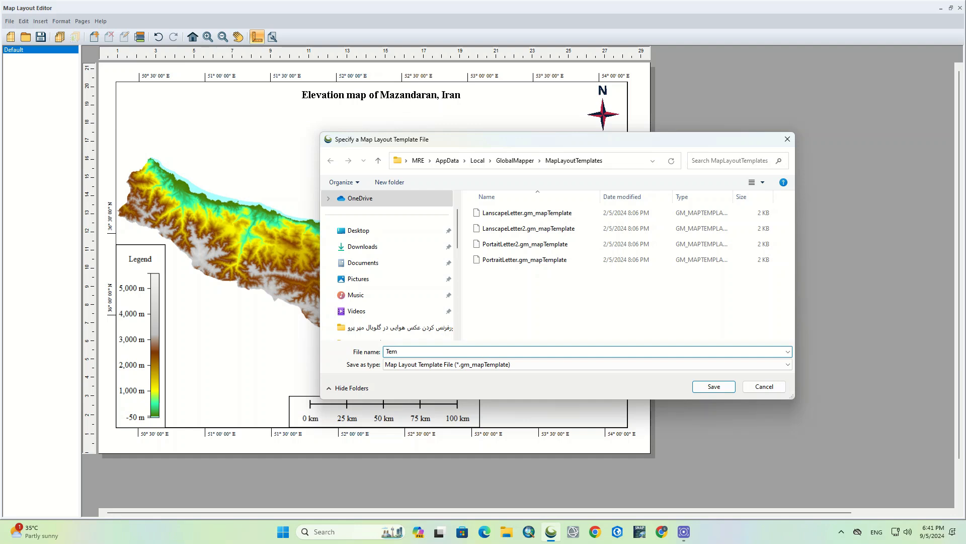
type("_")
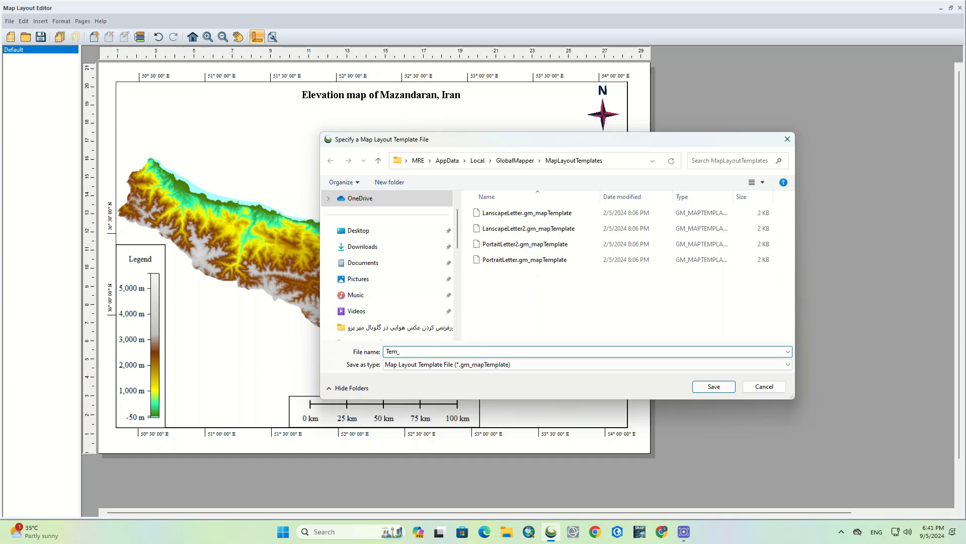
type("new1")
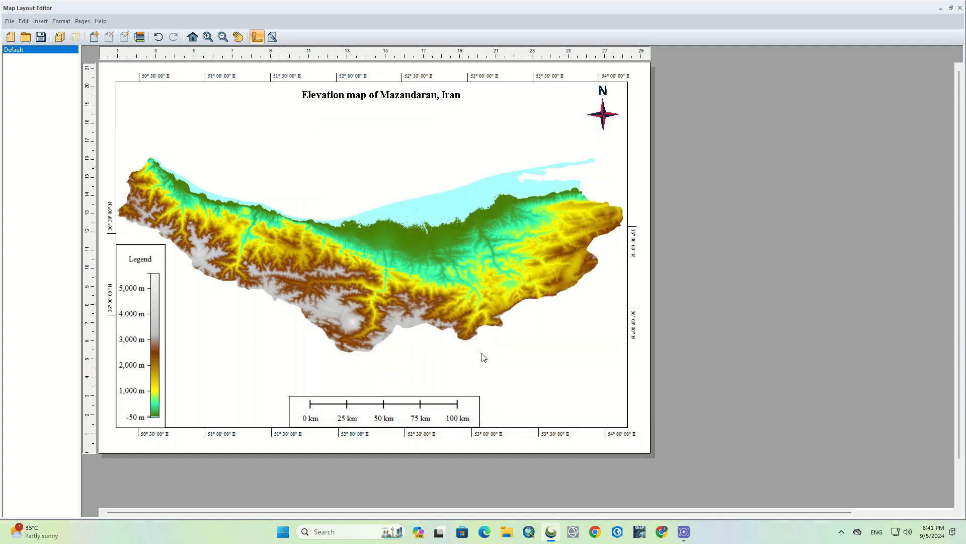
Export the layout to the desktop as the PDF Map_Mazandaran with default PDF options.
left_click(9, 20)
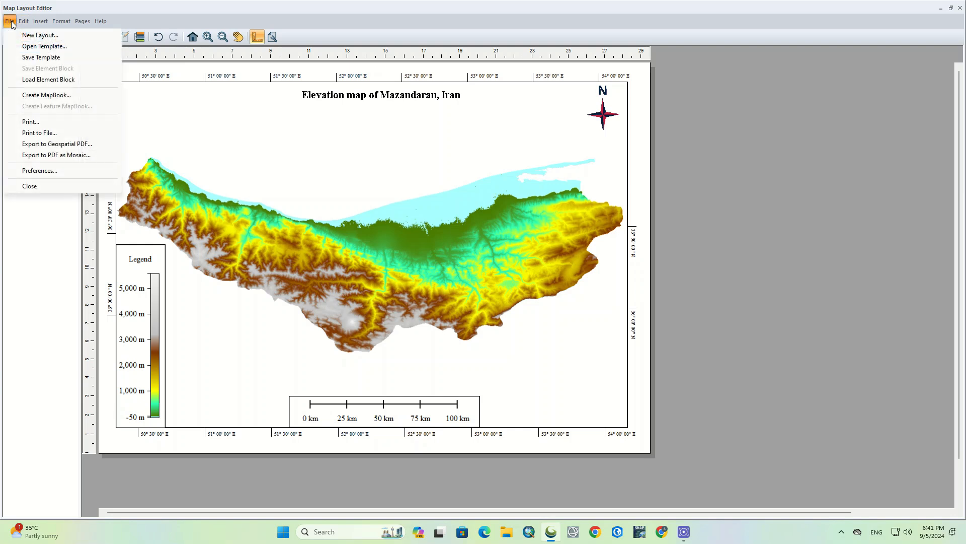
mouse_move(54, 130)
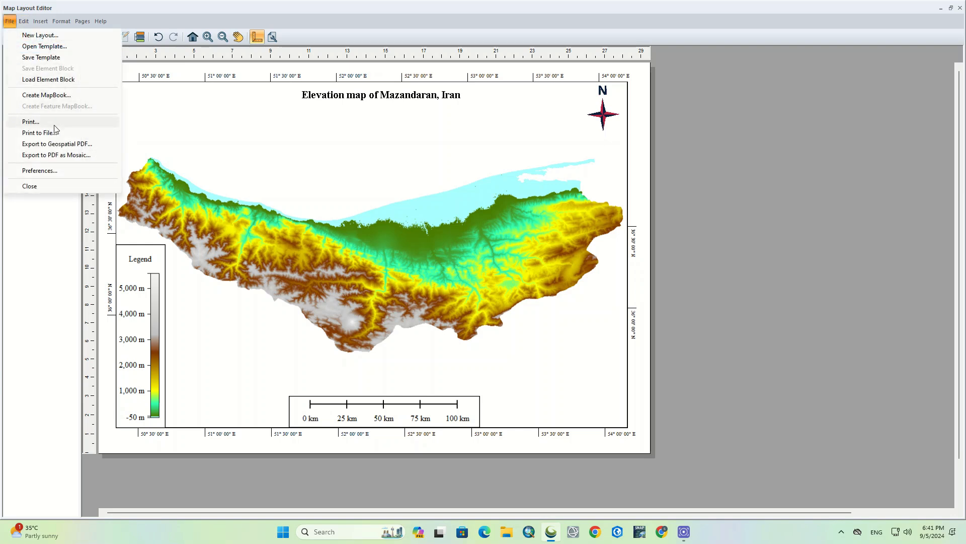
mouse_move(92, 130)
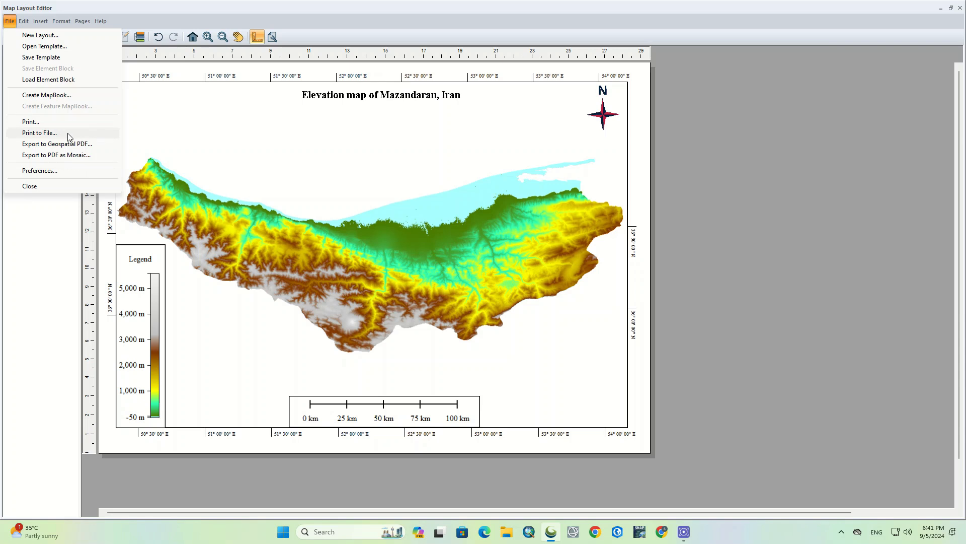
left_click(56, 144)
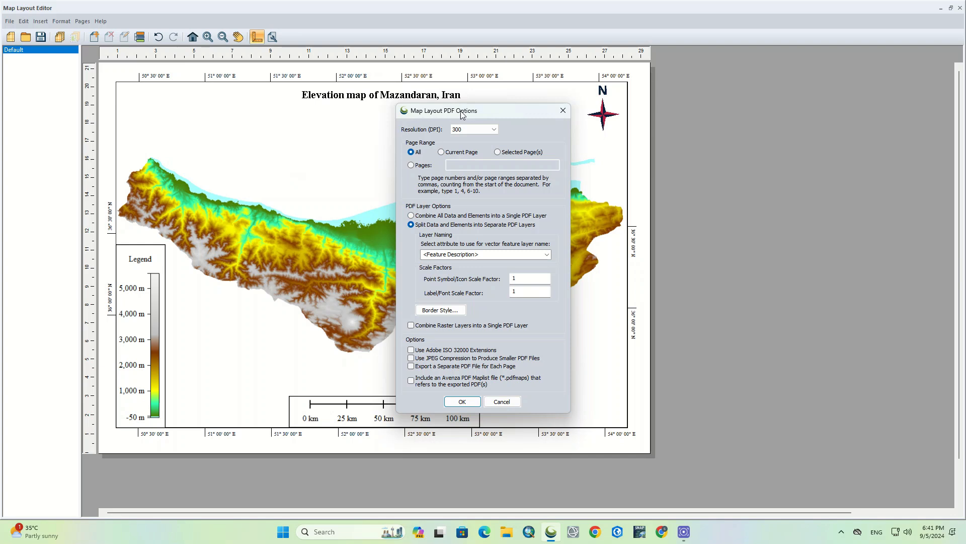
mouse_move(524, 254)
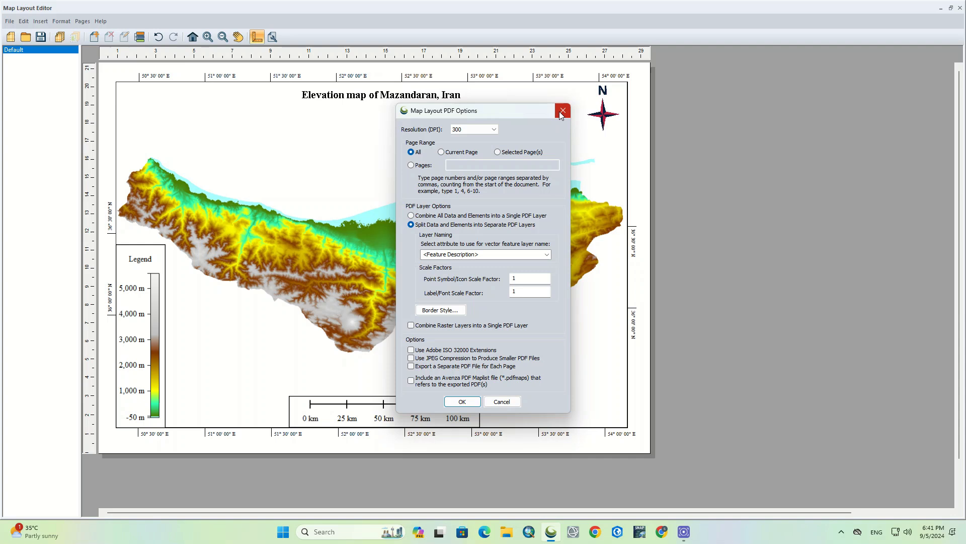
left_click(462, 402)
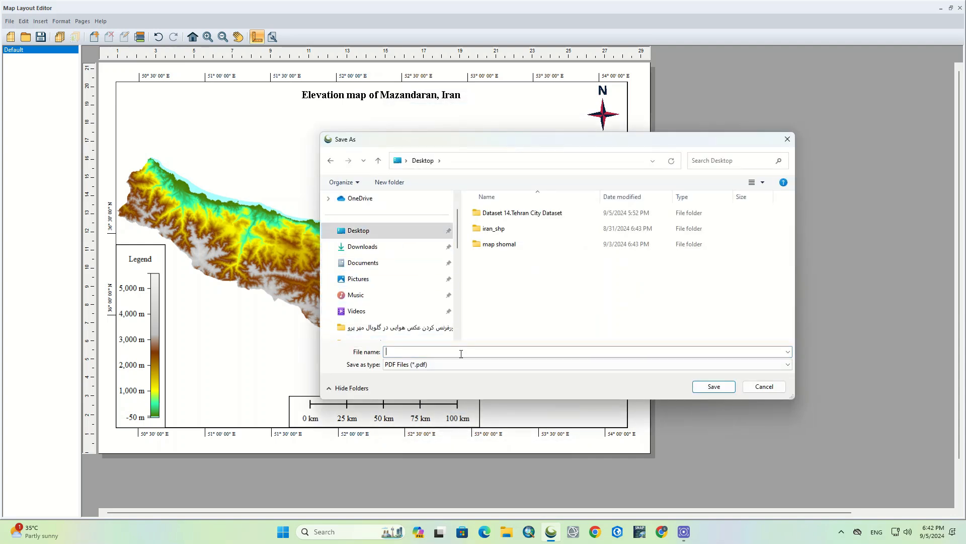
type("Map_M")
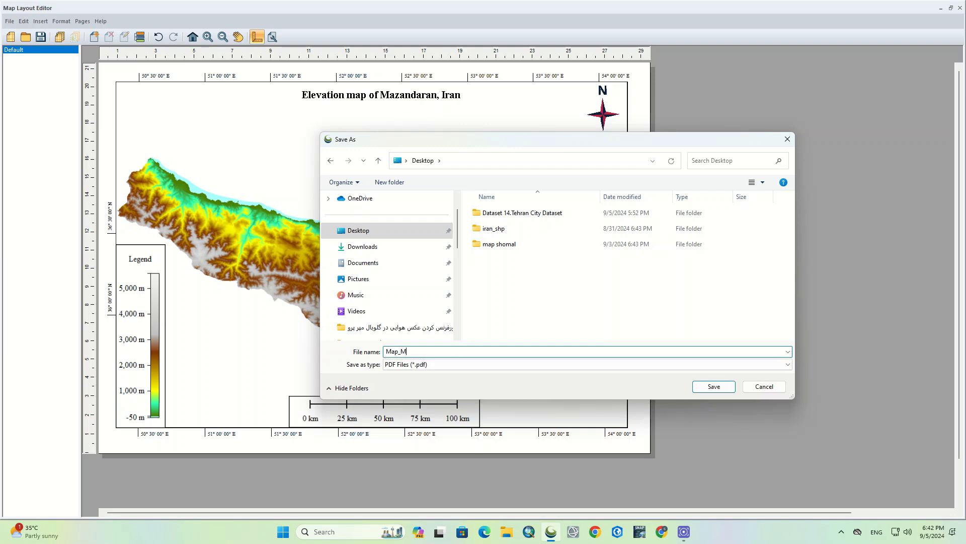
type("azandaran")
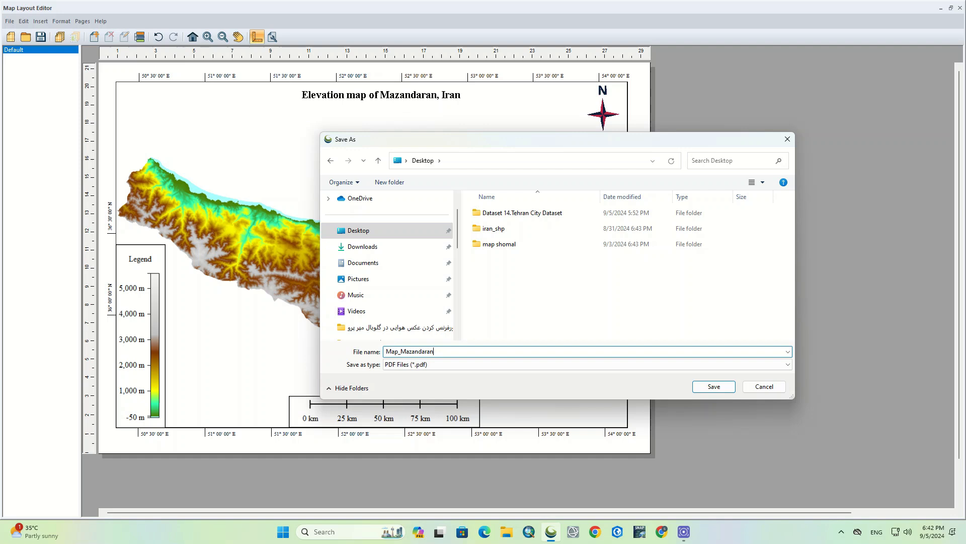
left_click(712, 386)
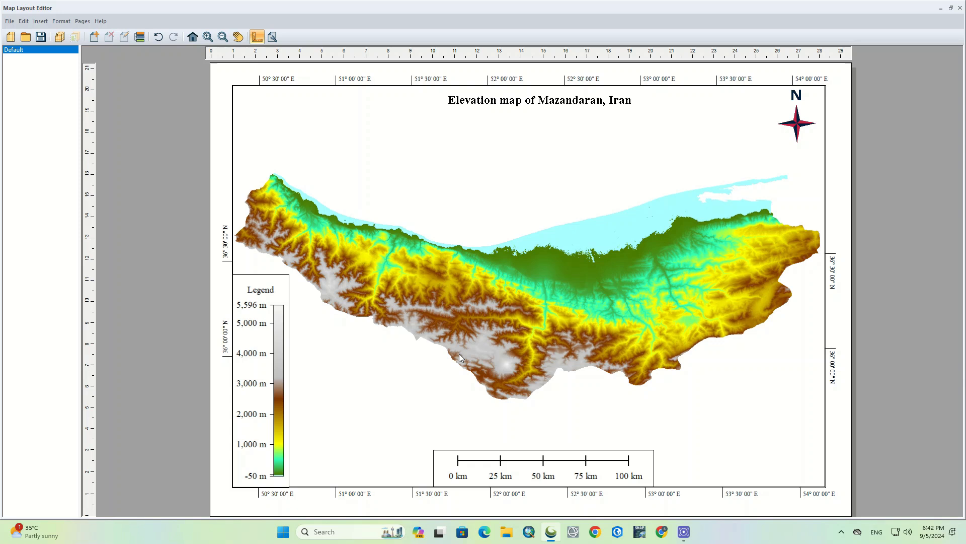
mouse_move(465, 331)
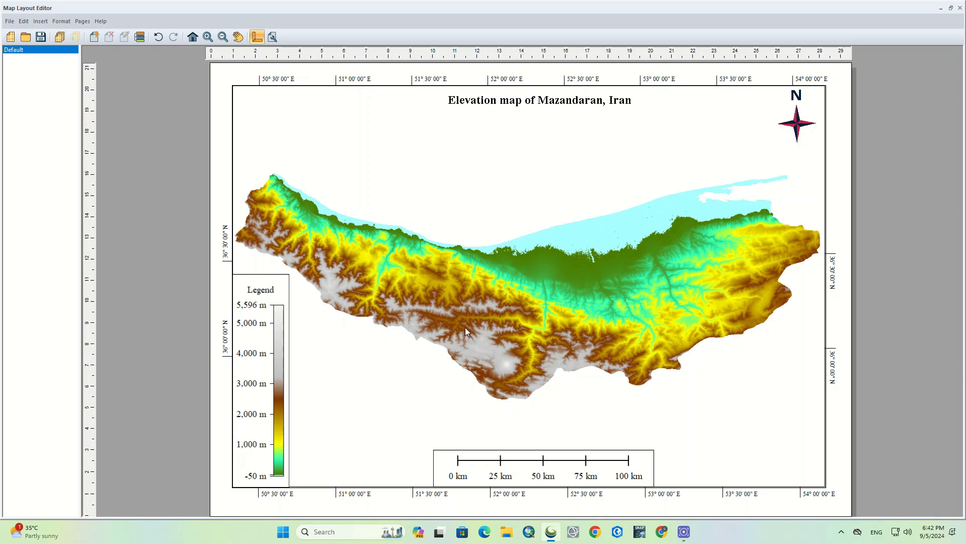
left_click(9, 20)
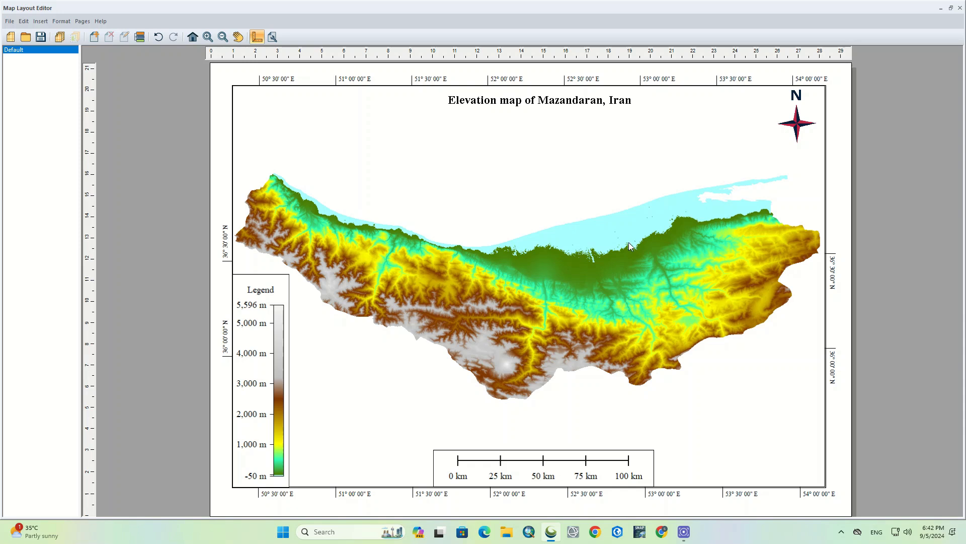
mouse_move(643, 404)
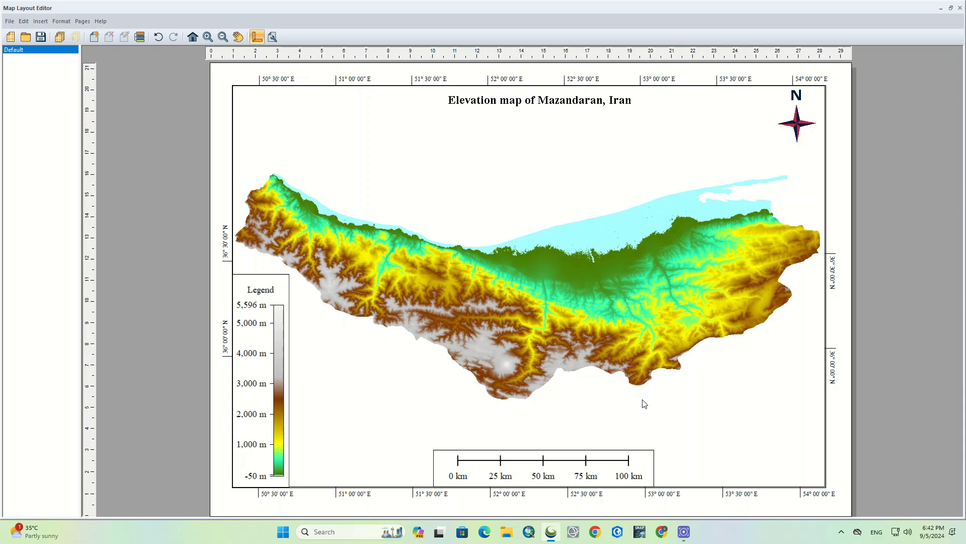
mouse_move(651, 445)
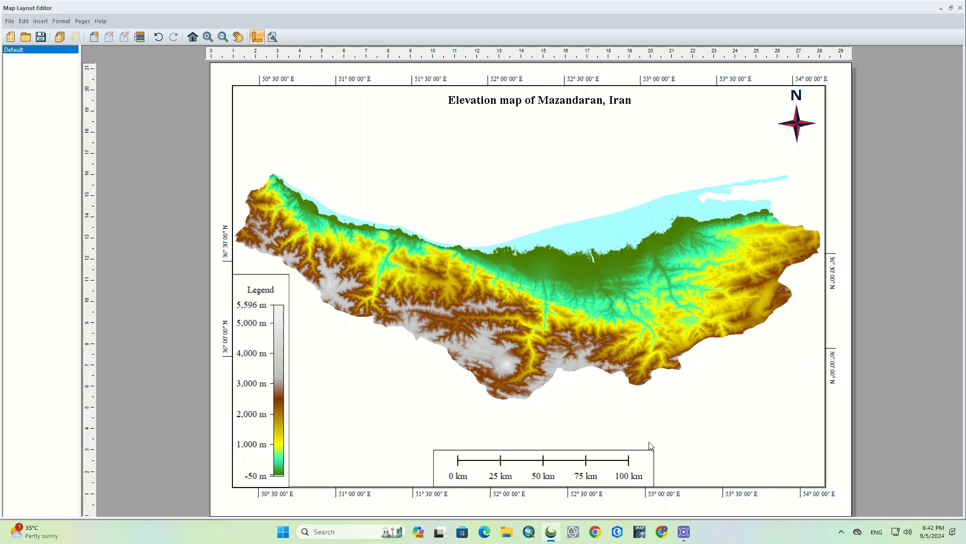